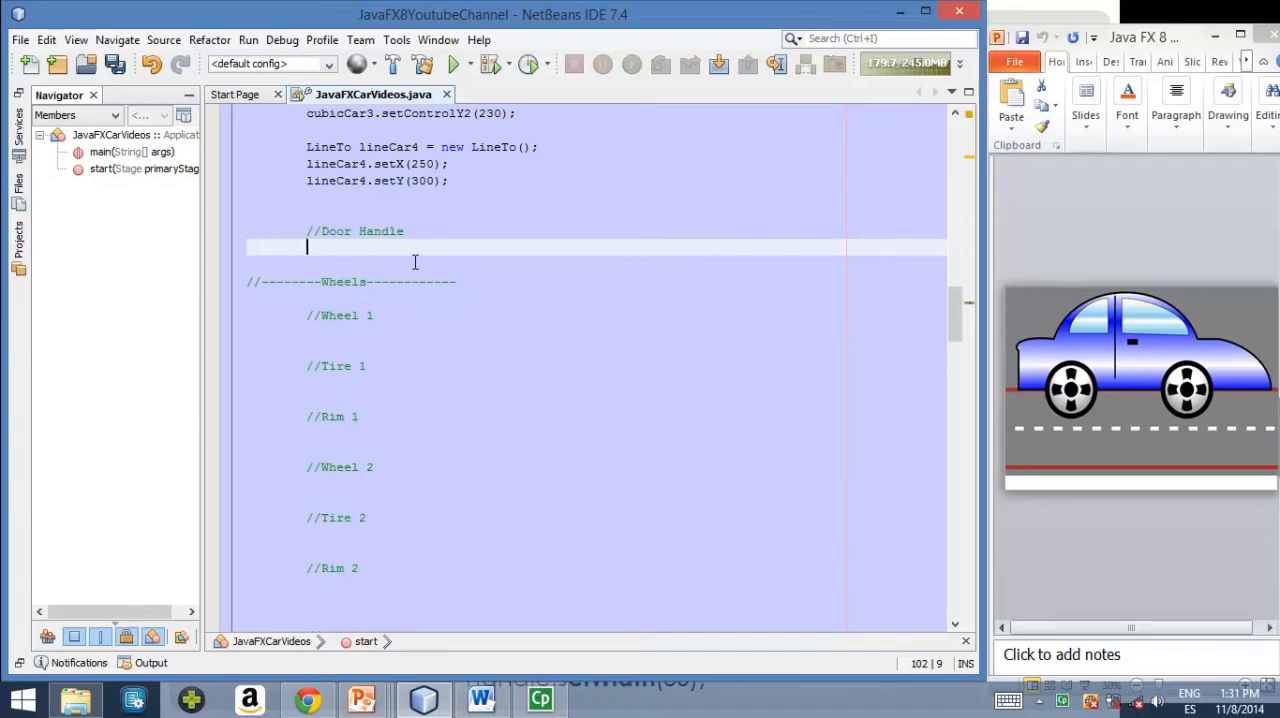
mouse_move(1056, 388)
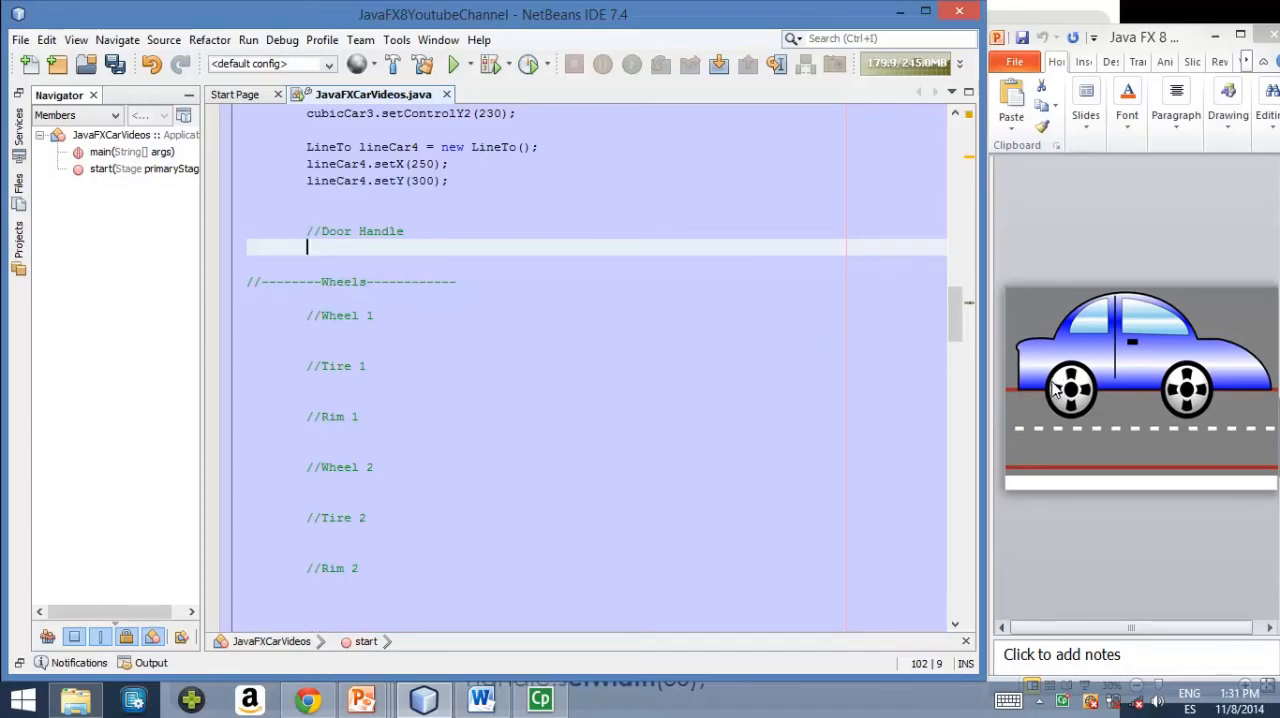
mouse_move(1144, 364)
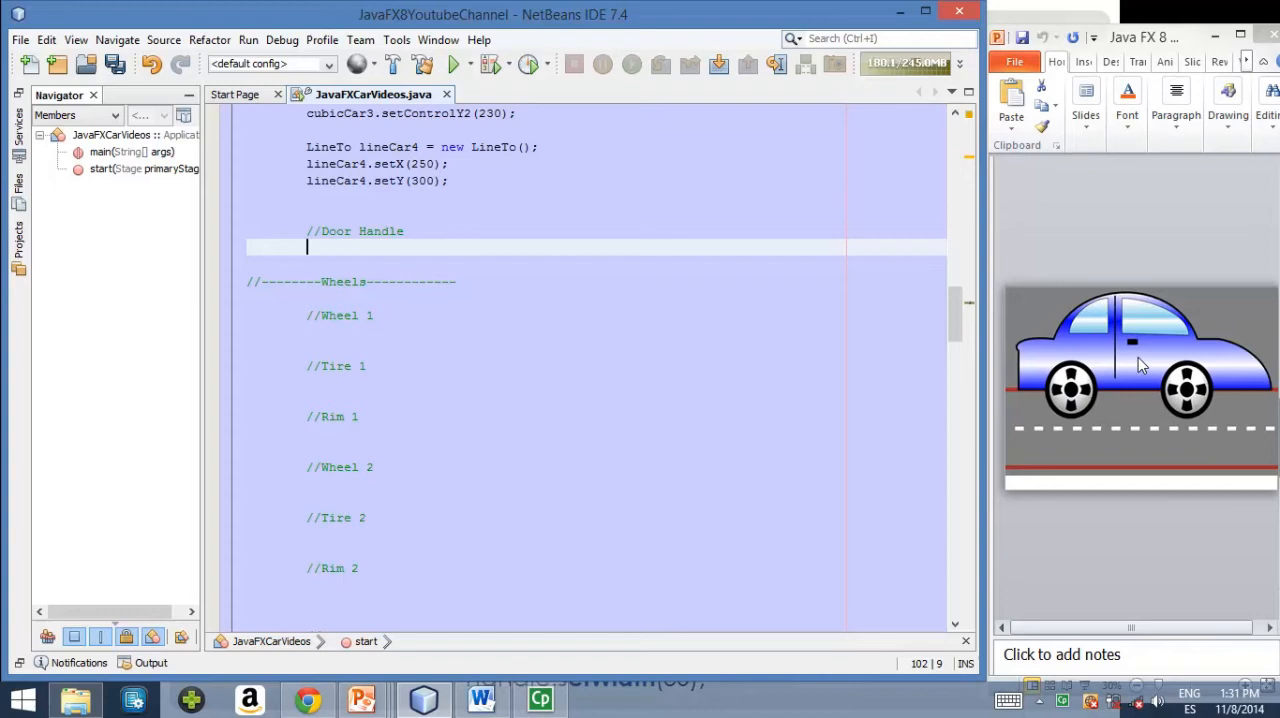
mouse_move(1128, 356)
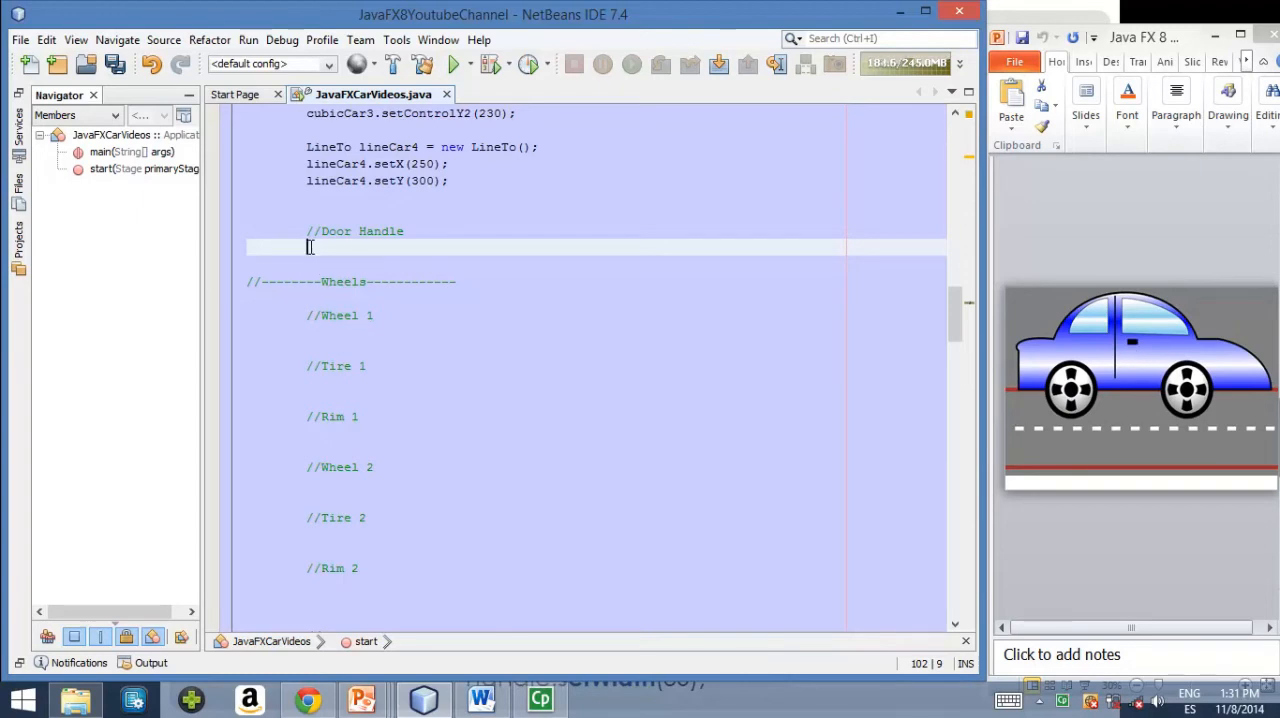
Write 'Rectangle handle = new Rectangle();' under the Door Handle comment
type("Rectangle h")
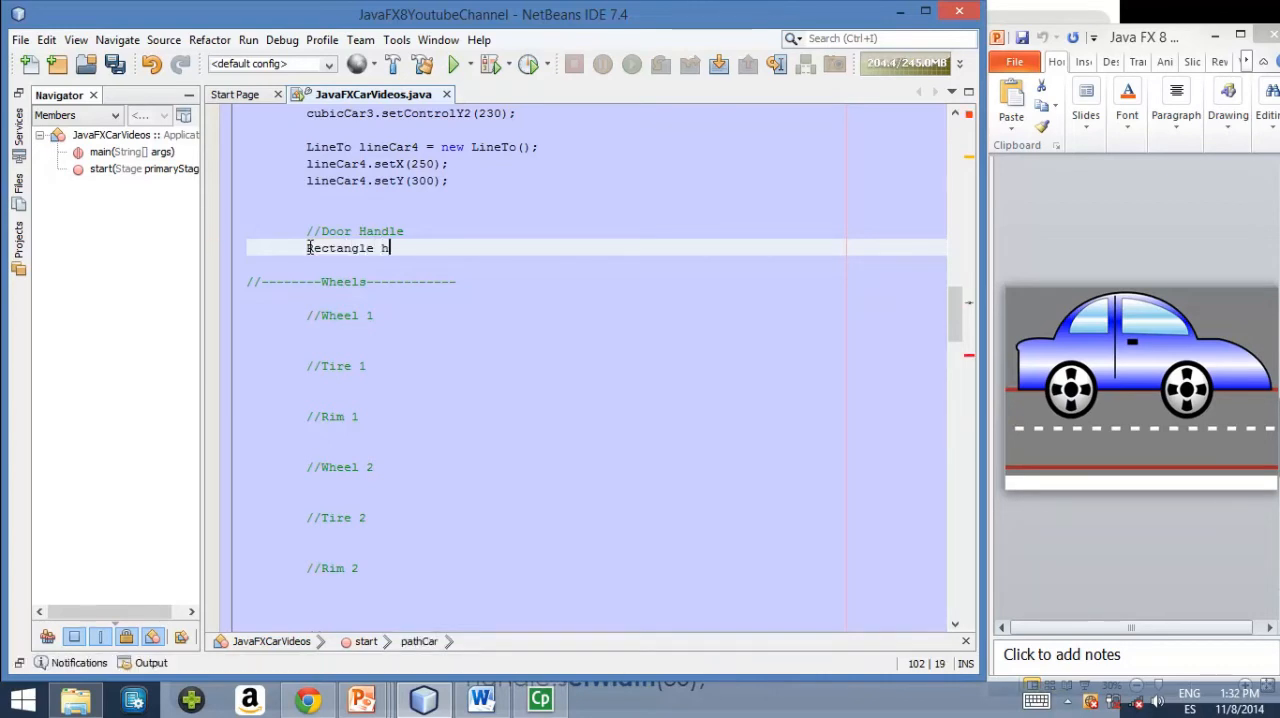
type("andle = new")
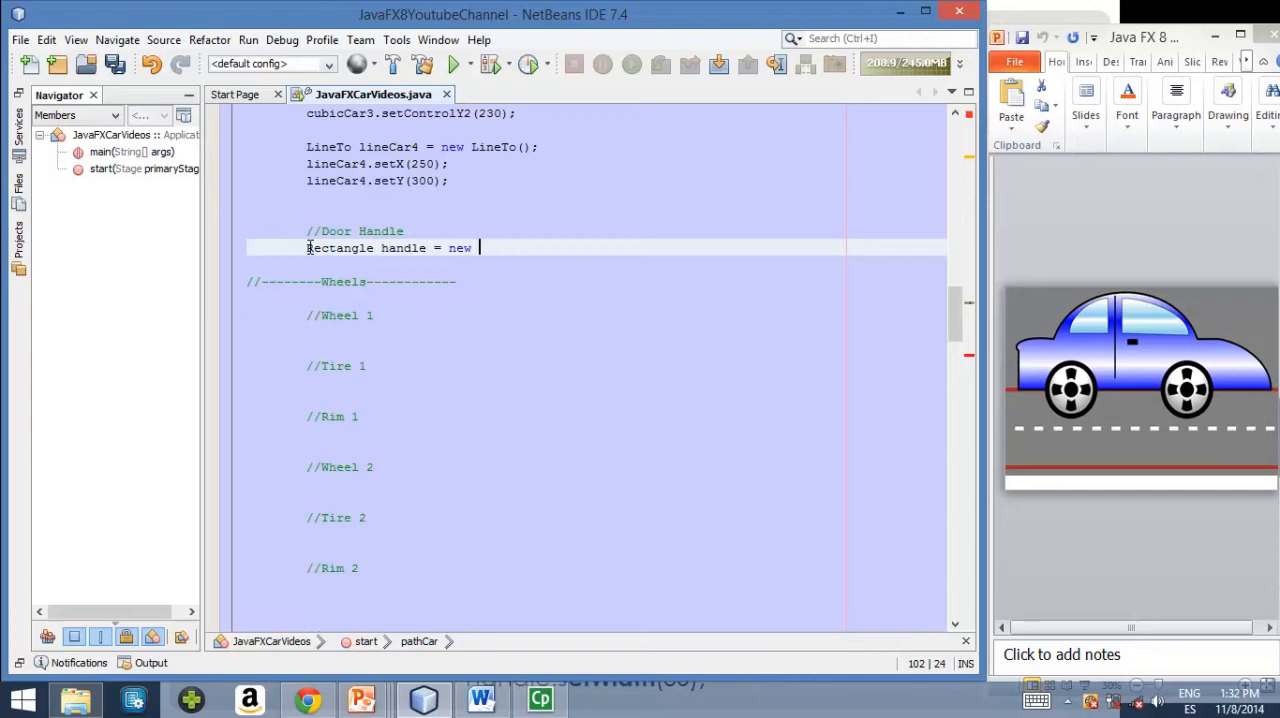
type("Rectangle(")
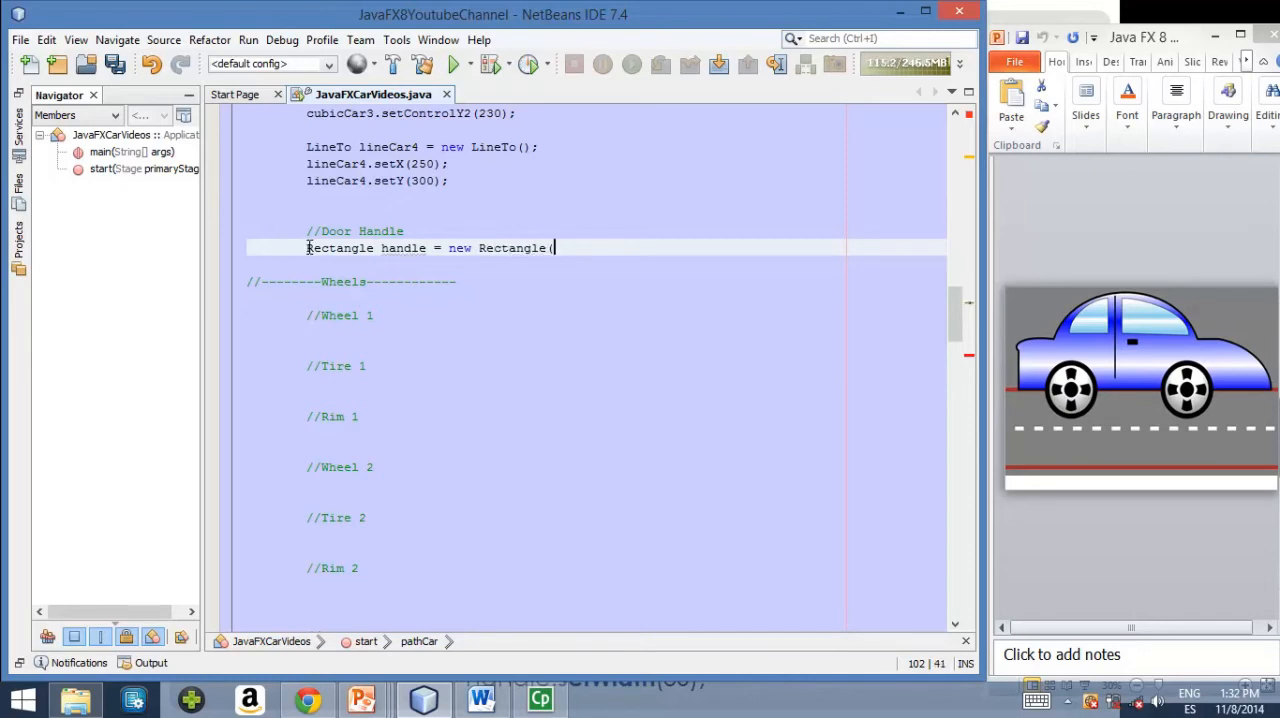
type(");")
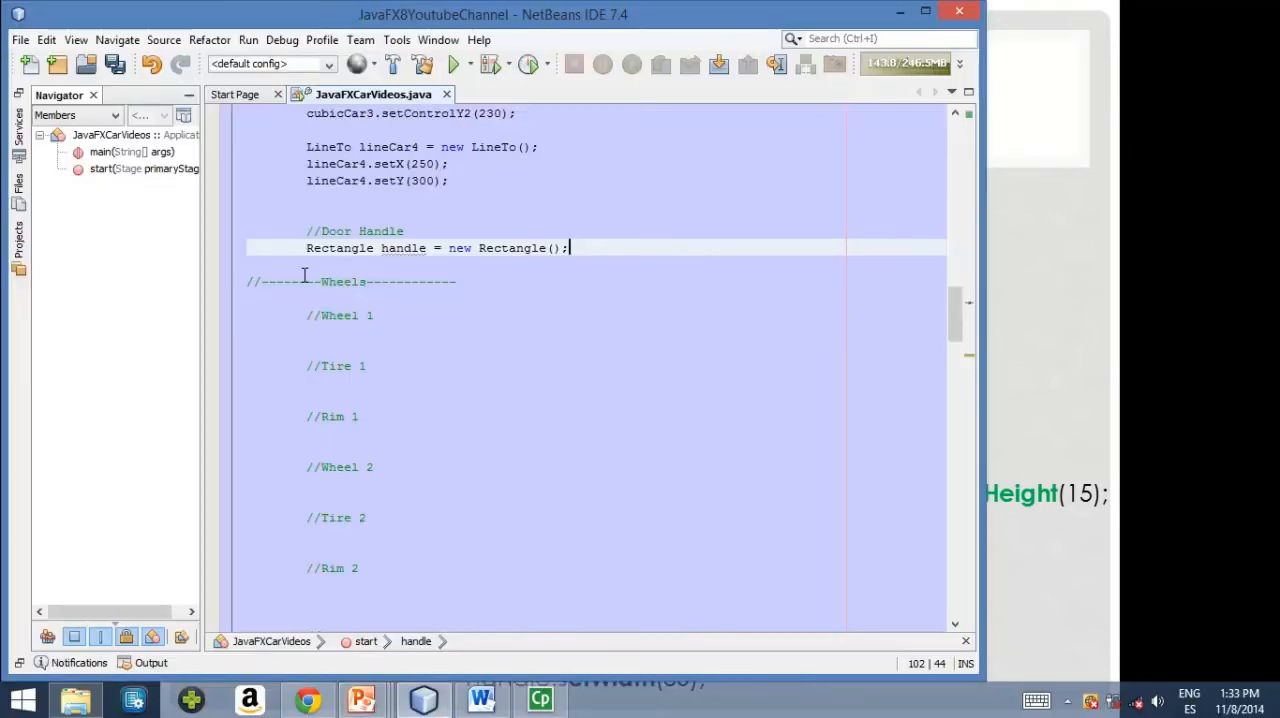
Set the handle rectangle's position with setX(480) and setY(170)
key("enter")
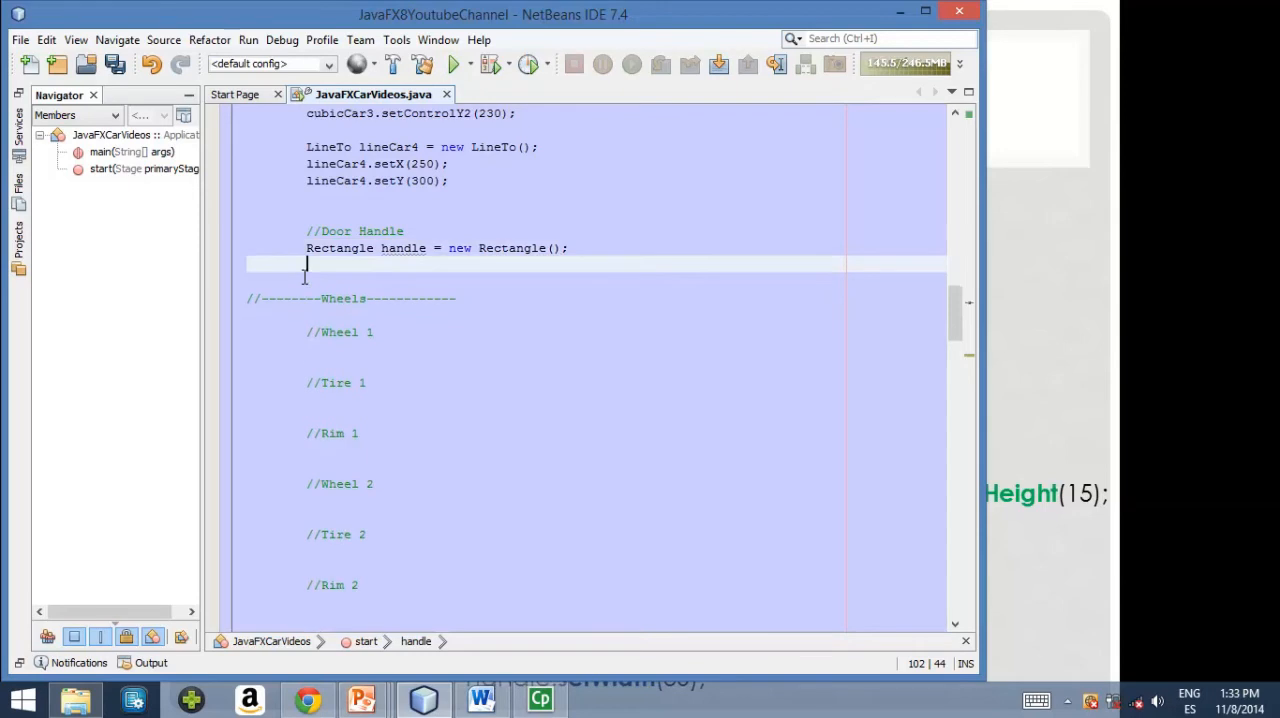
type("}")
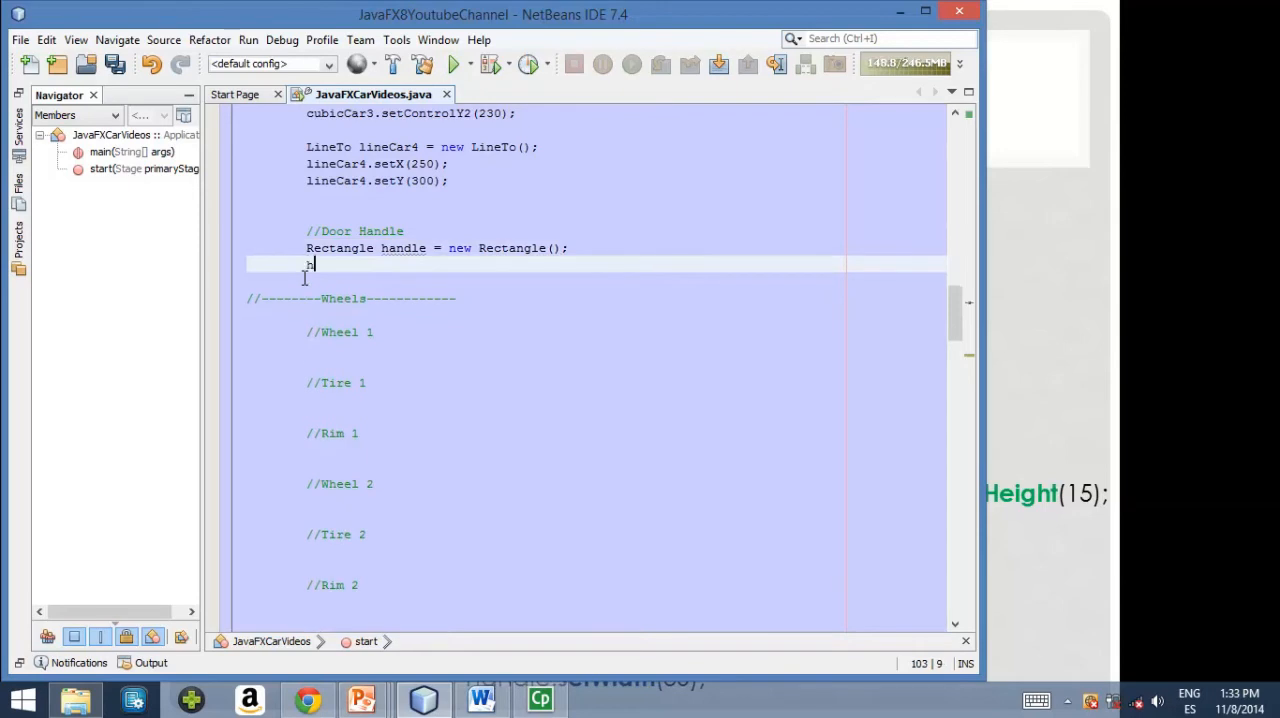
type("h")
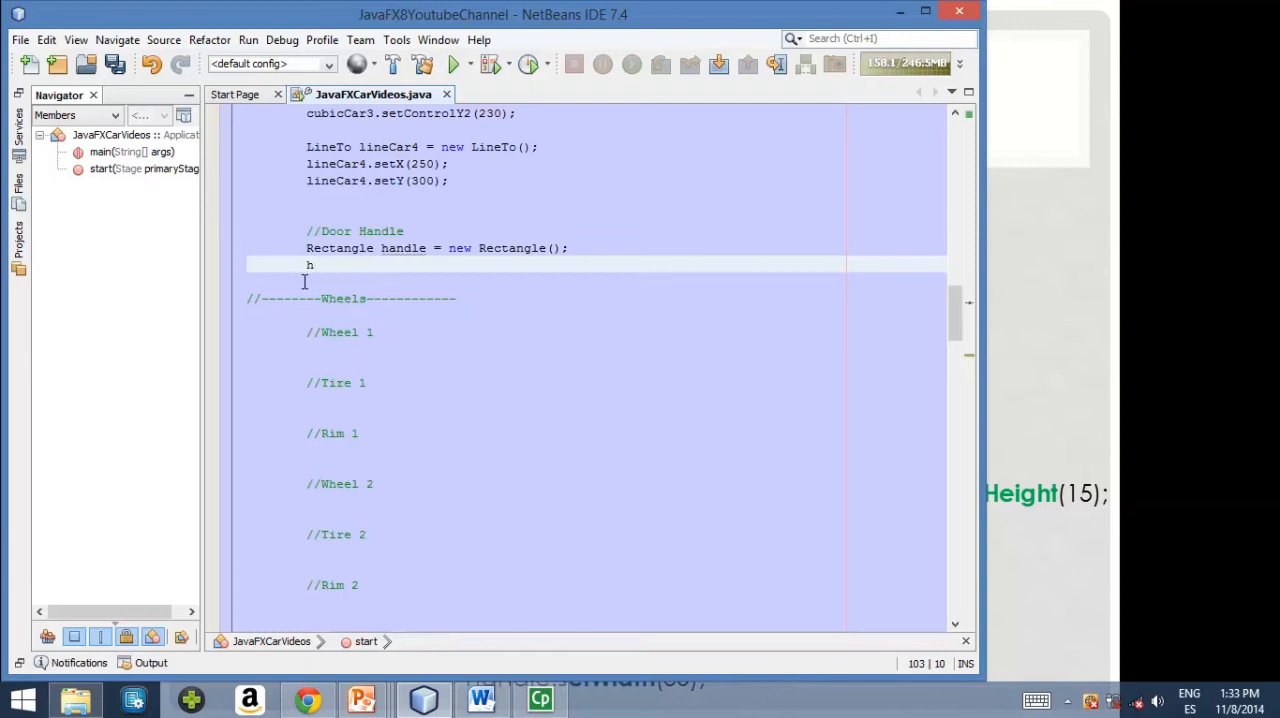
type("andle.set")
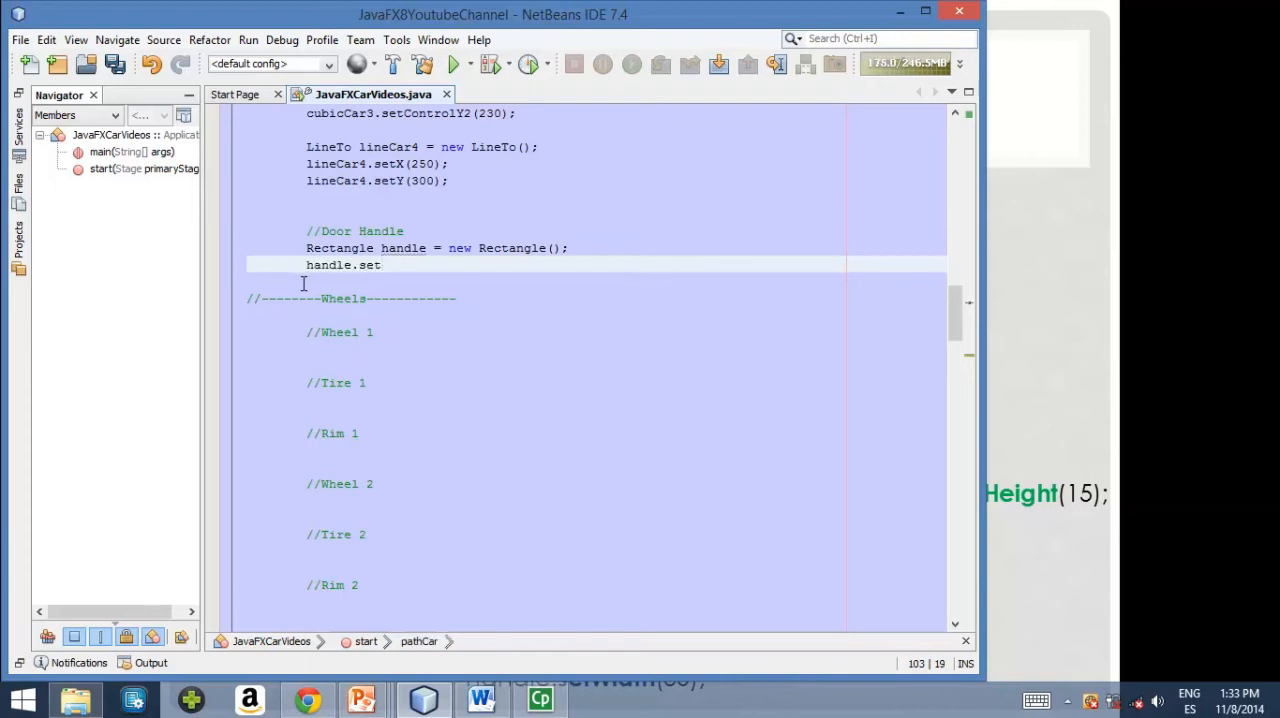
type("X")
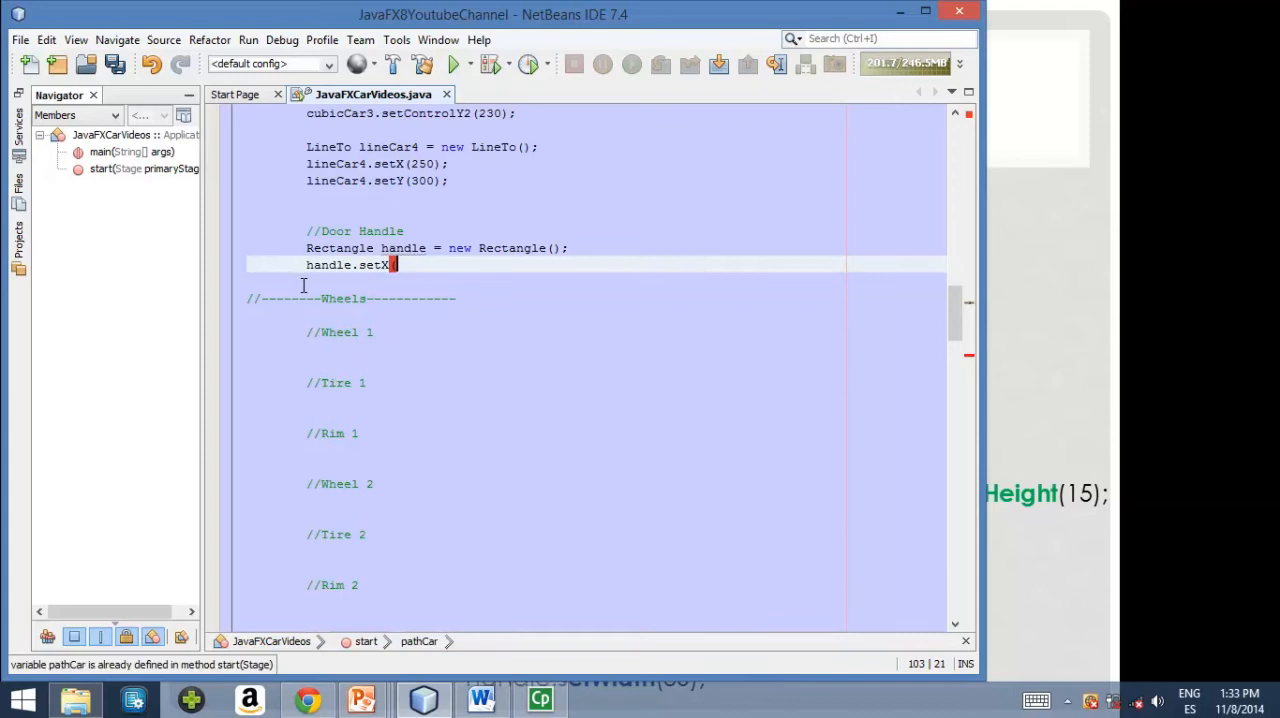
type("(480);")
type("handle")
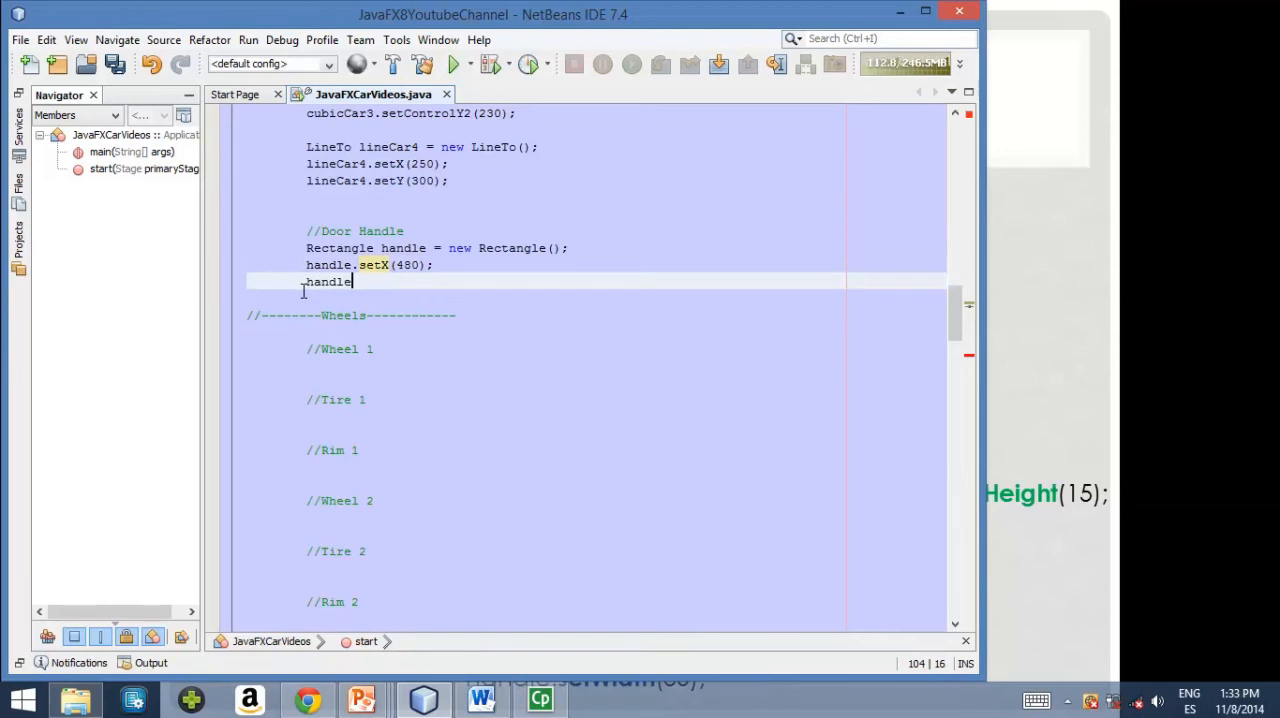
type(".setY")
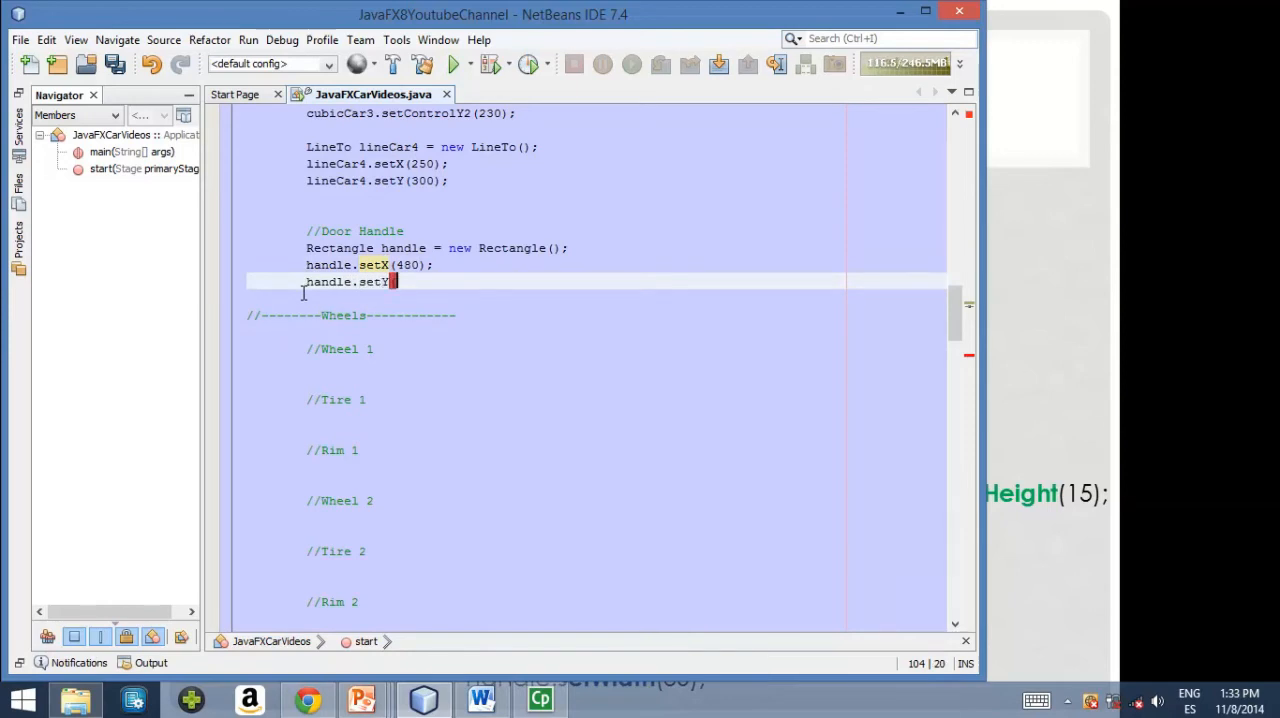
type("(17")
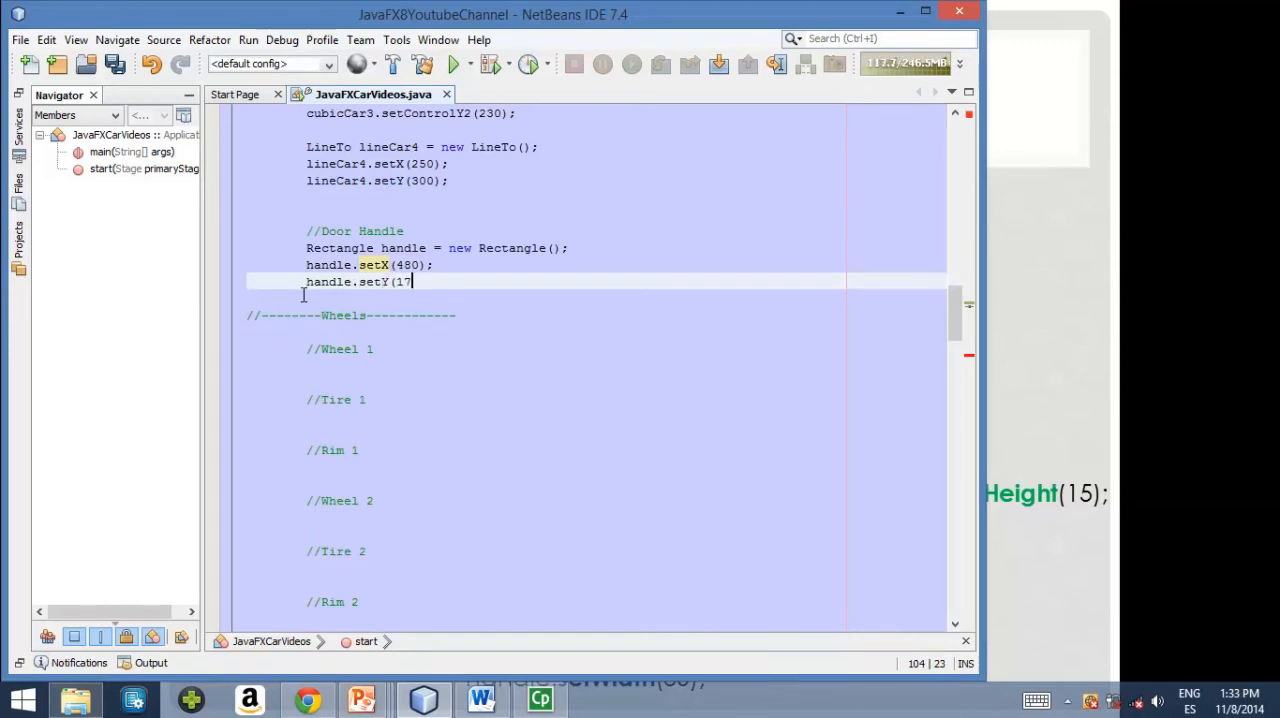
type("0);")
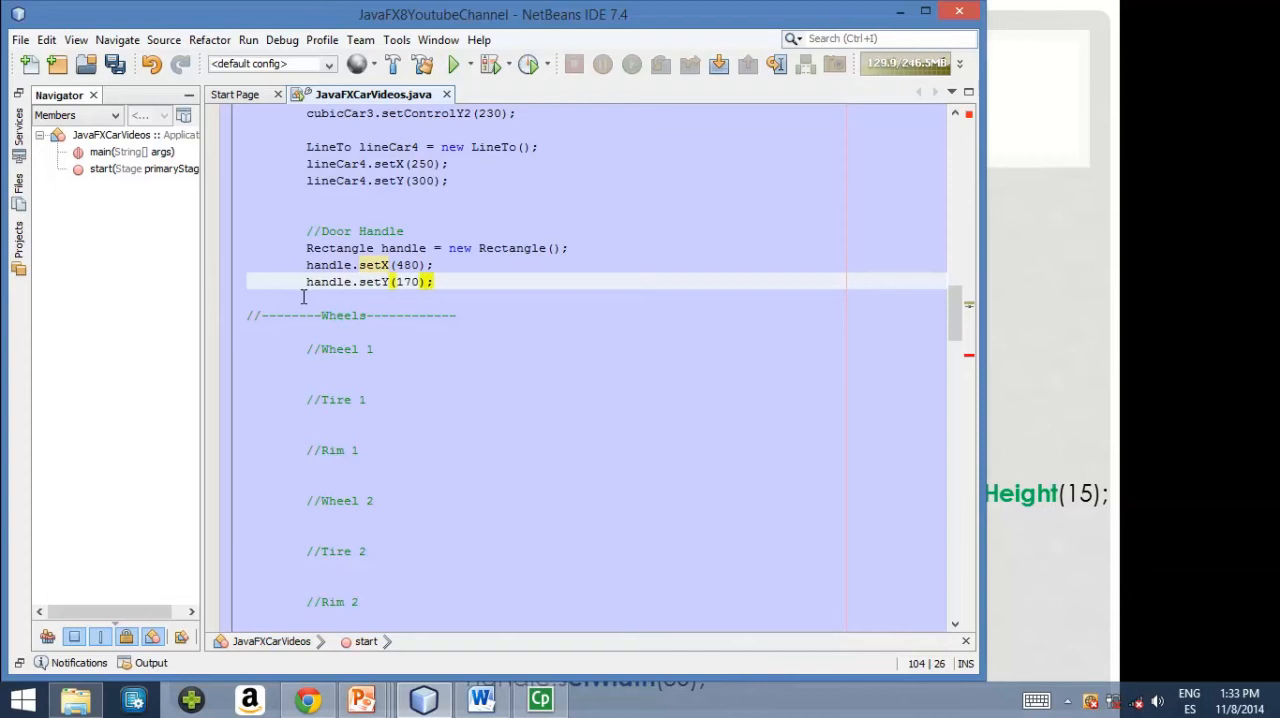
Size the handle rectangle with setWidth(30) and setHeight(15)
type("hand")
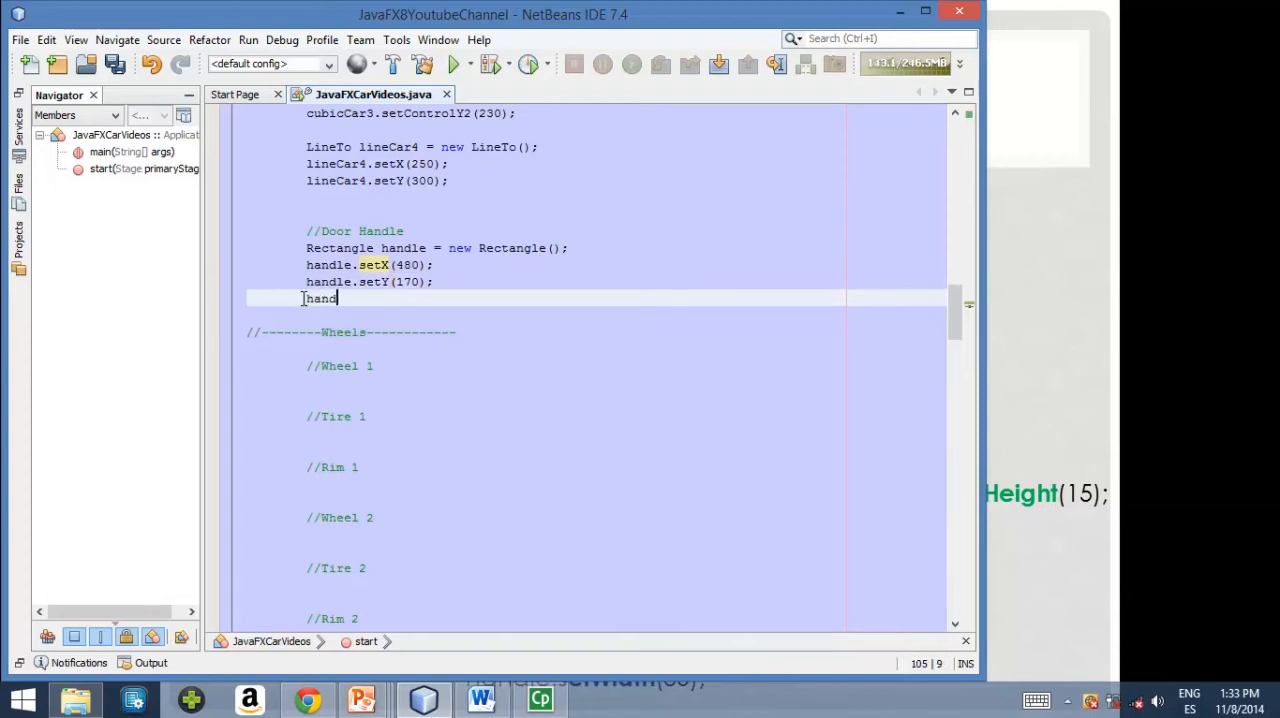
type("handle.se")
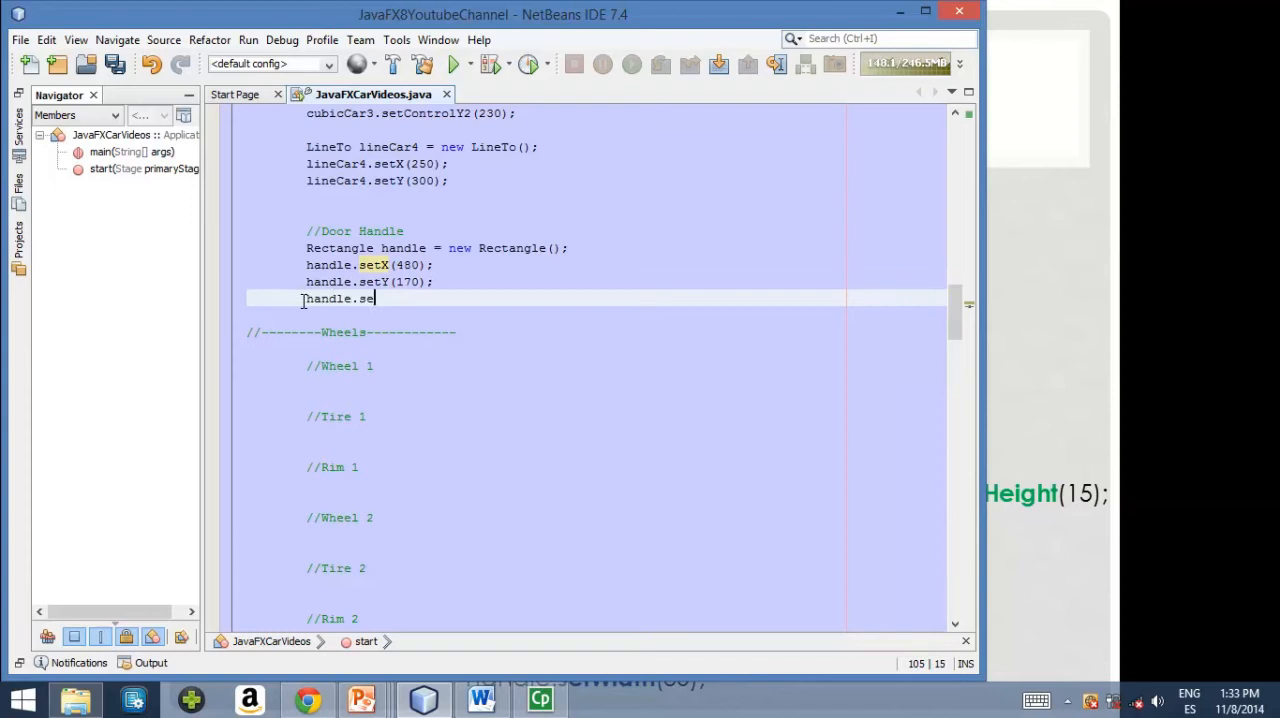
type("tWidth")
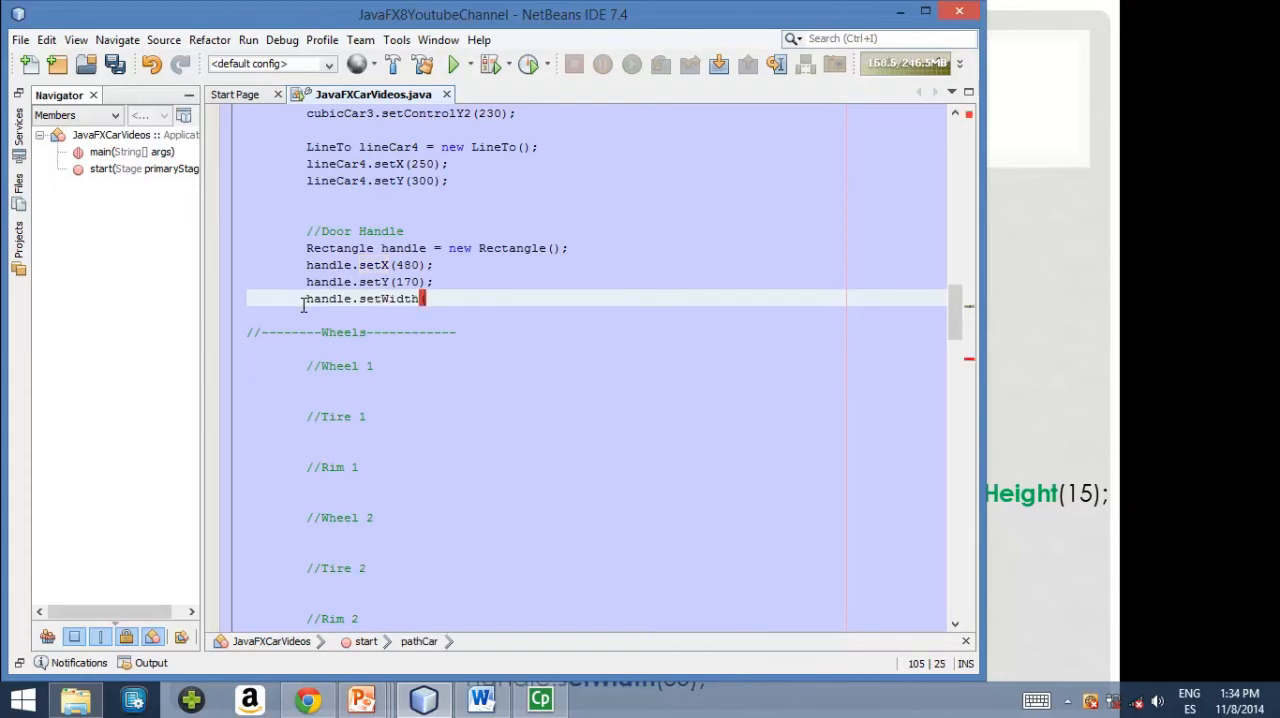
type("(30);")
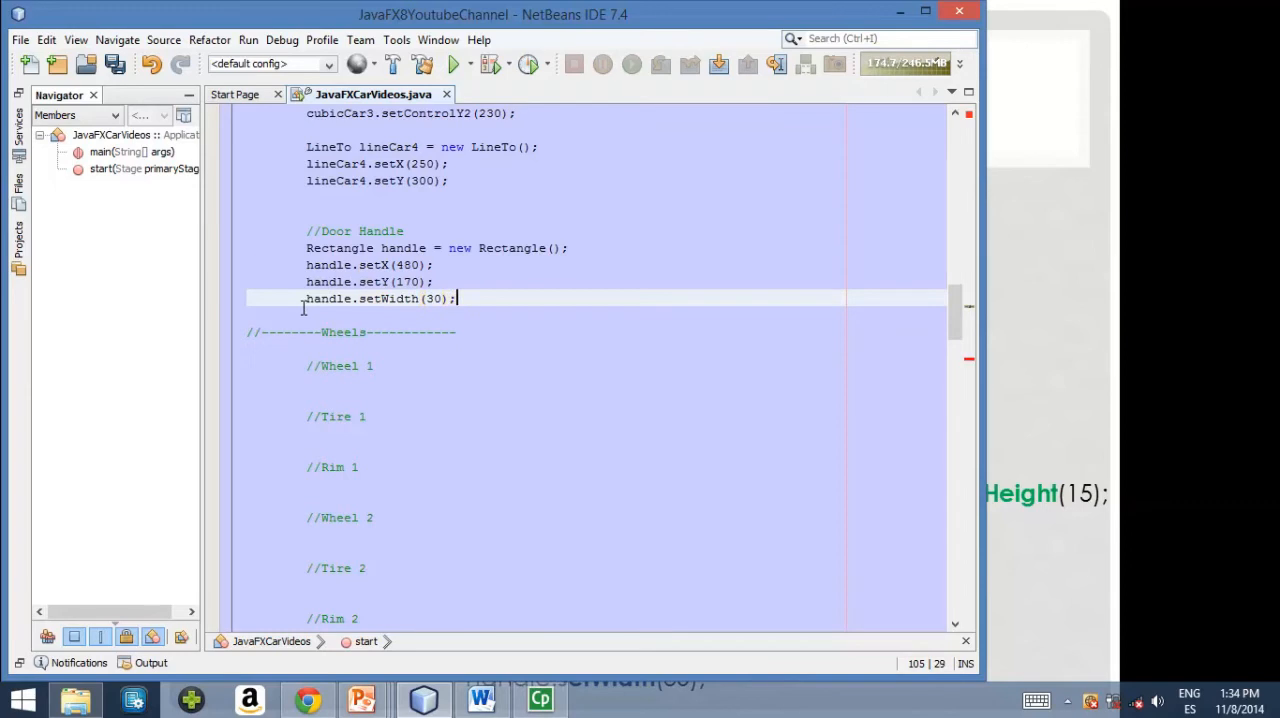
type("handle")
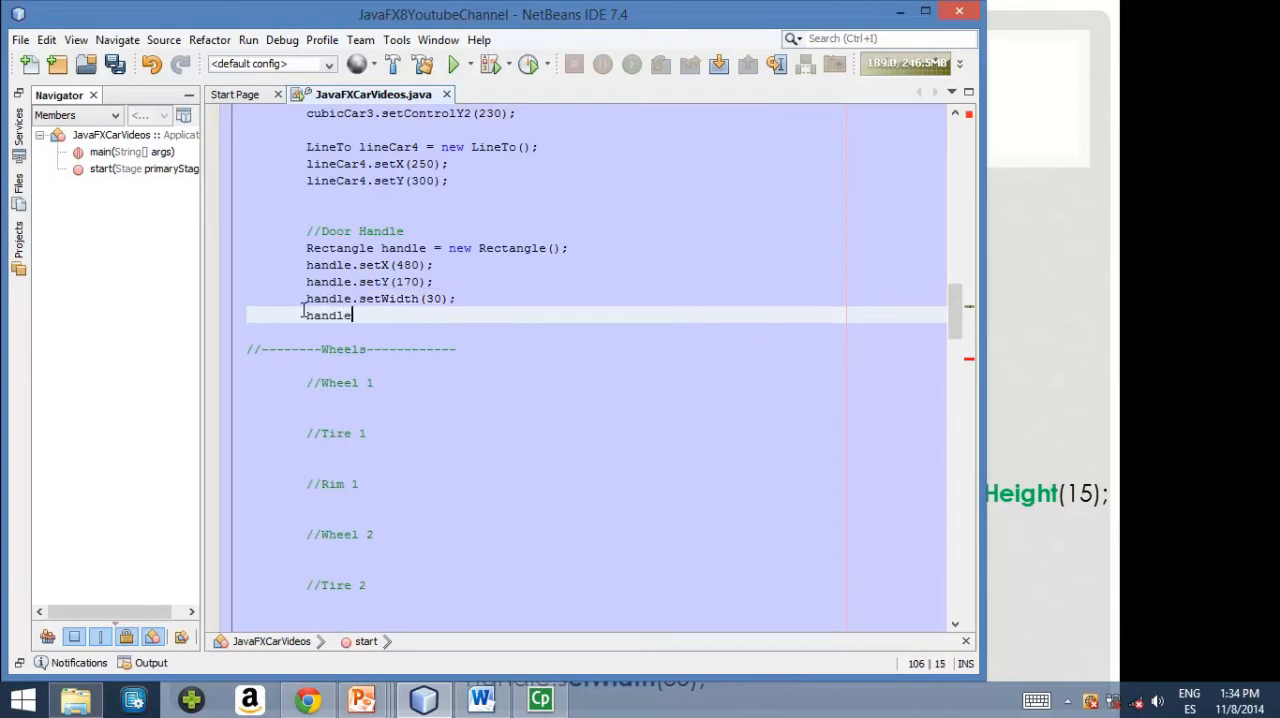
type(".setHeight")
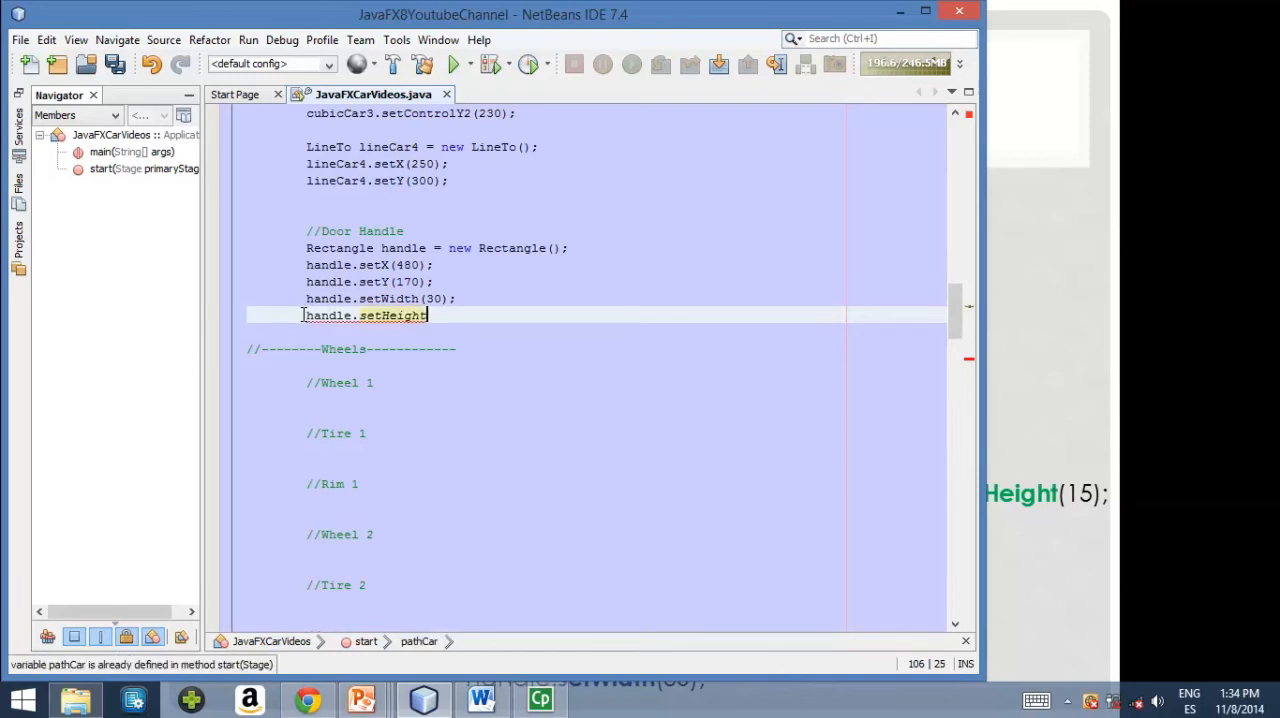
type("(1")
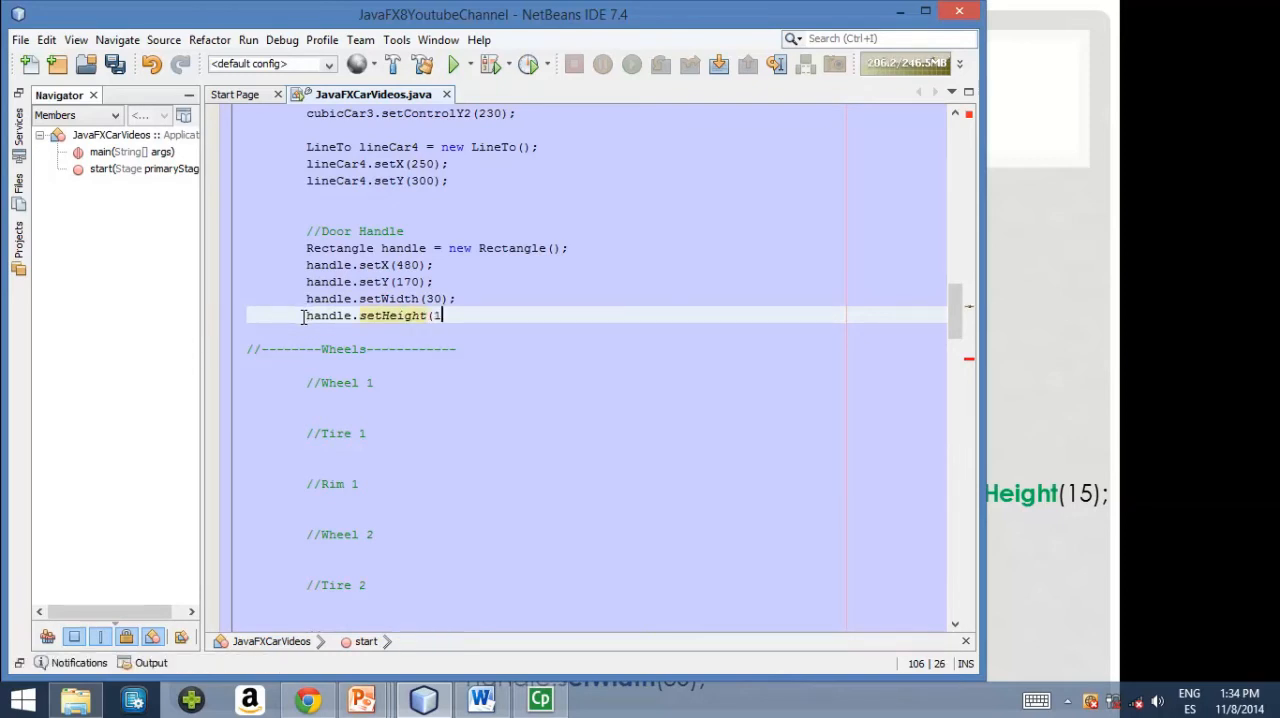
type("5")
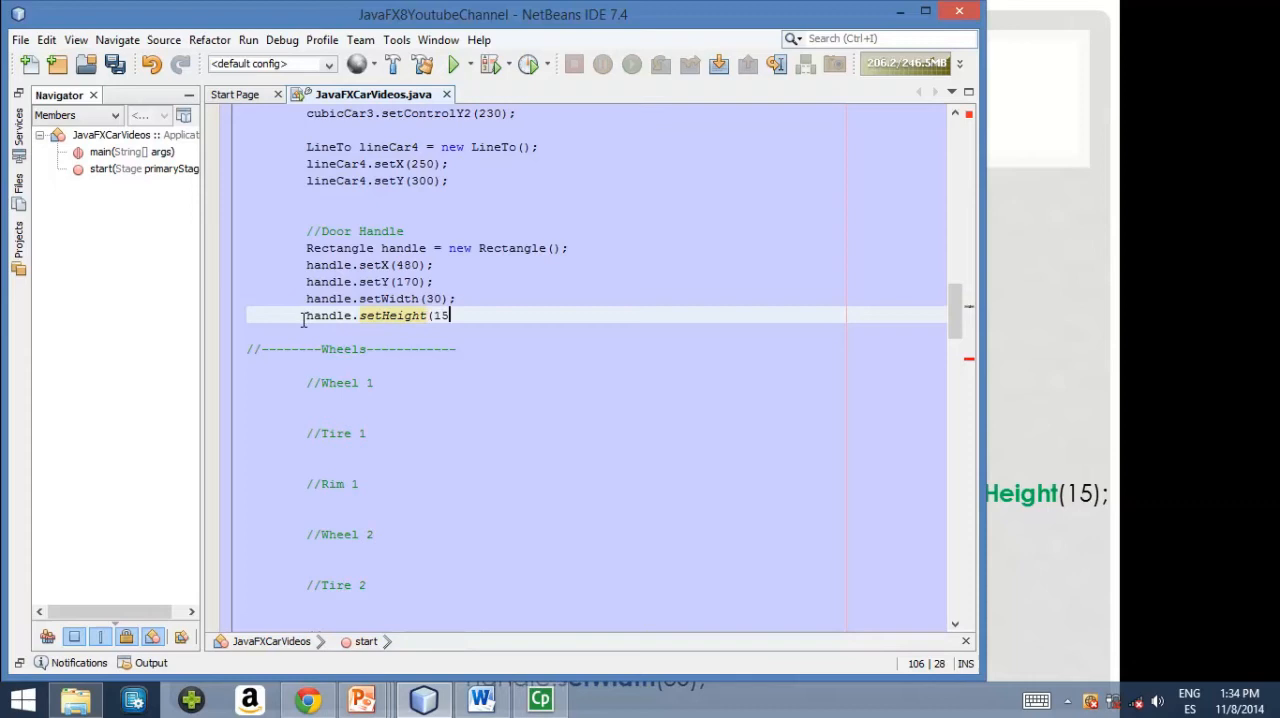
type(");")
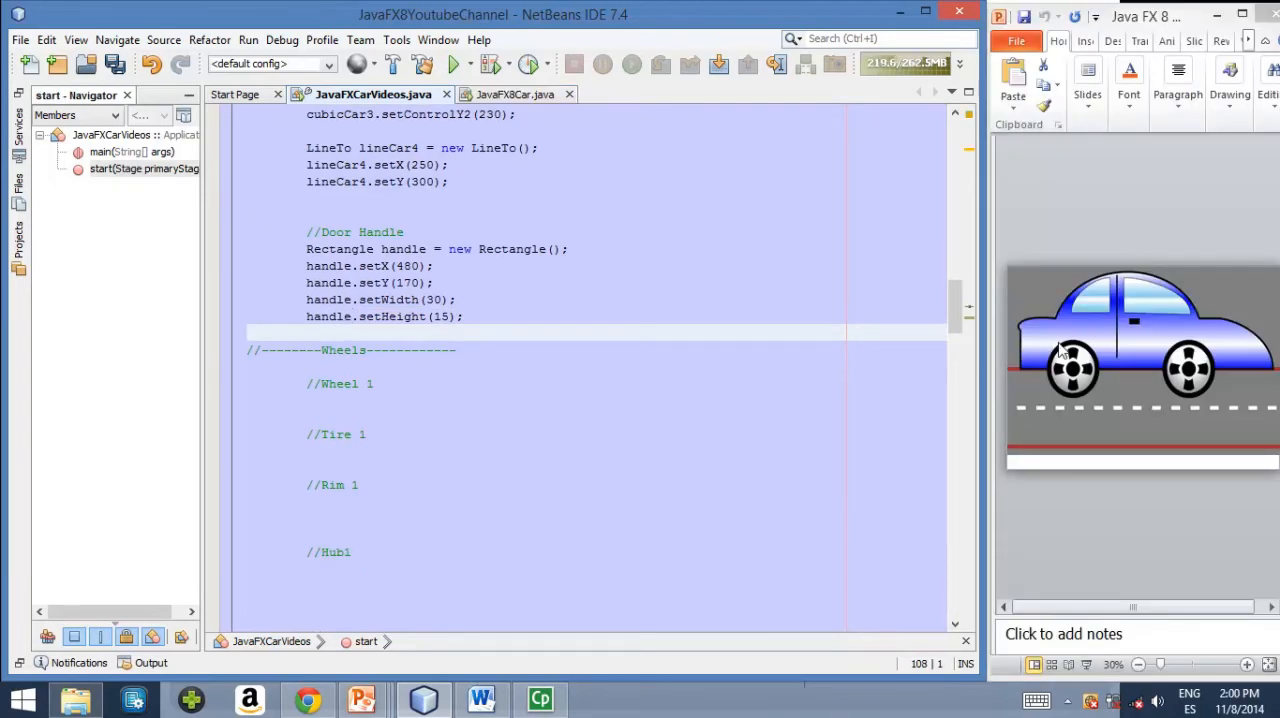
mouse_move(1070, 396)
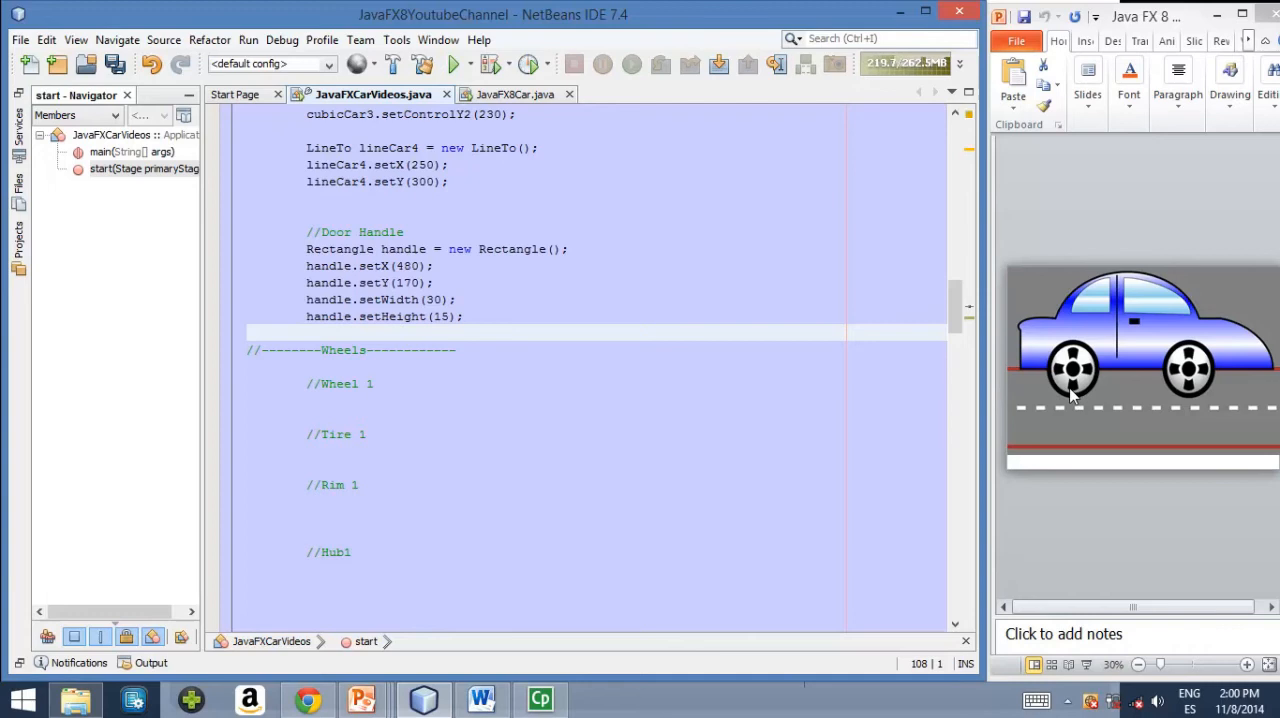
mouse_move(1080, 384)
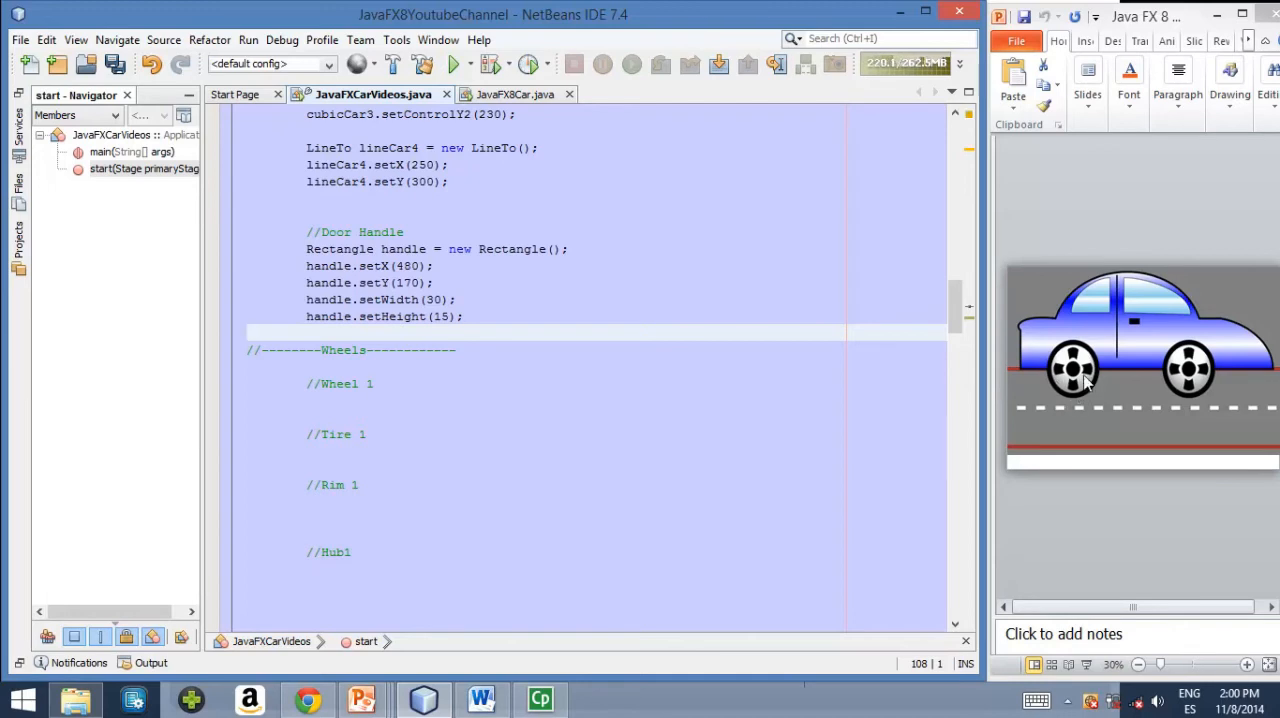
mouse_move(1072, 364)
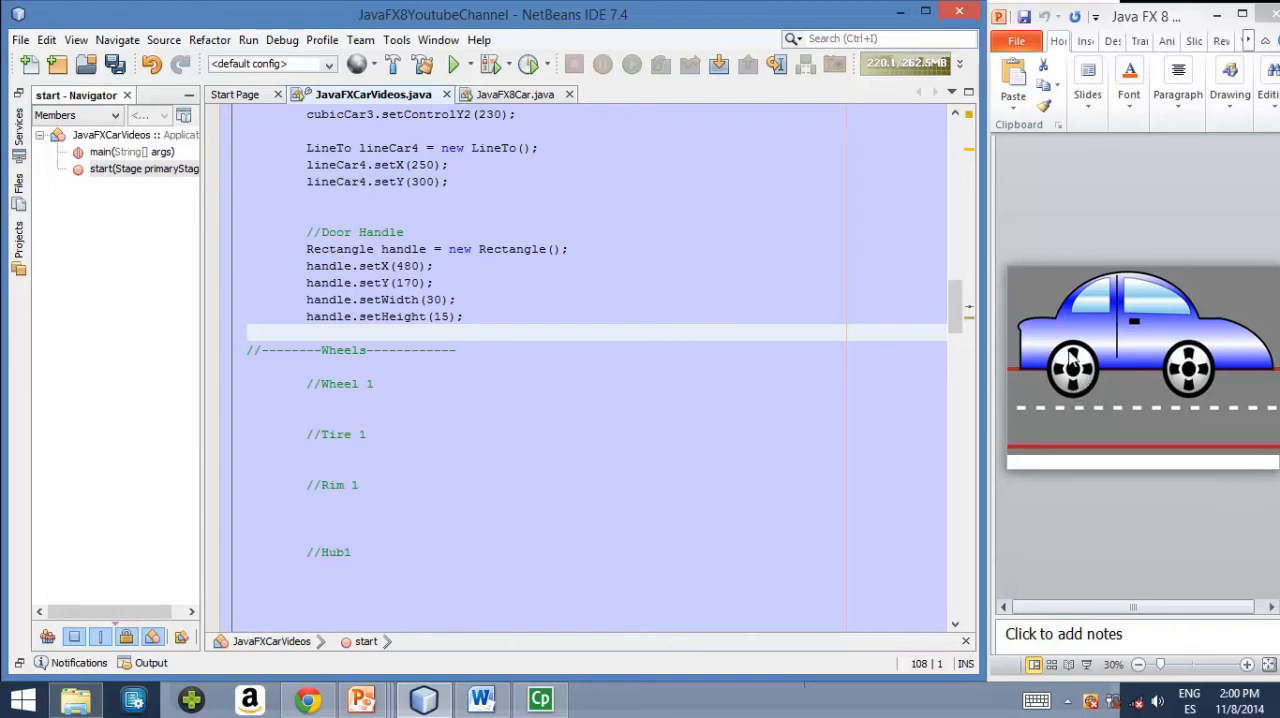
mouse_move(1096, 384)
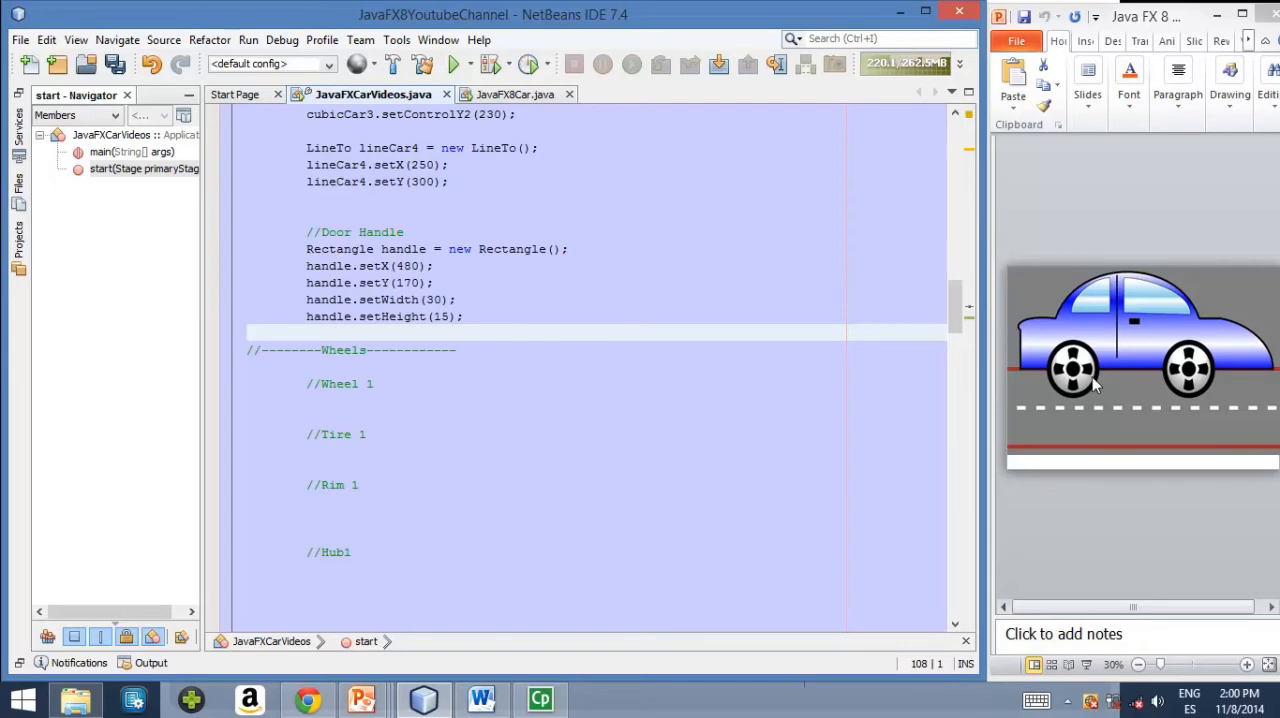
mouse_move(1090, 376)
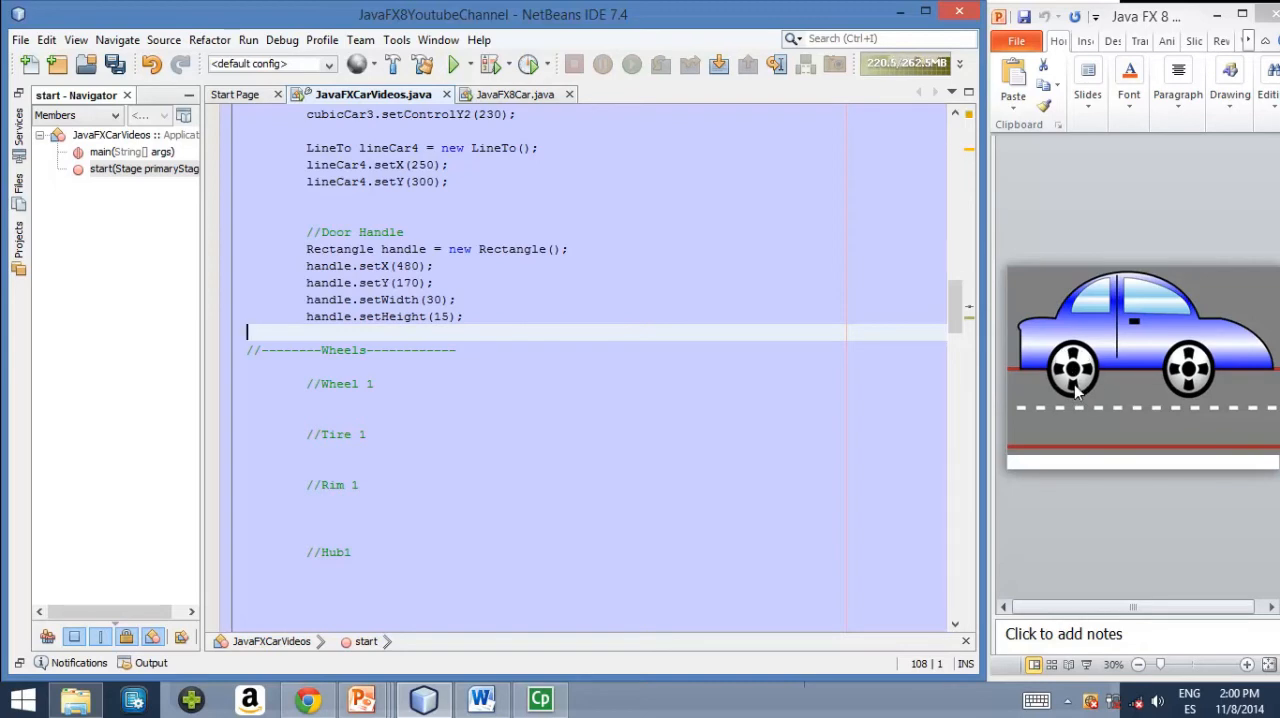
mouse_move(1072, 368)
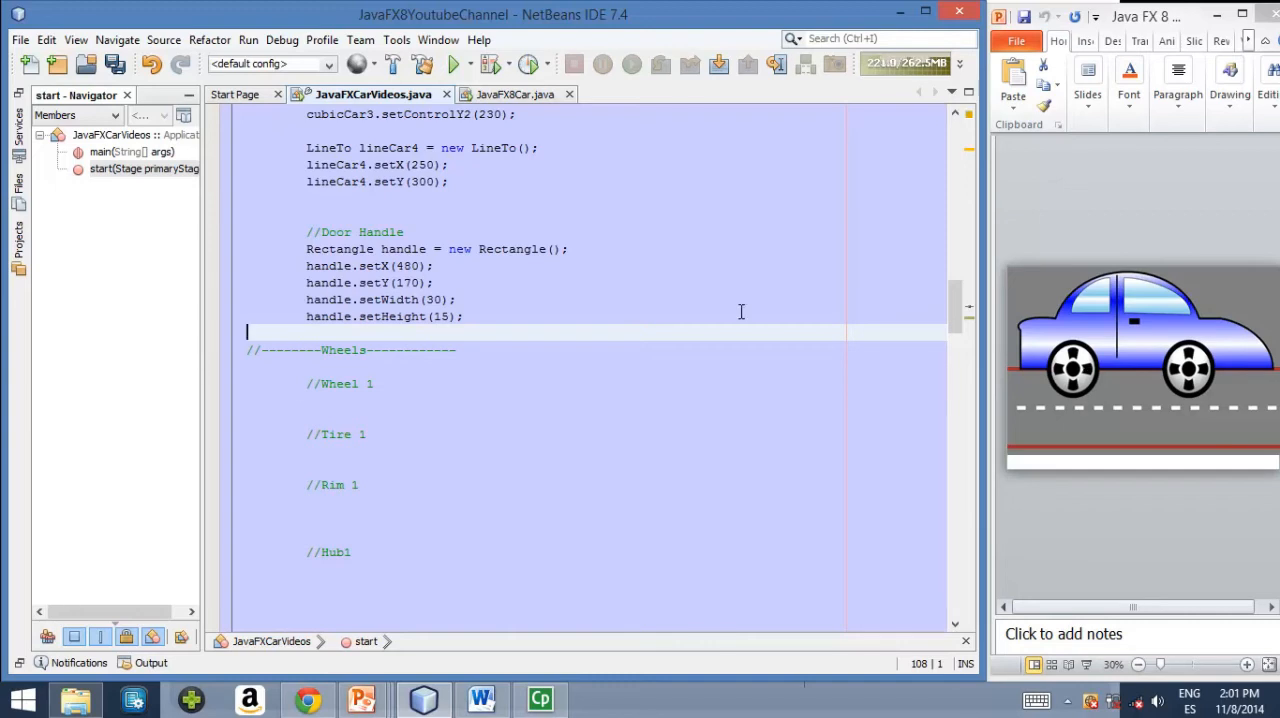
Write 'Ellipse tire1 = new Ellipse()' on the line below the Tire 1 comment
left_click(310, 450)
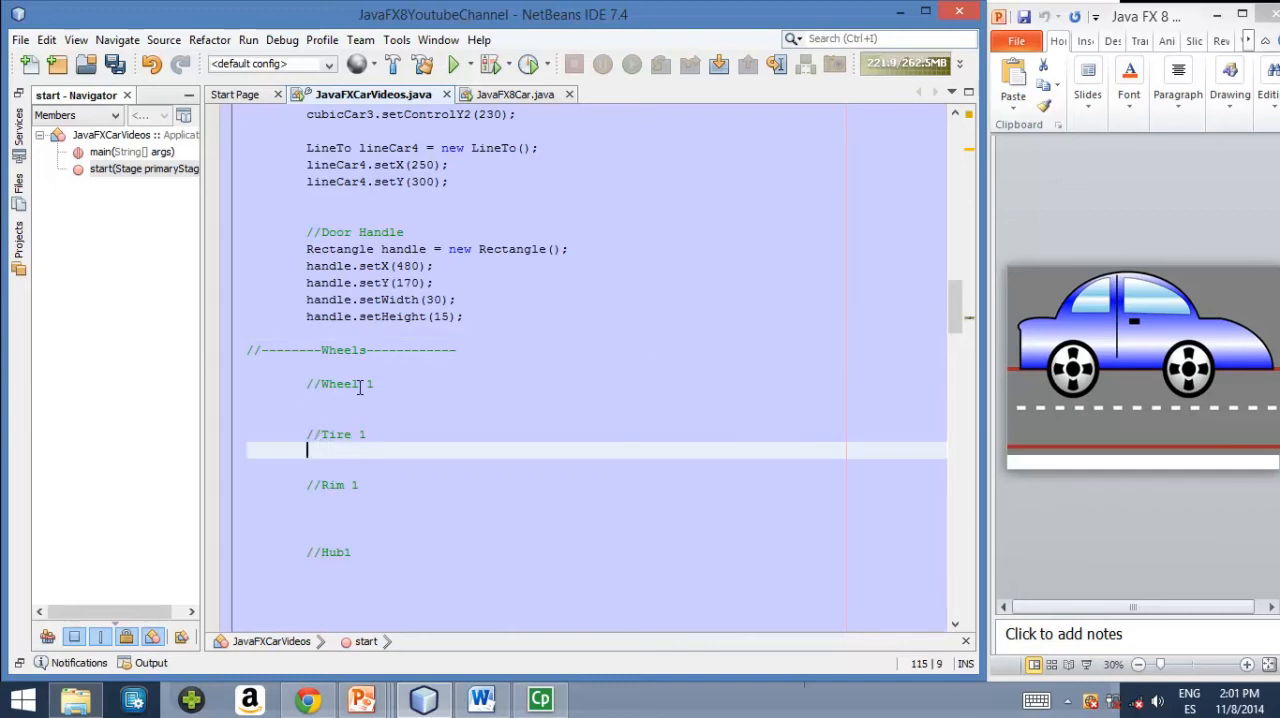
type("Ellipse")
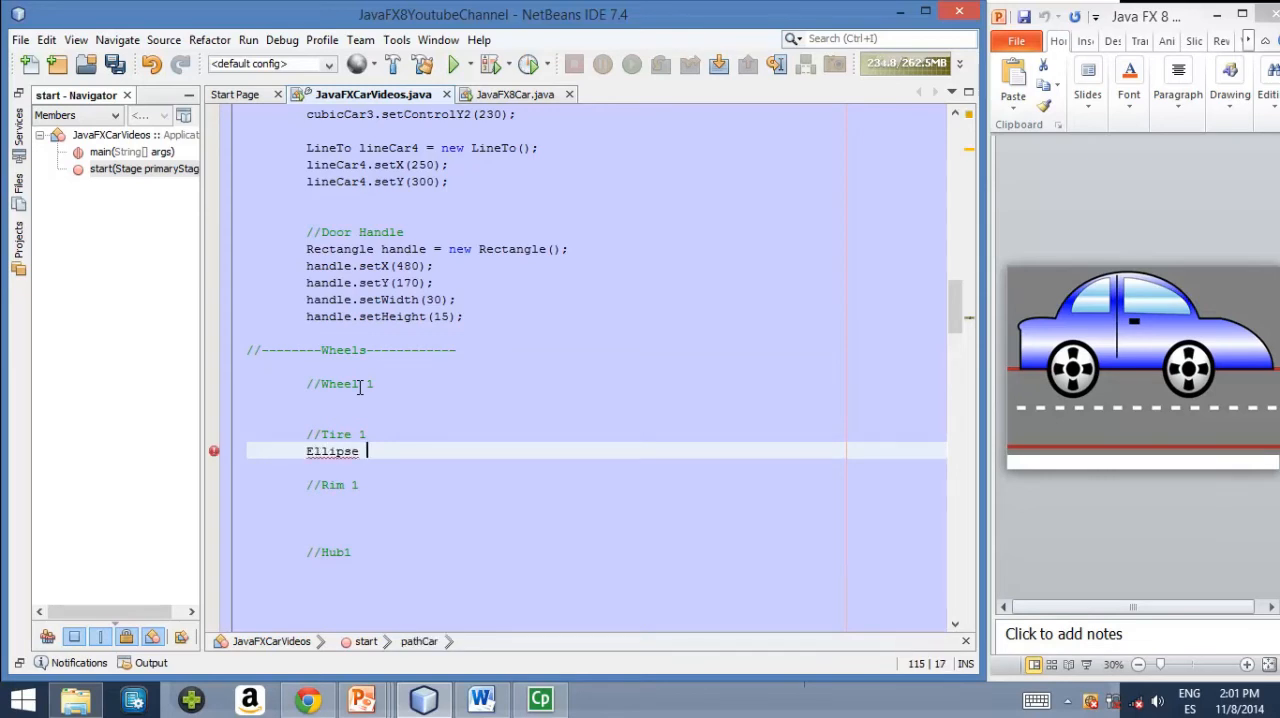
type("ti")
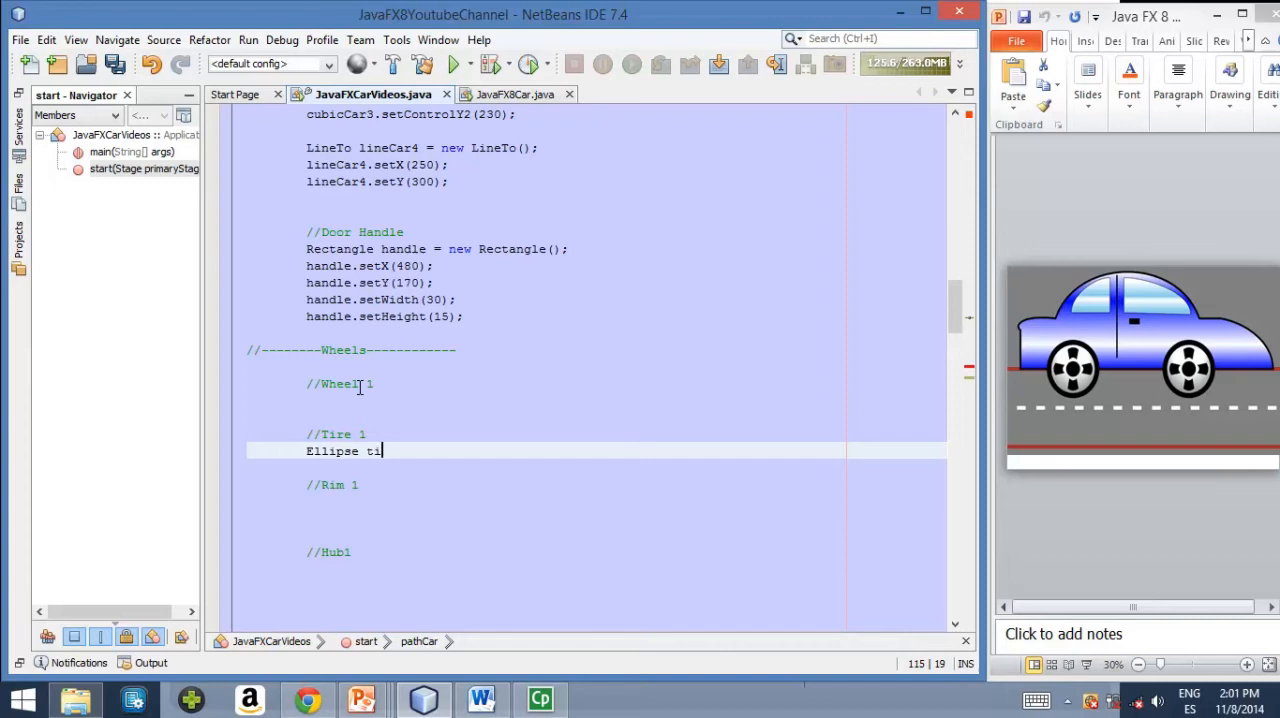
type("re1 = ne")
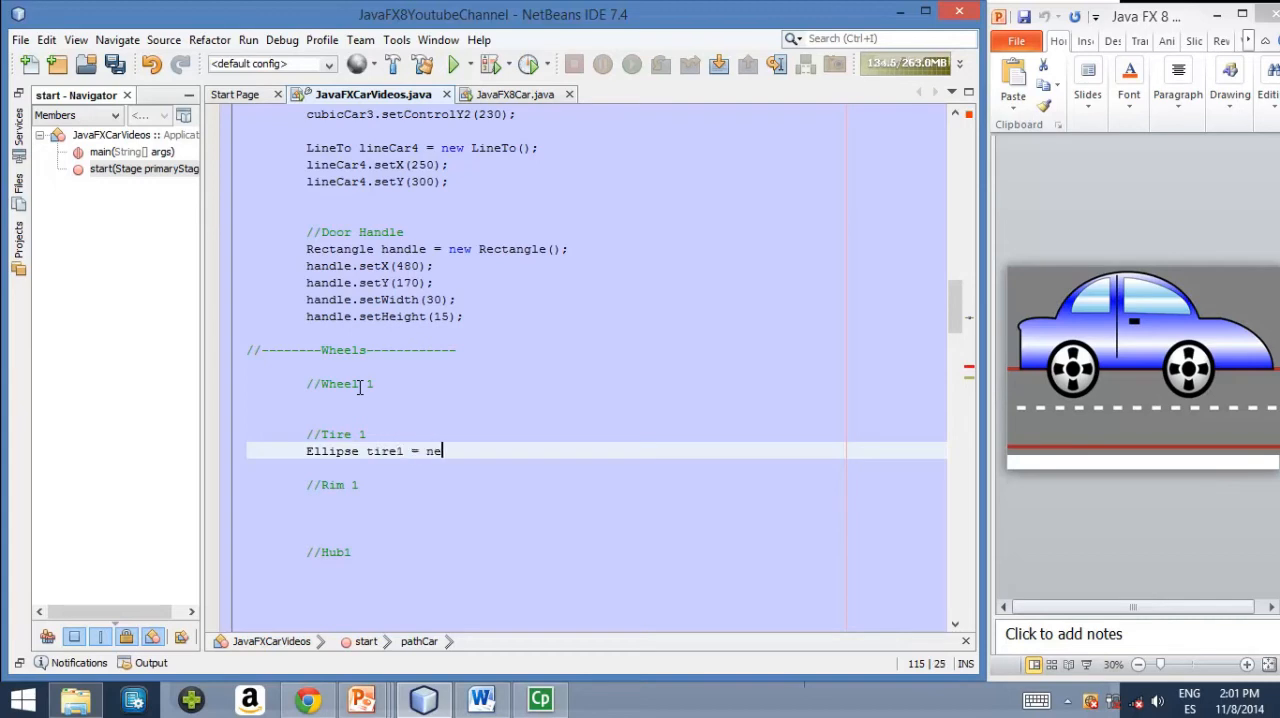
type("w Ellip")
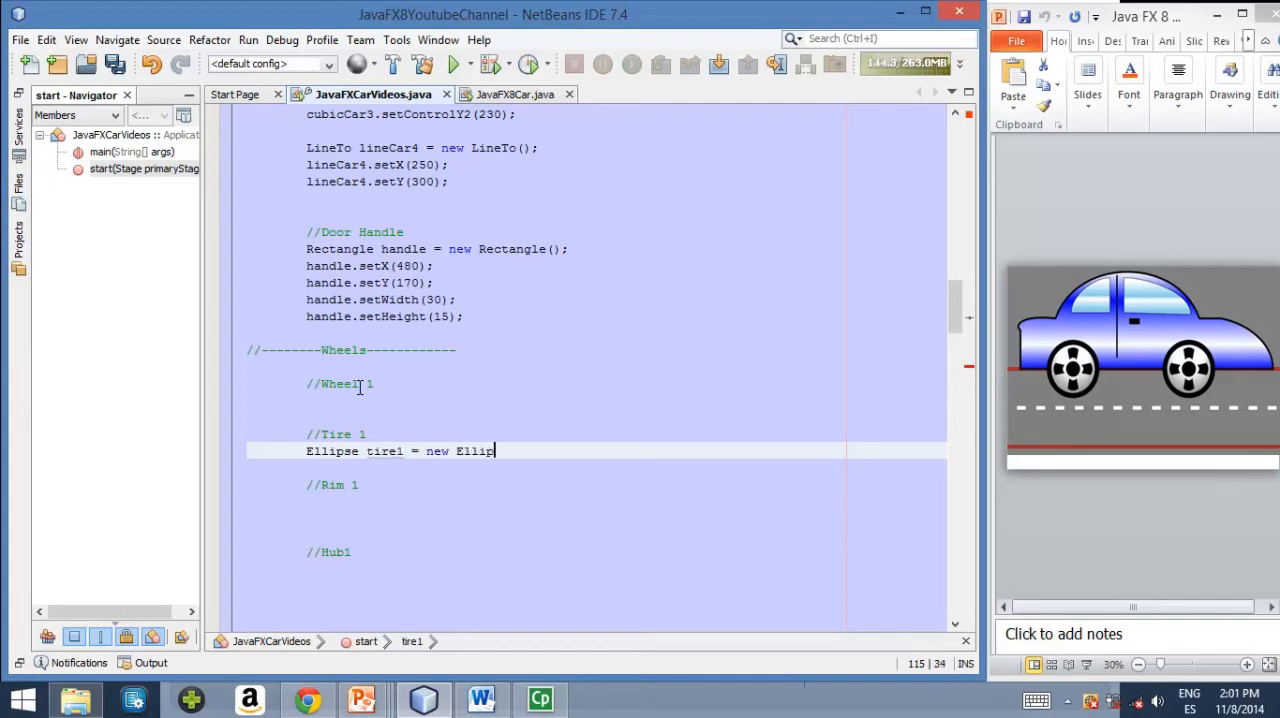
type("se()")
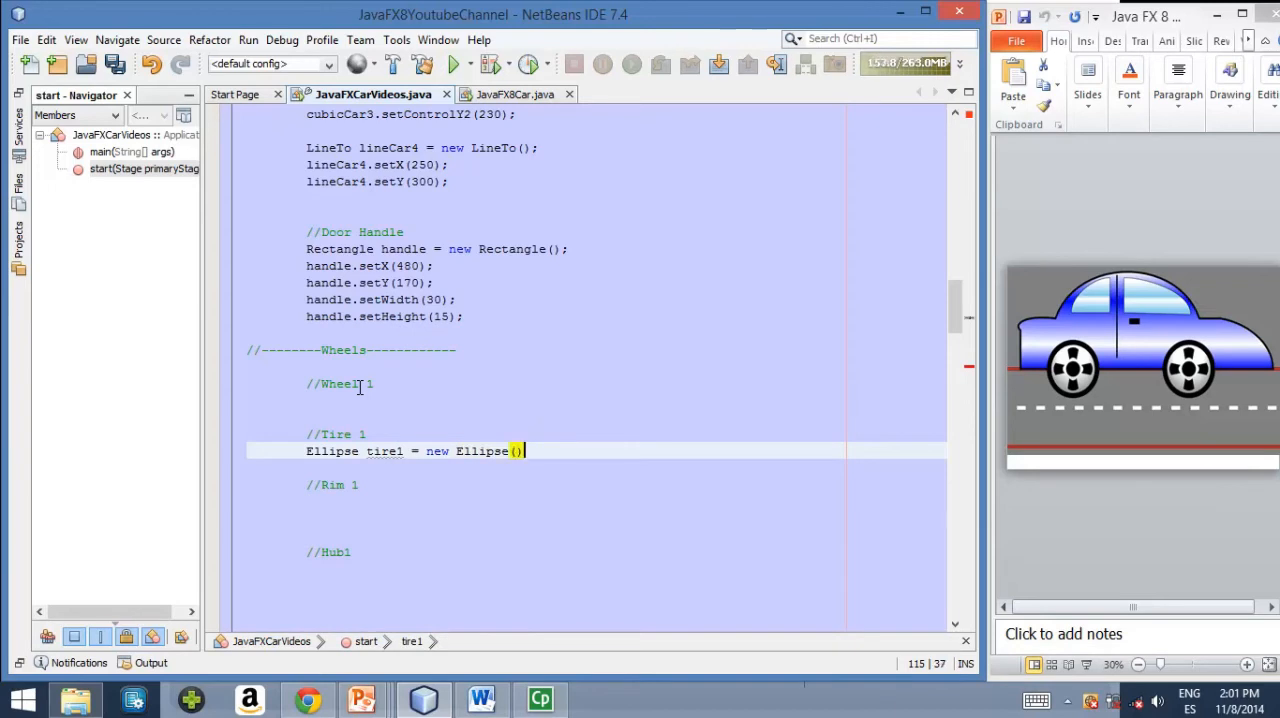
key("enter")
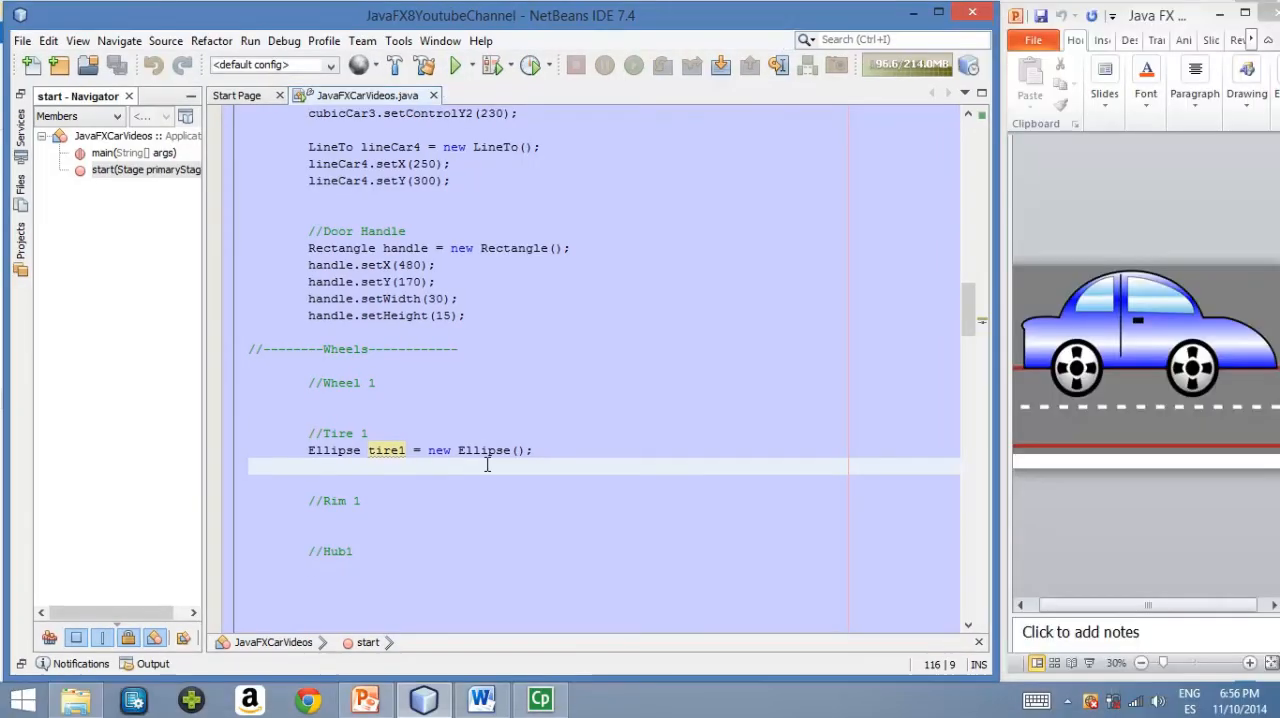
mouse_move(500, 458)
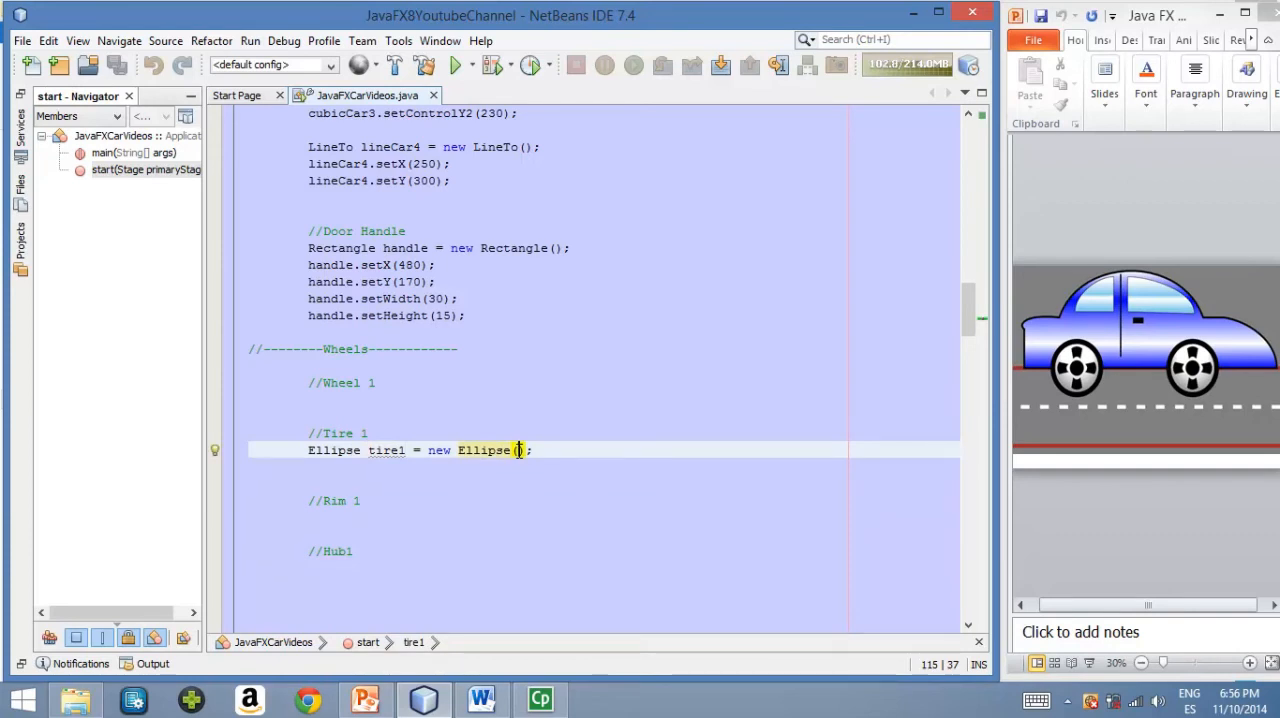
Fill the tire1 constructor with 320, 300, 150/2, 150/2
type("320,")
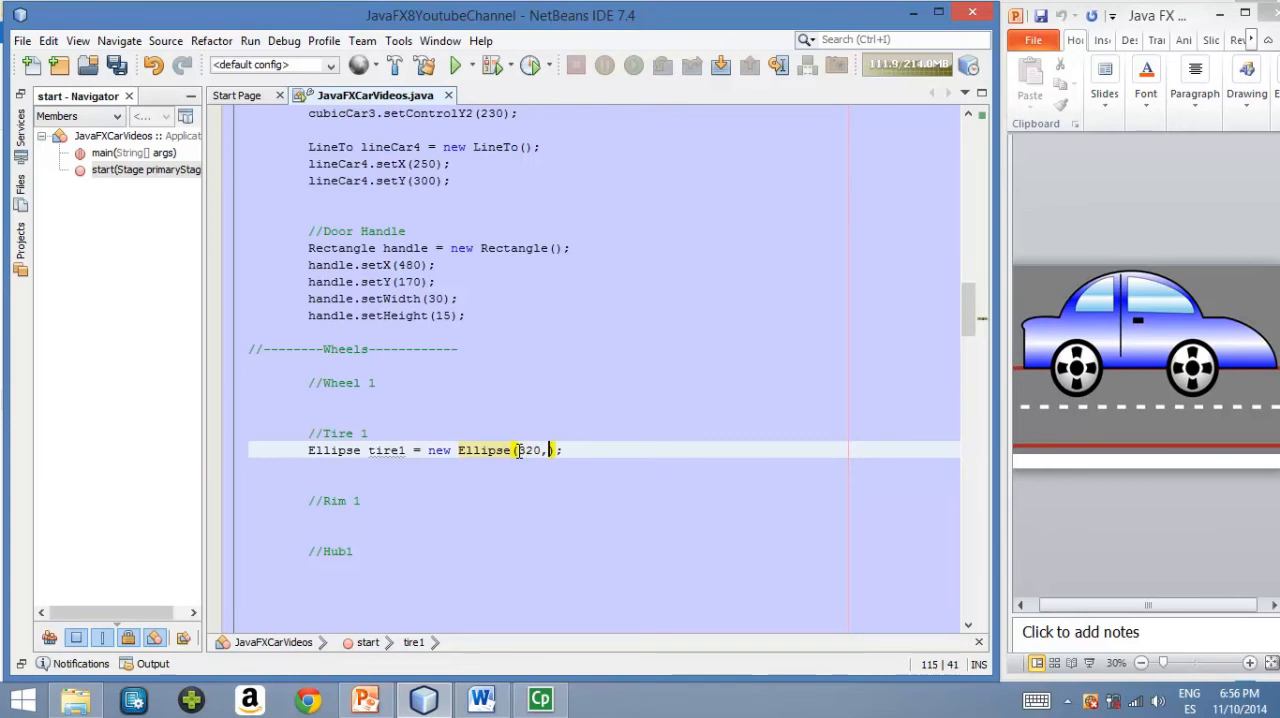
type("3")
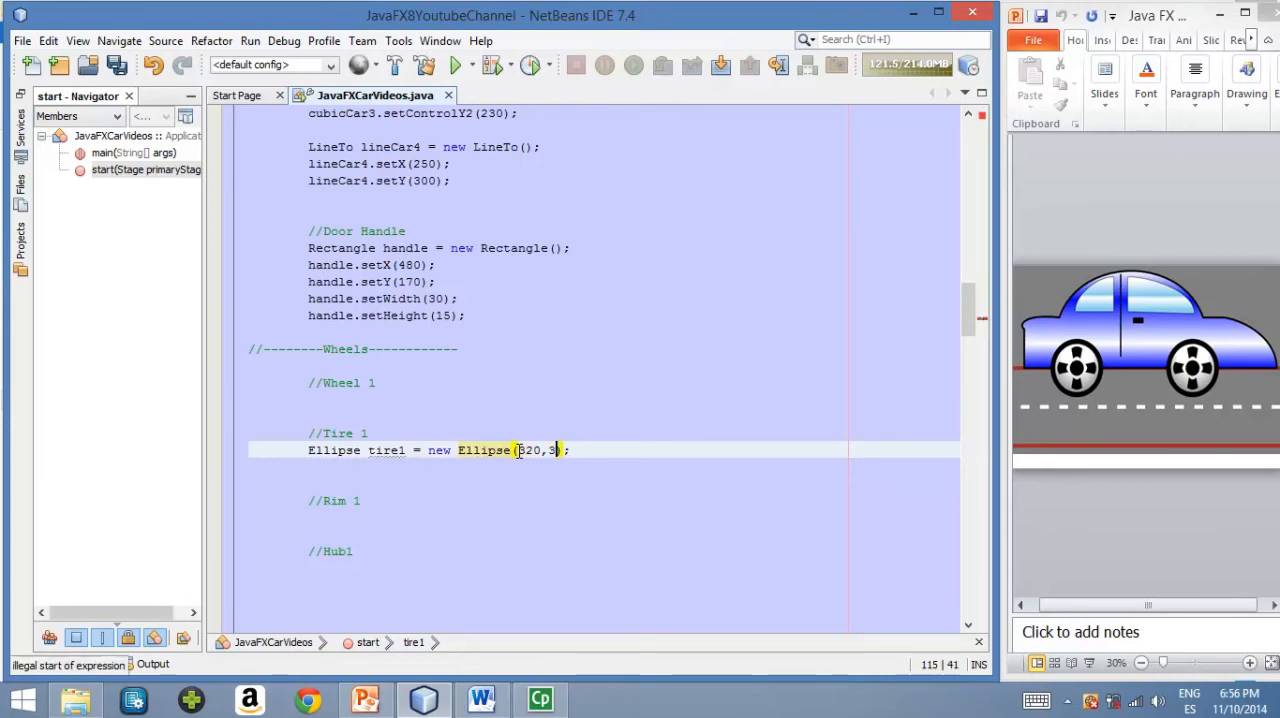
type("00,")
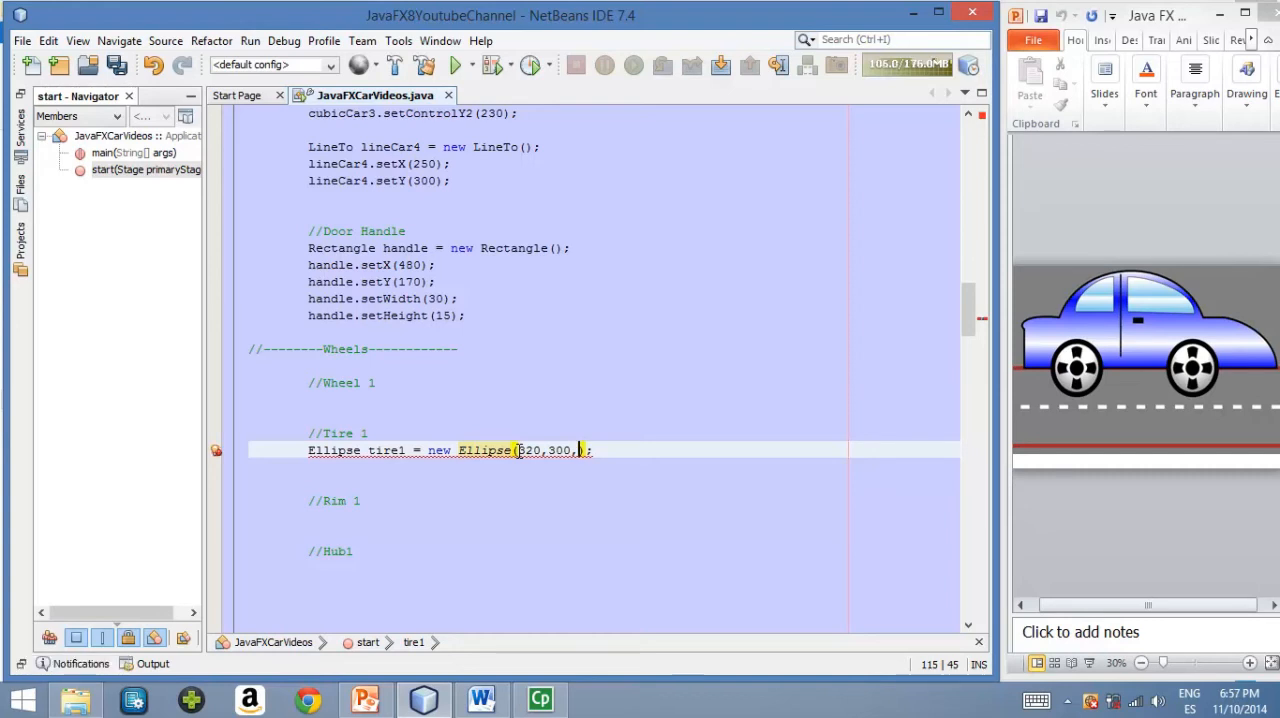
type("150")
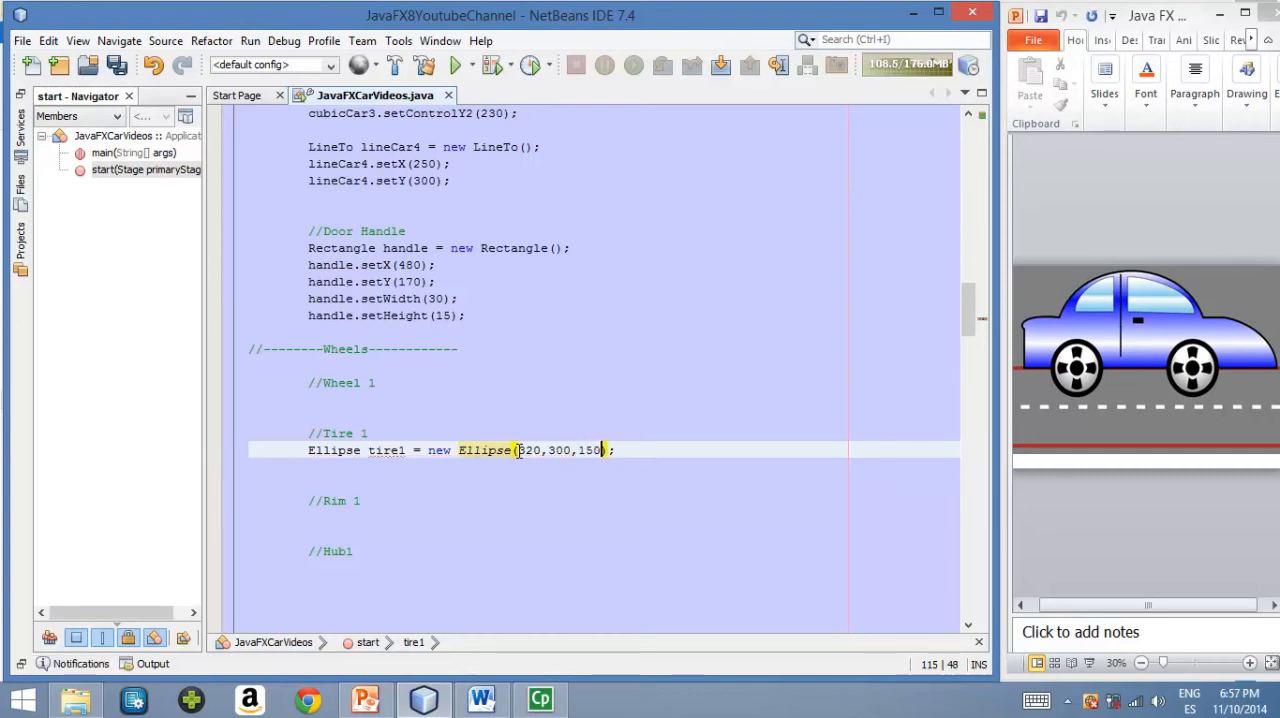
type("/2,")
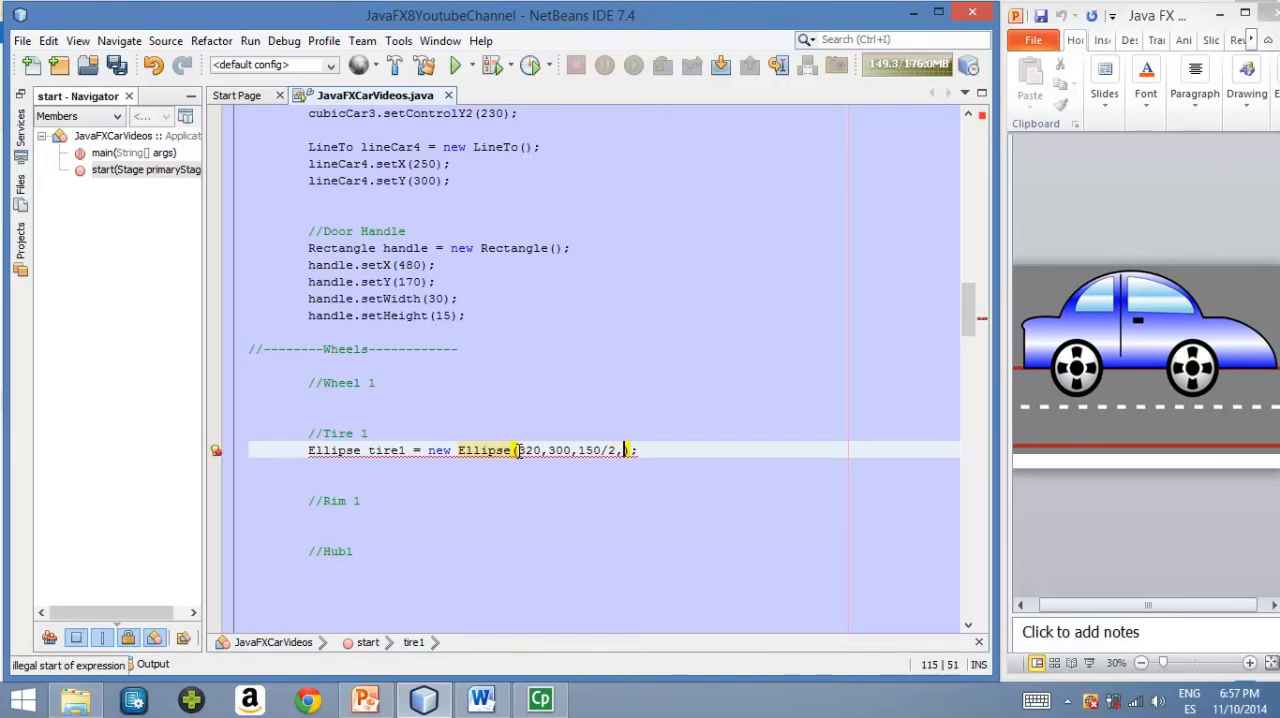
type("150/")
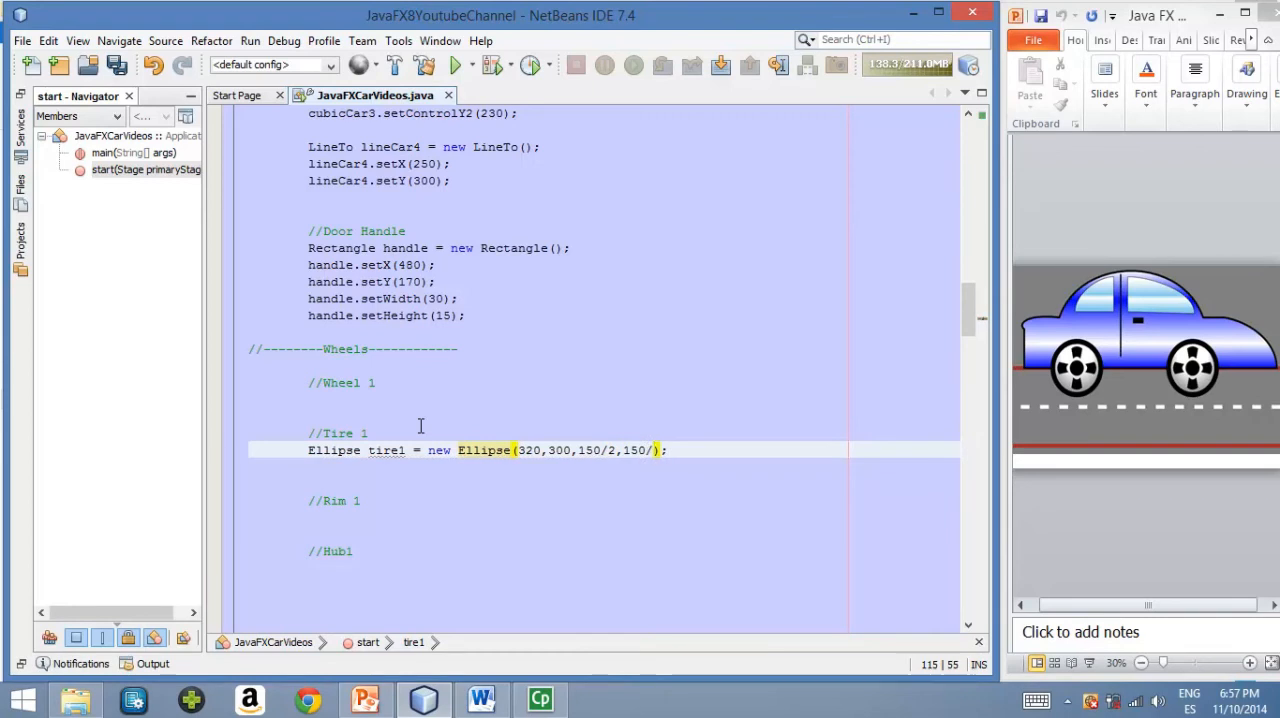
type("2")
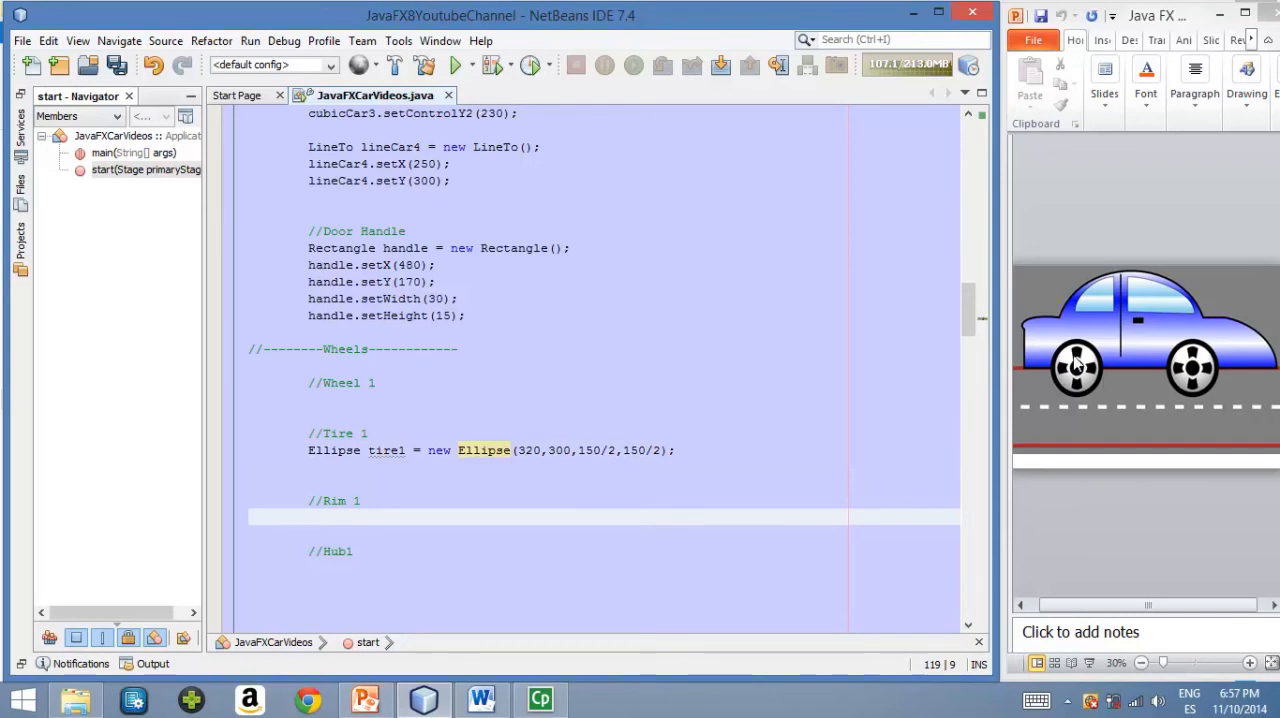
mouse_move(1090, 390)
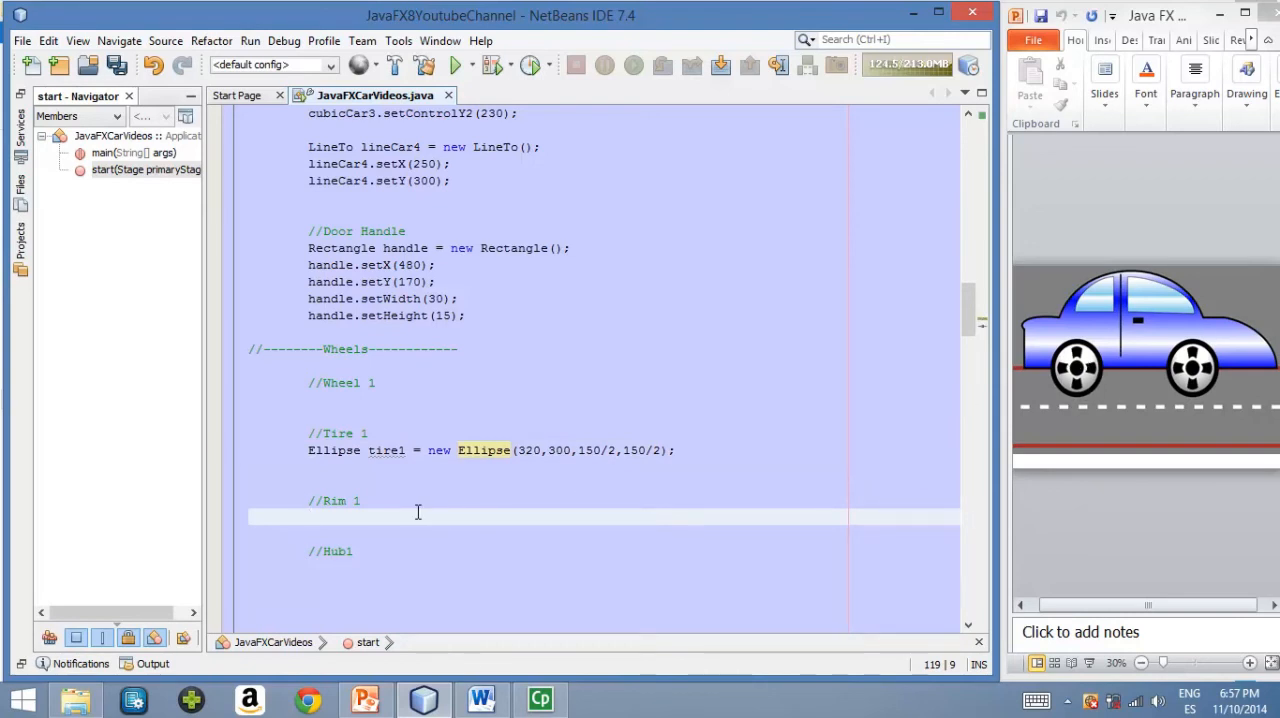
Write 'Ellipse rim1 = new Ellipse(320,300,125/2,125/2);' under the Rim 1 comment
type("Ellipse rim1 = ne")
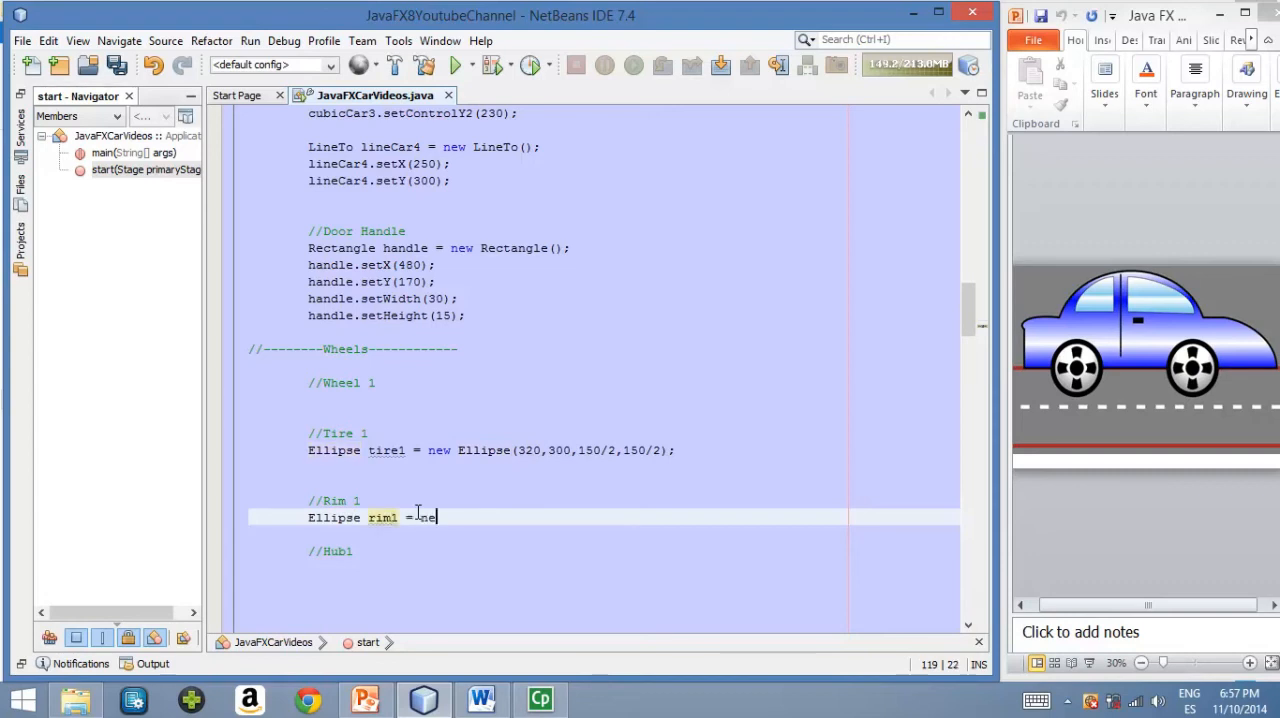
type("w Ellipse")
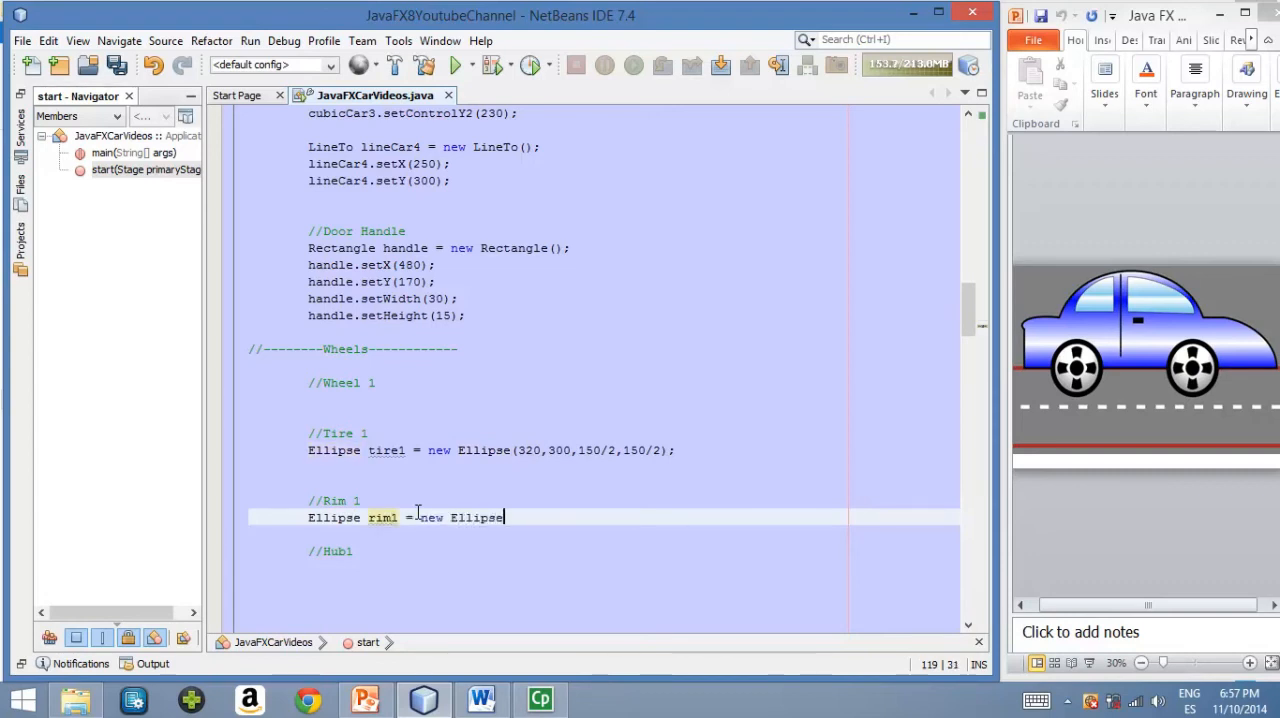
type("(3")
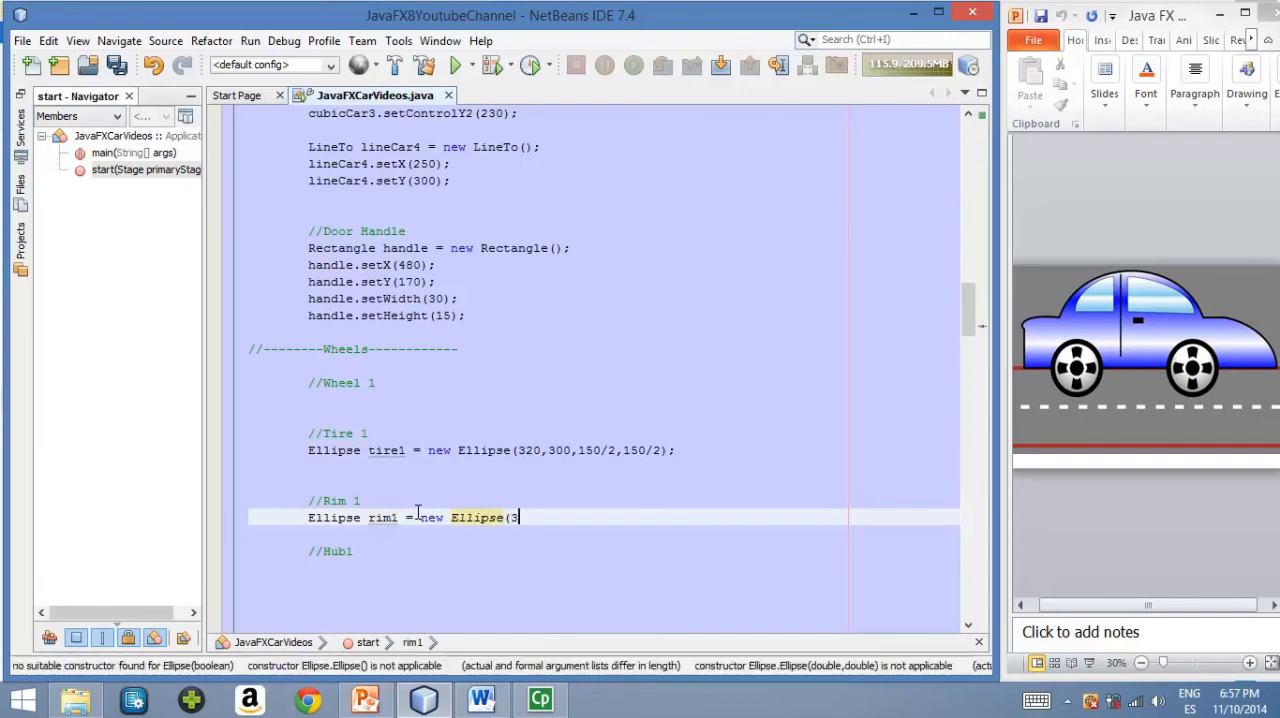
type("20,")
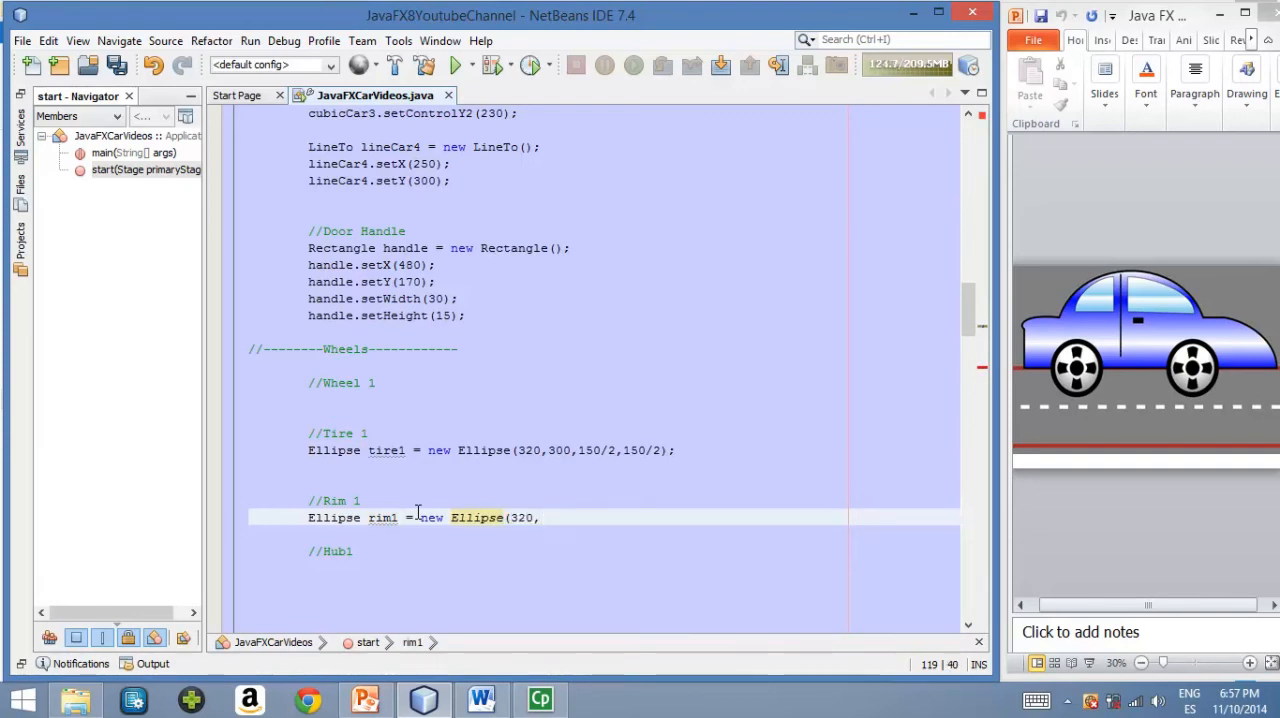
type("300,")
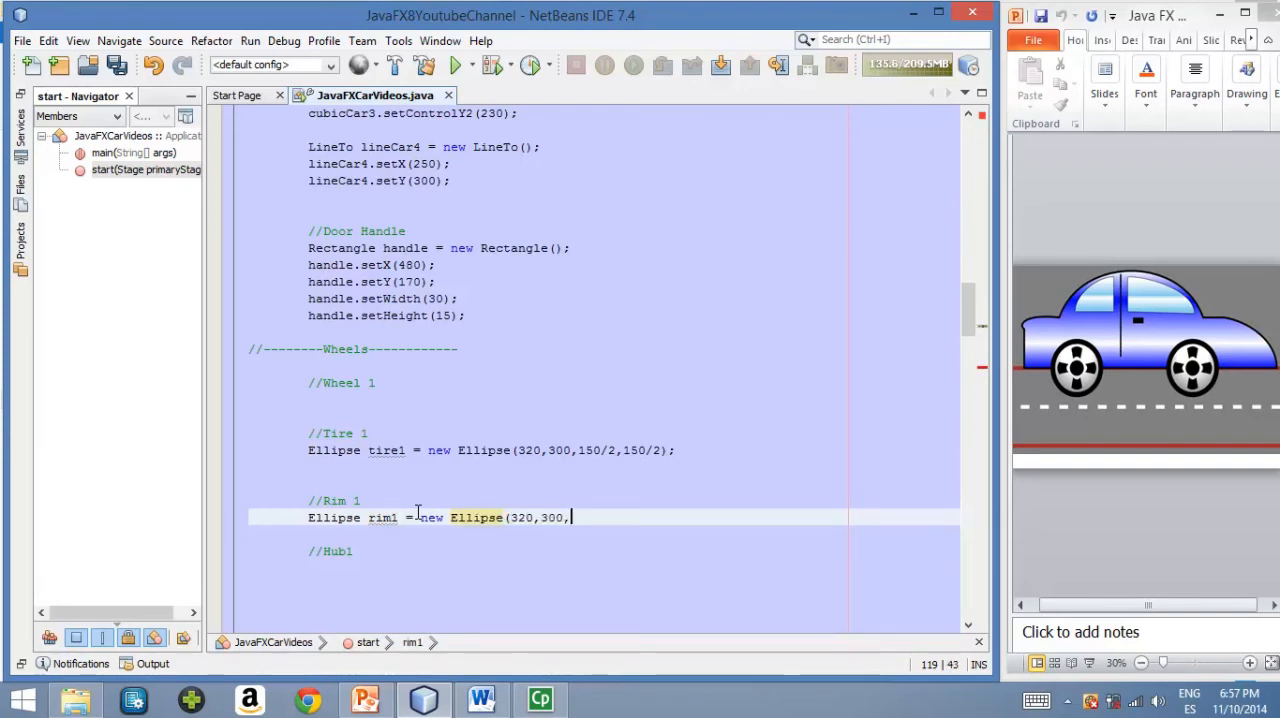
type("125")
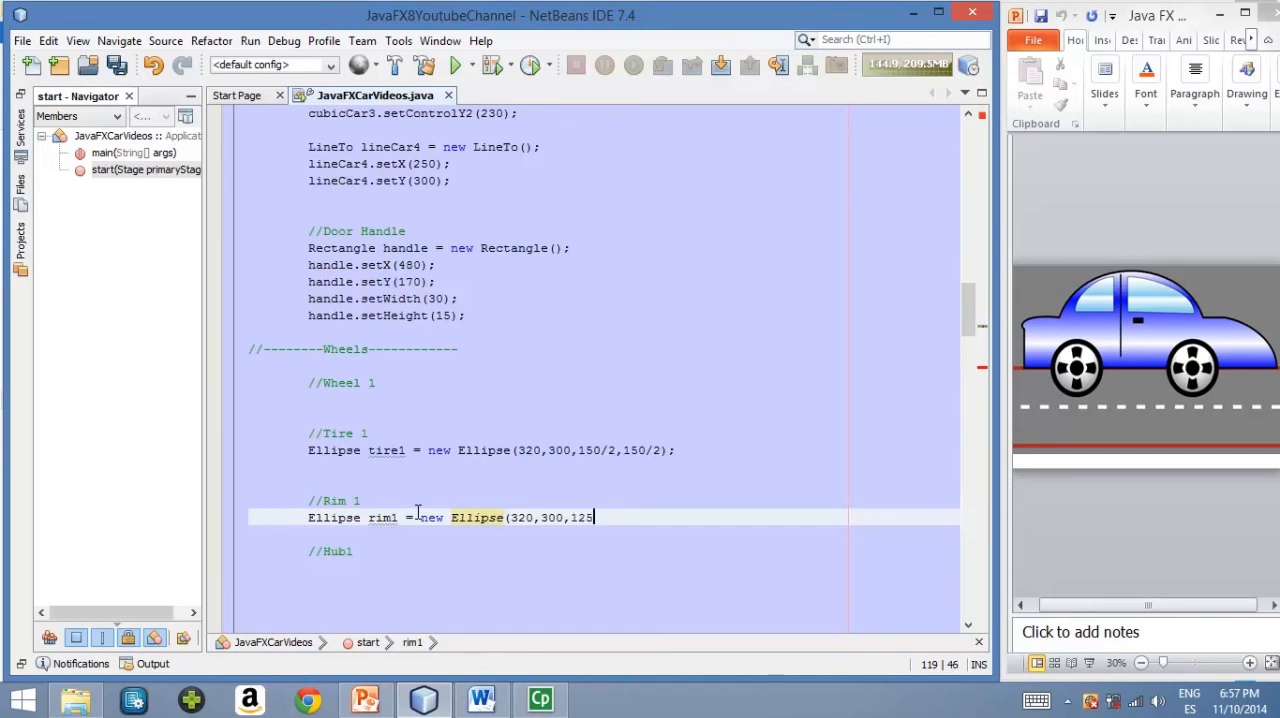
type("/")
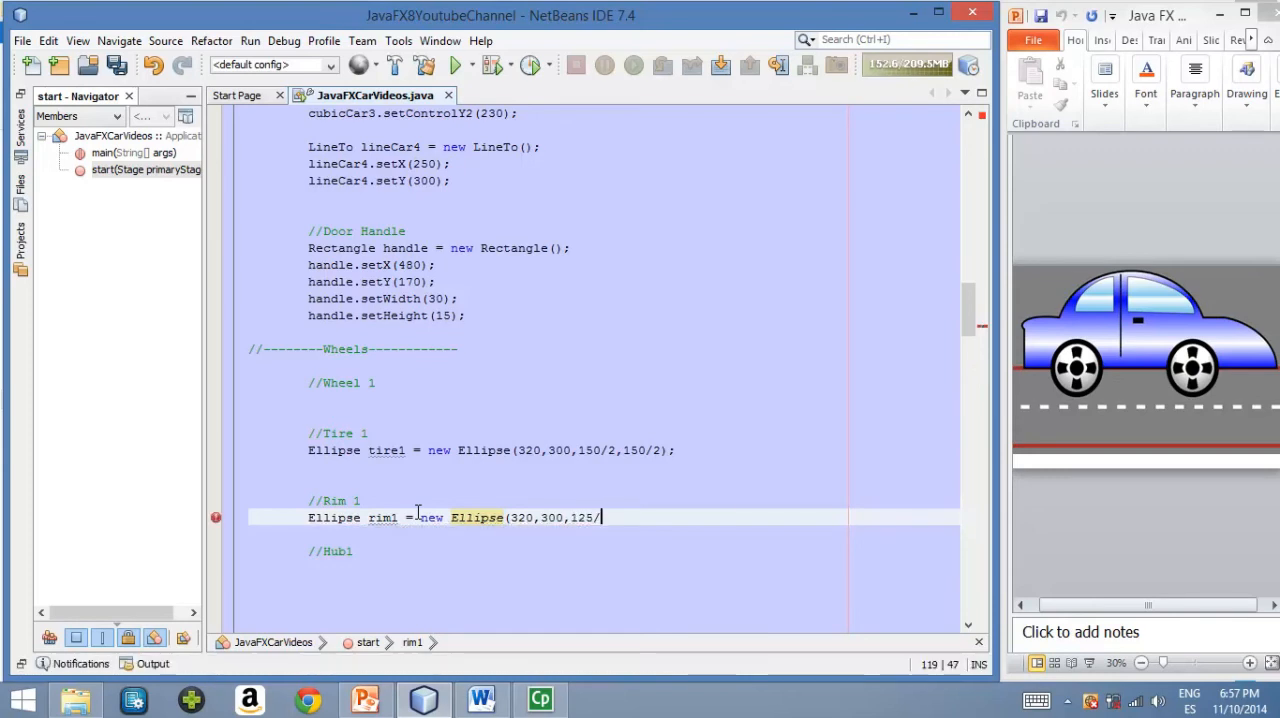
type("2,1")
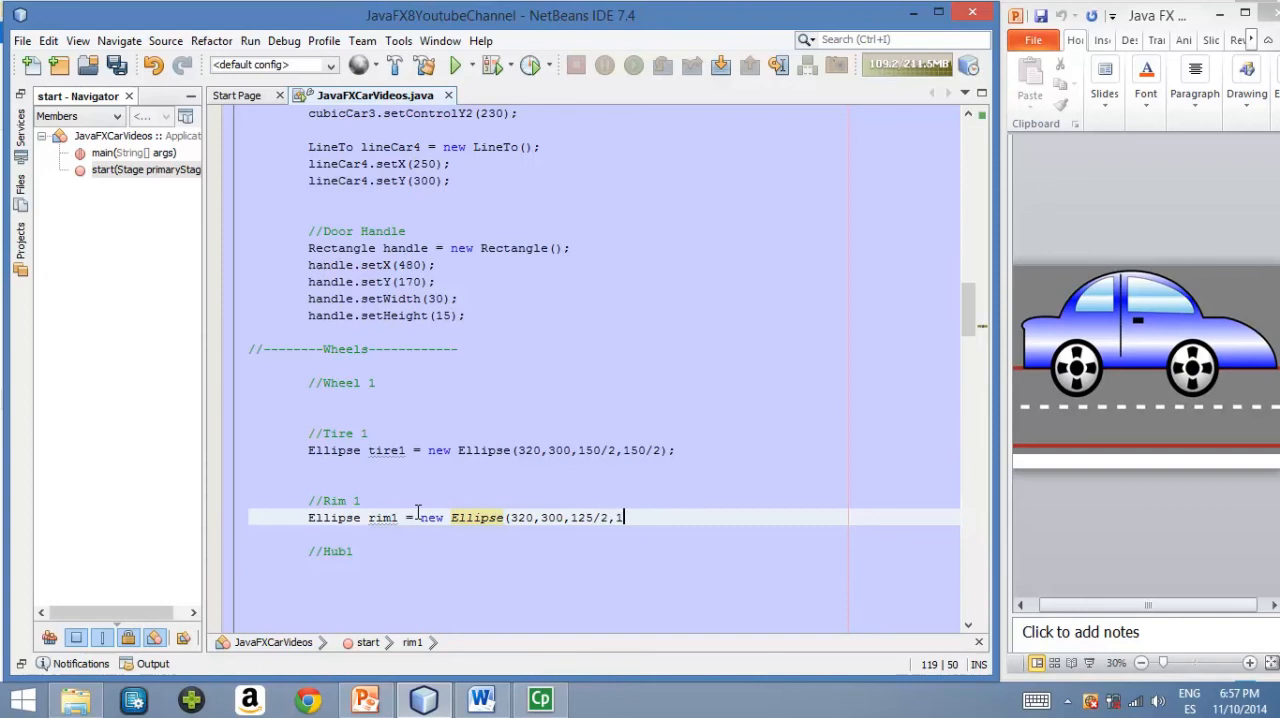
type("25/2")
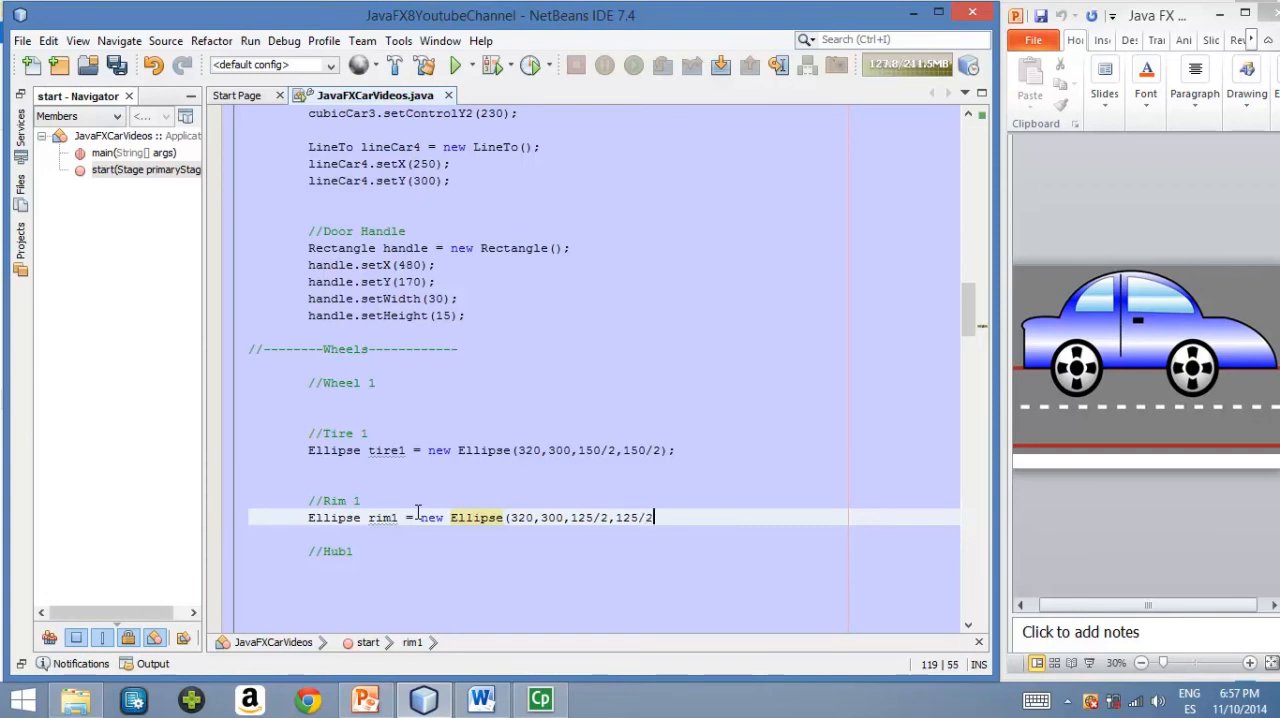
type(");")
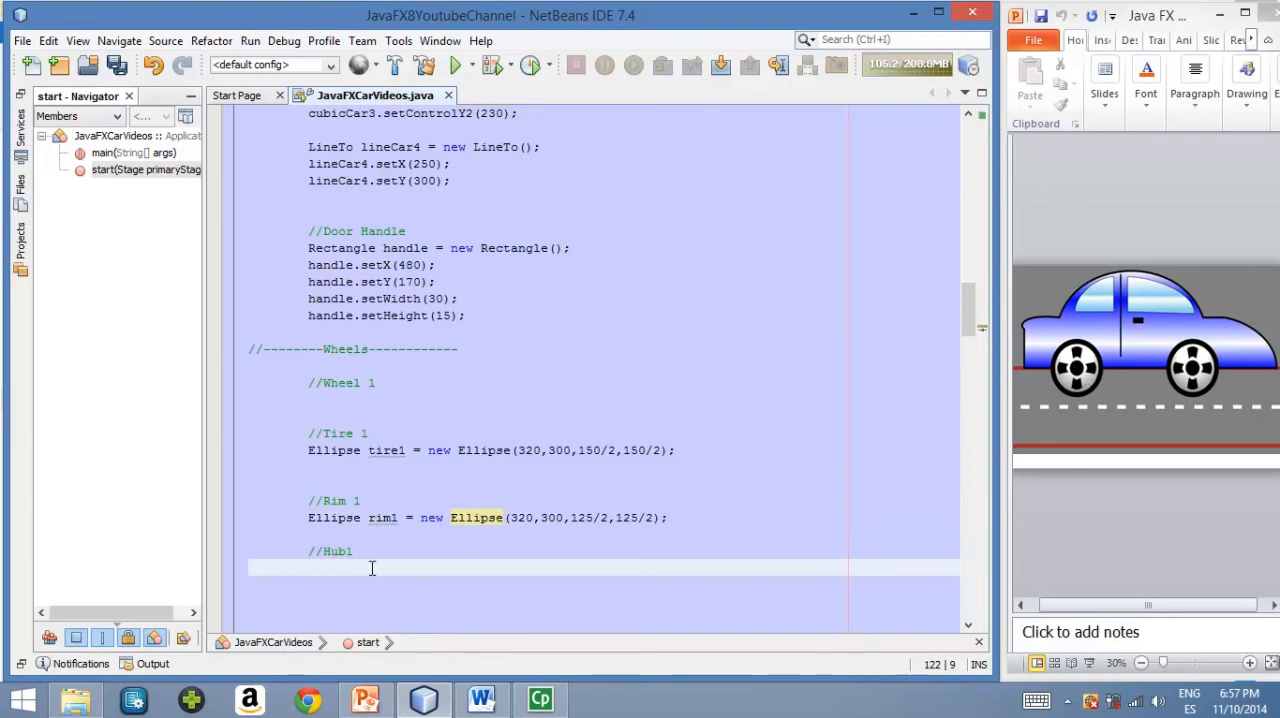
Write 'Ellipse hub1 = new Ellipse(320,300,40/2,40/2);' under the Hub1 comment
type("Ellipse")
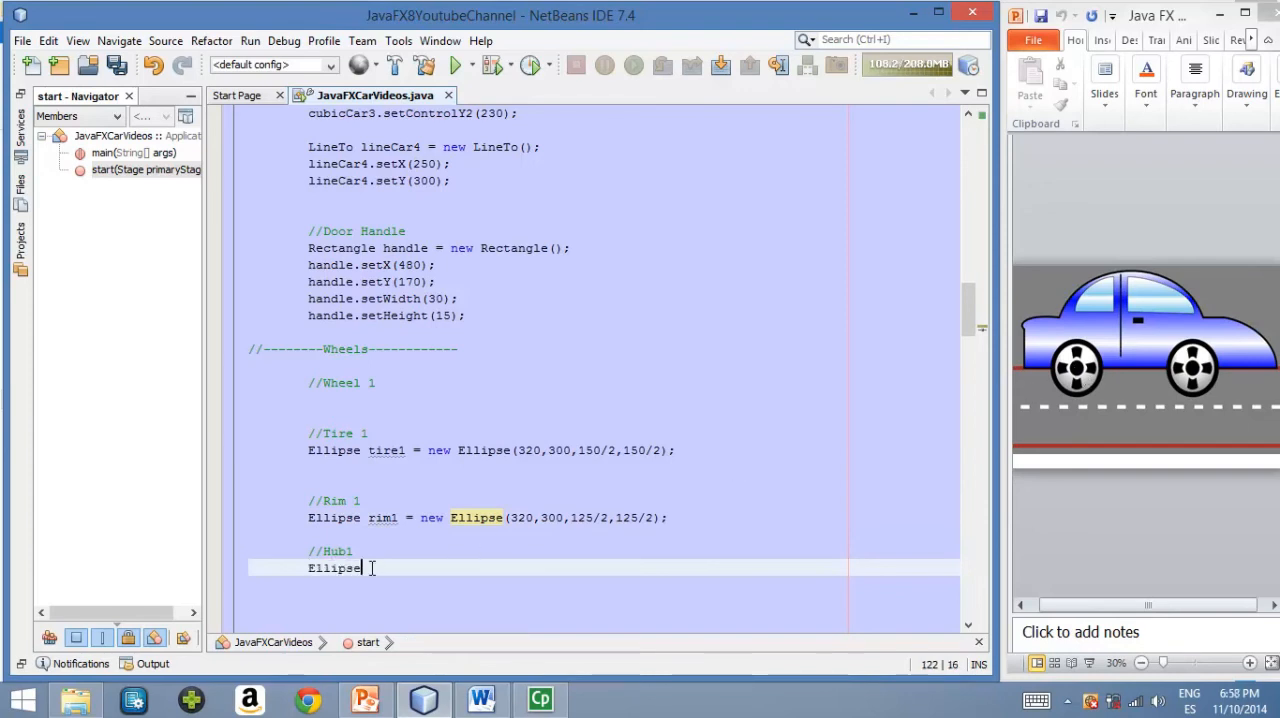
type("hub1 = new")
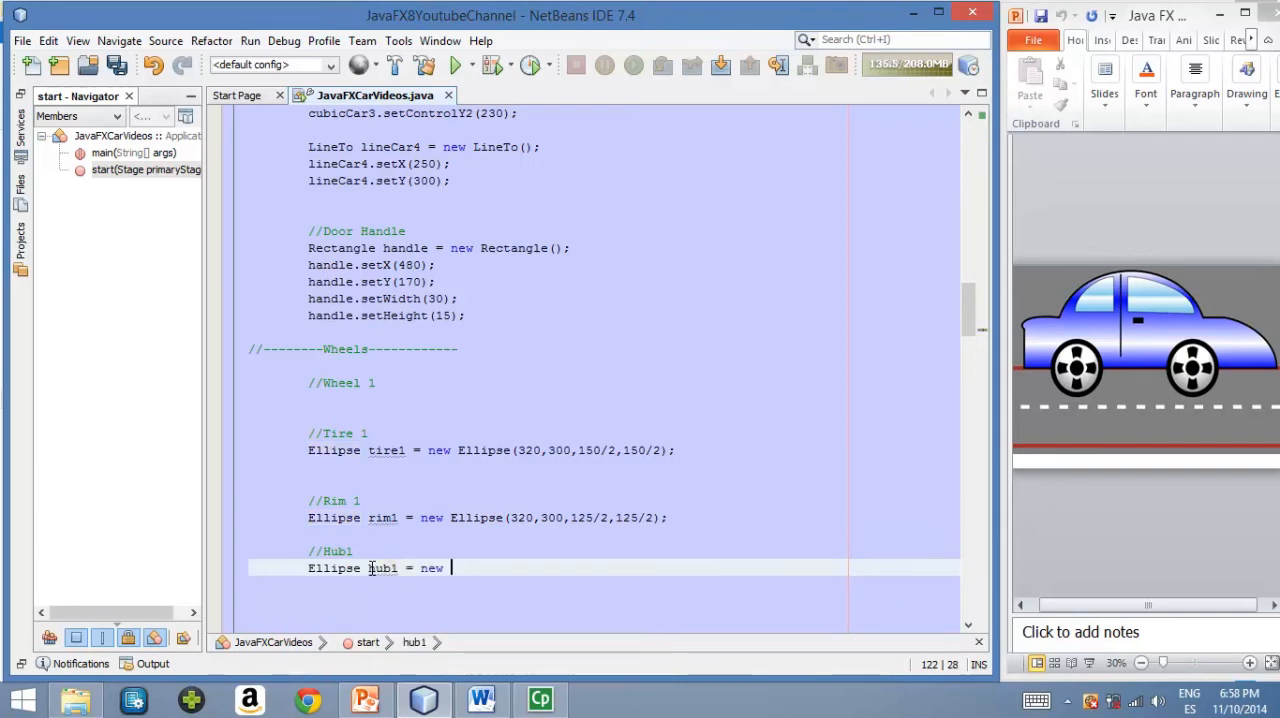
type("Ellipse(")
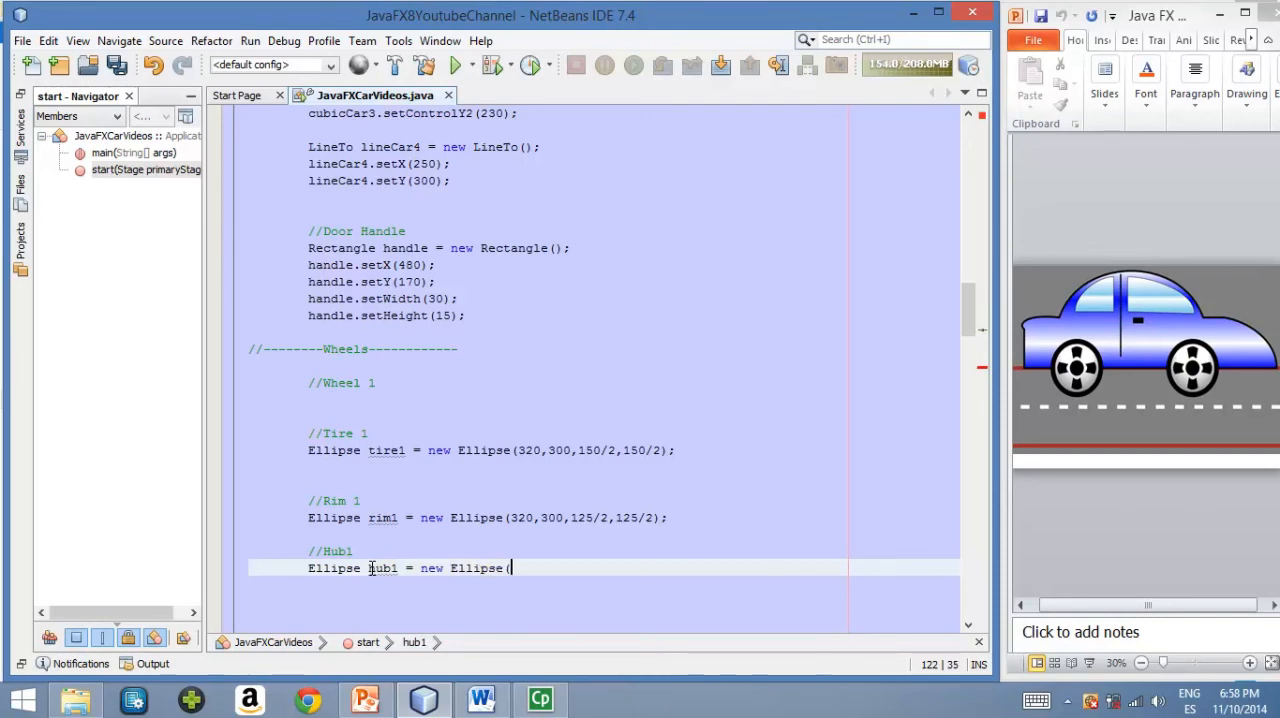
type("320,")
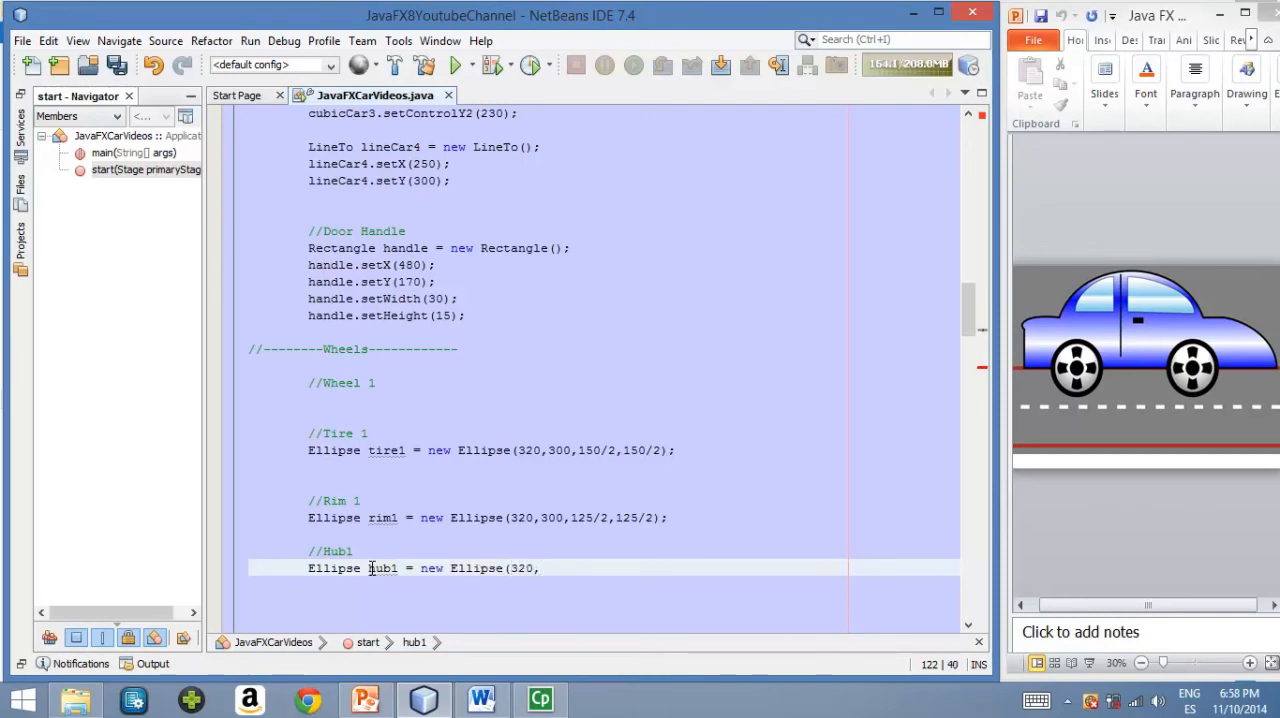
type("300,40/2,")
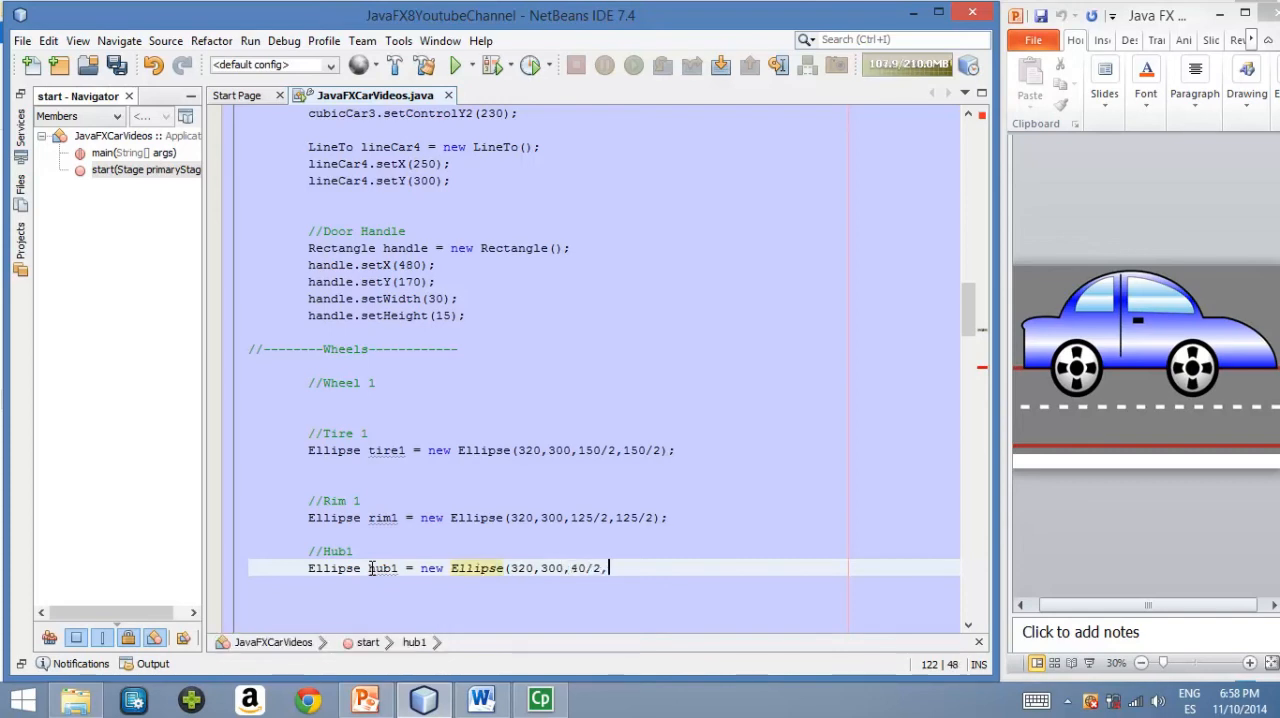
type("40/2);")
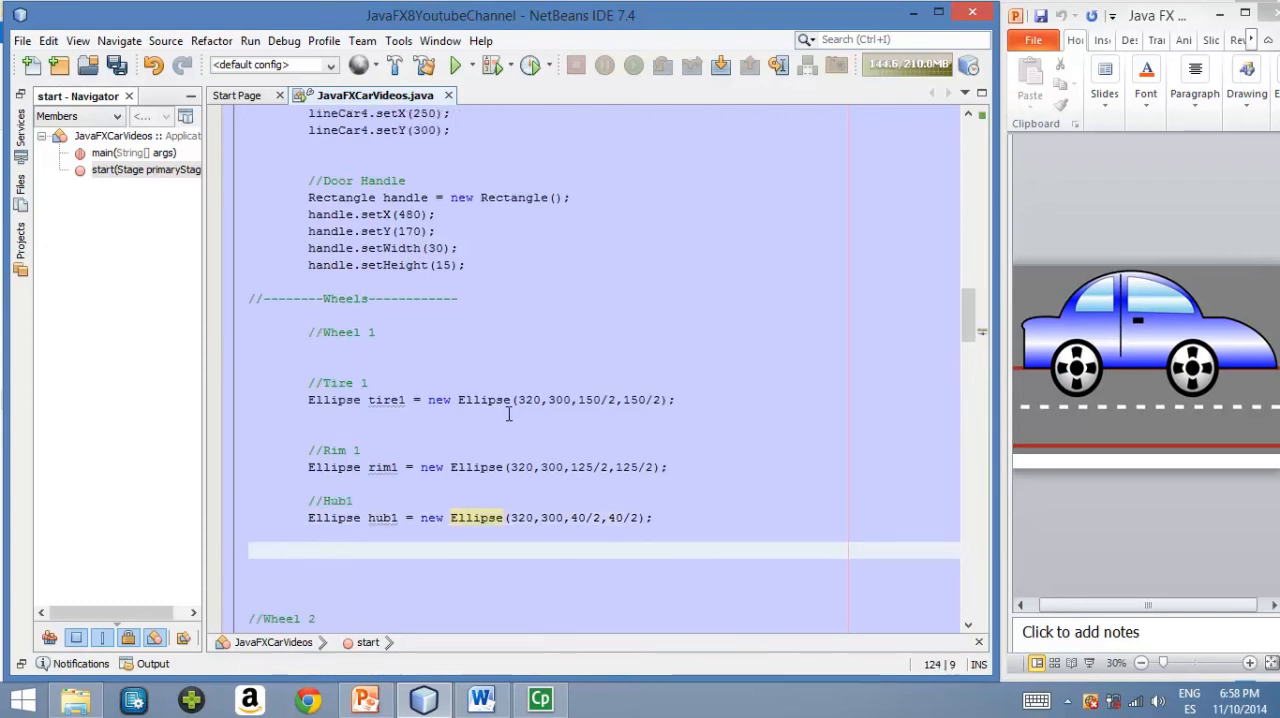
mouse_move(718, 404)
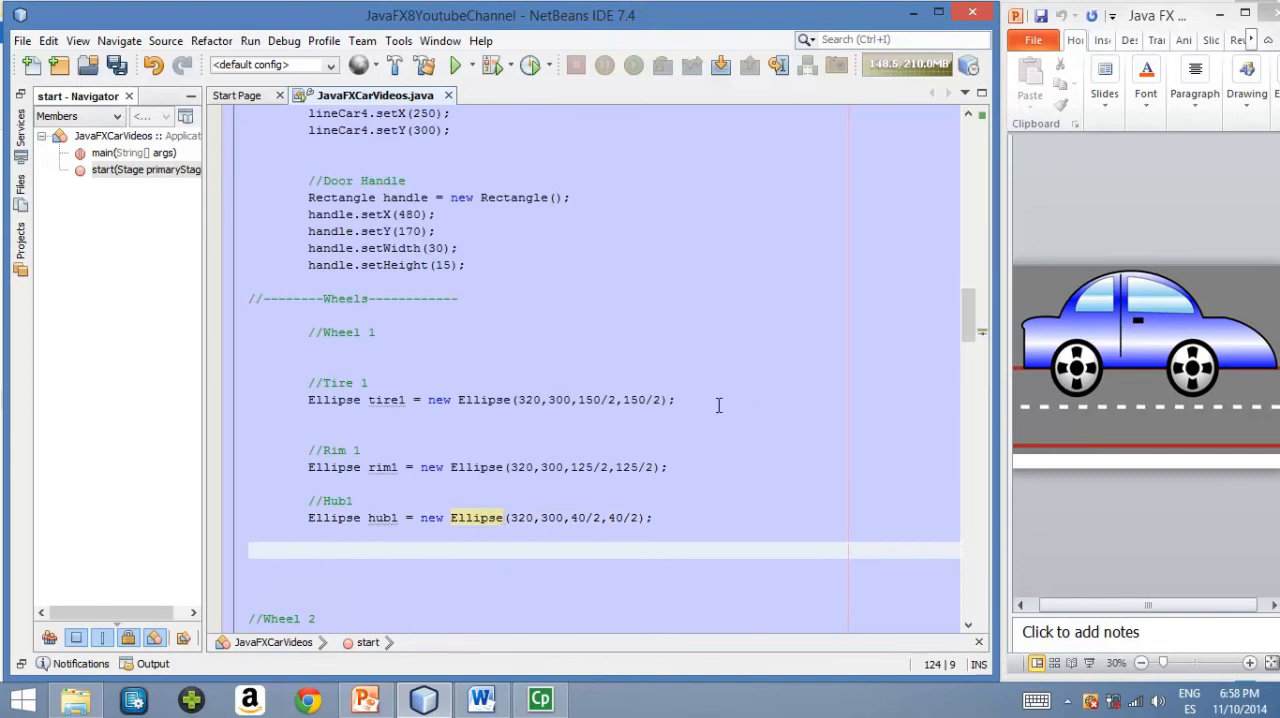
Add tire1.setFill(Color.BLACK); after the tire1 declaration
left_click(678, 400)
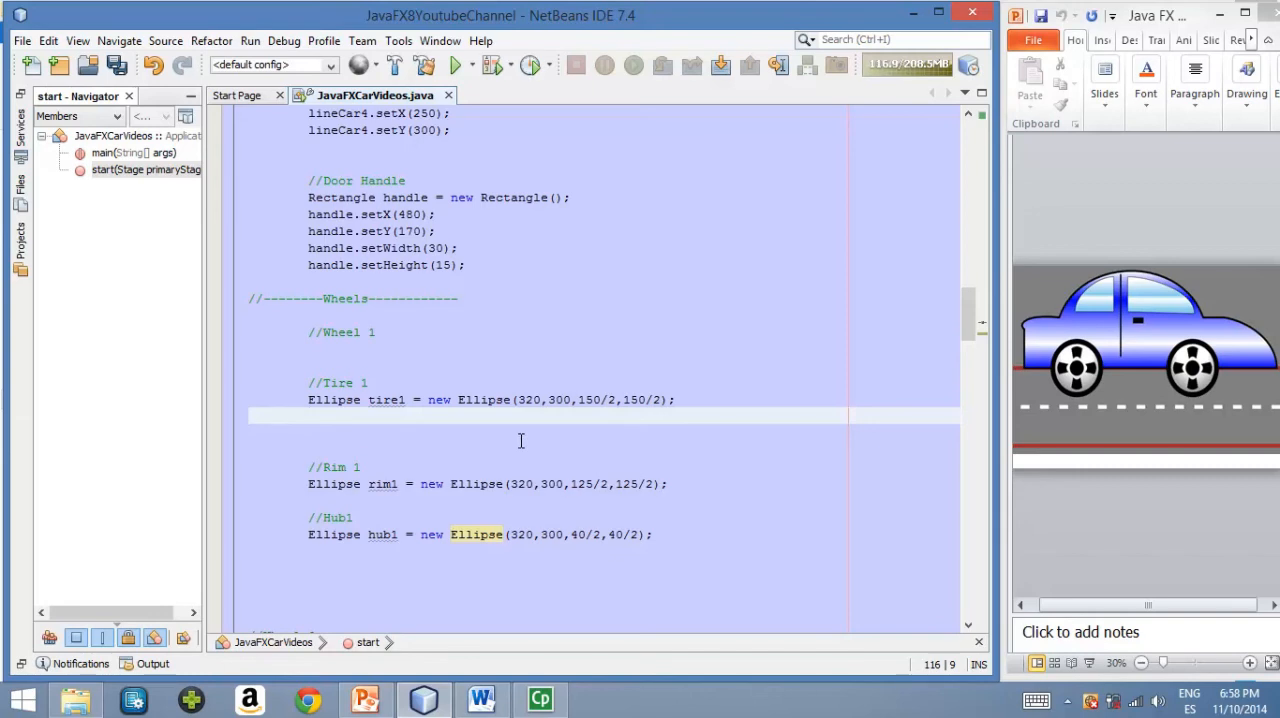
type("tire")
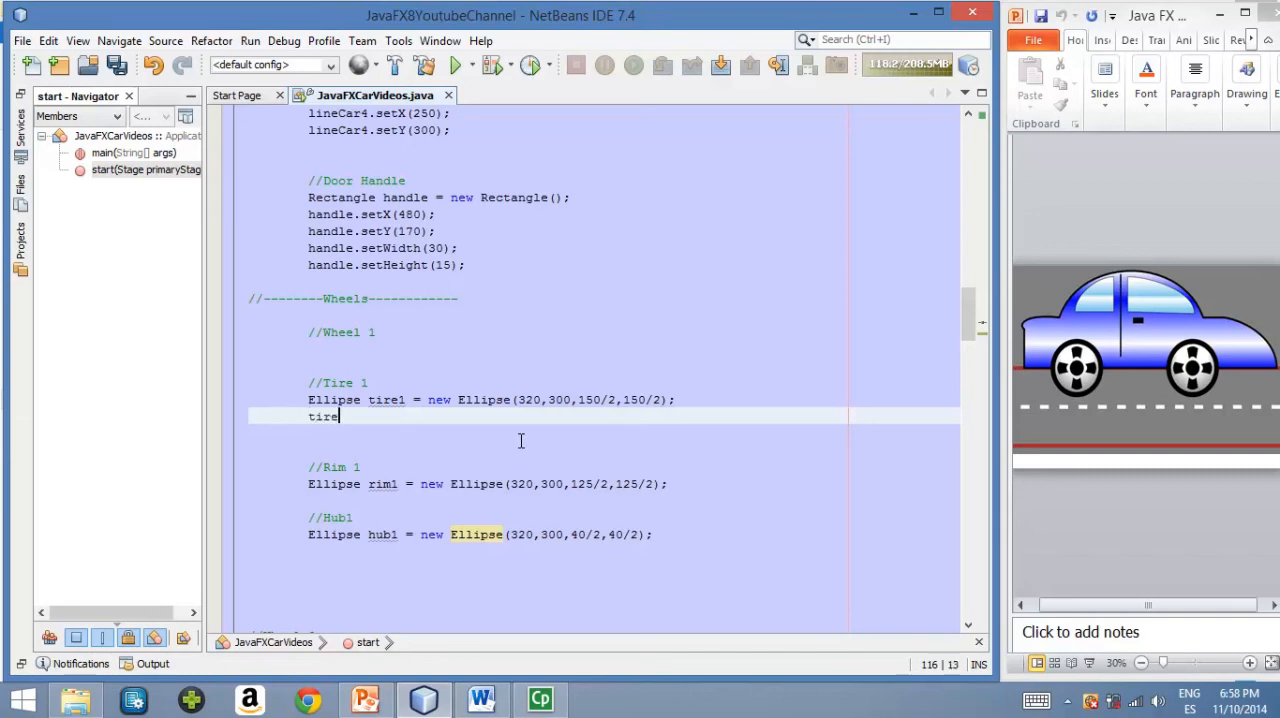
type("1.setFill")
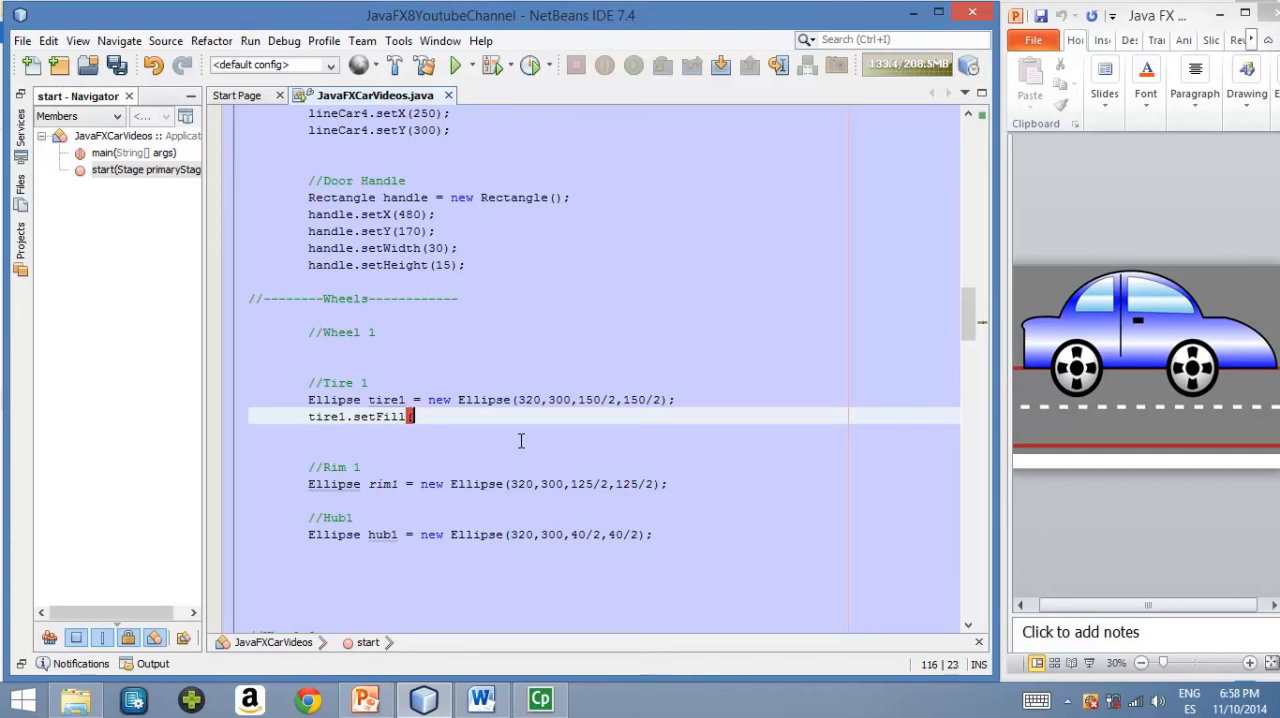
type("(Color.B")
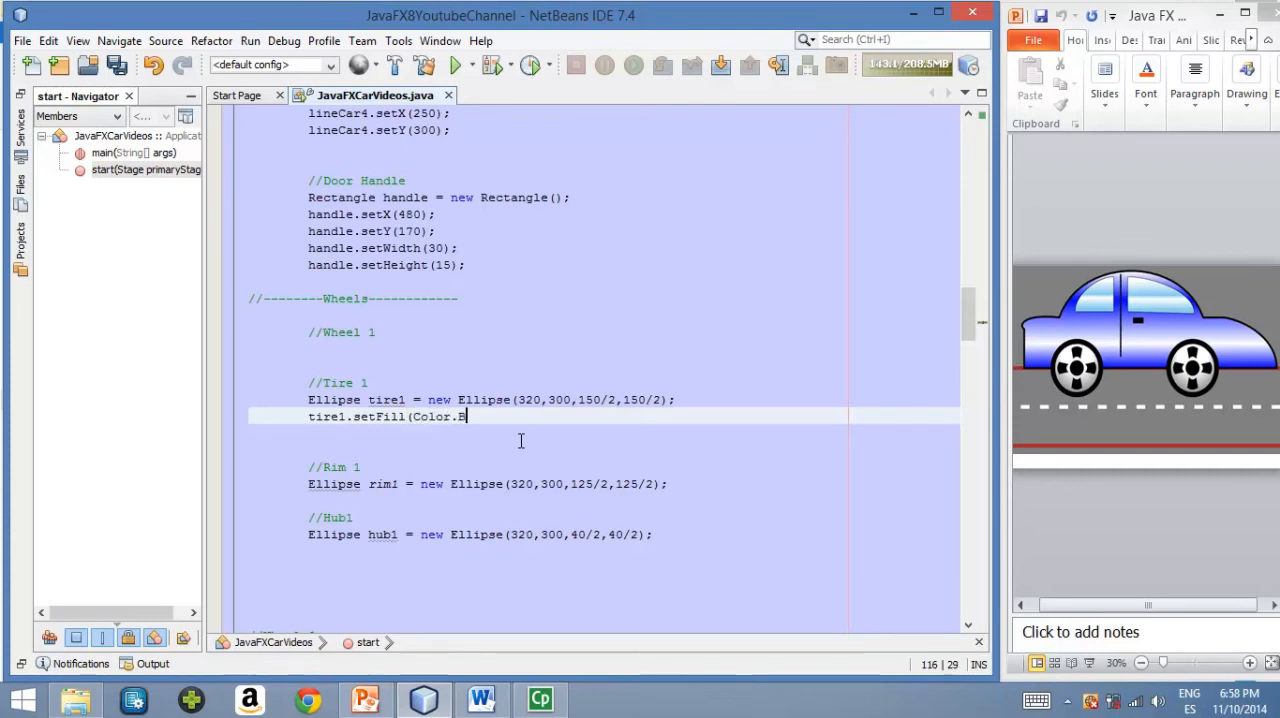
type("LACK);")
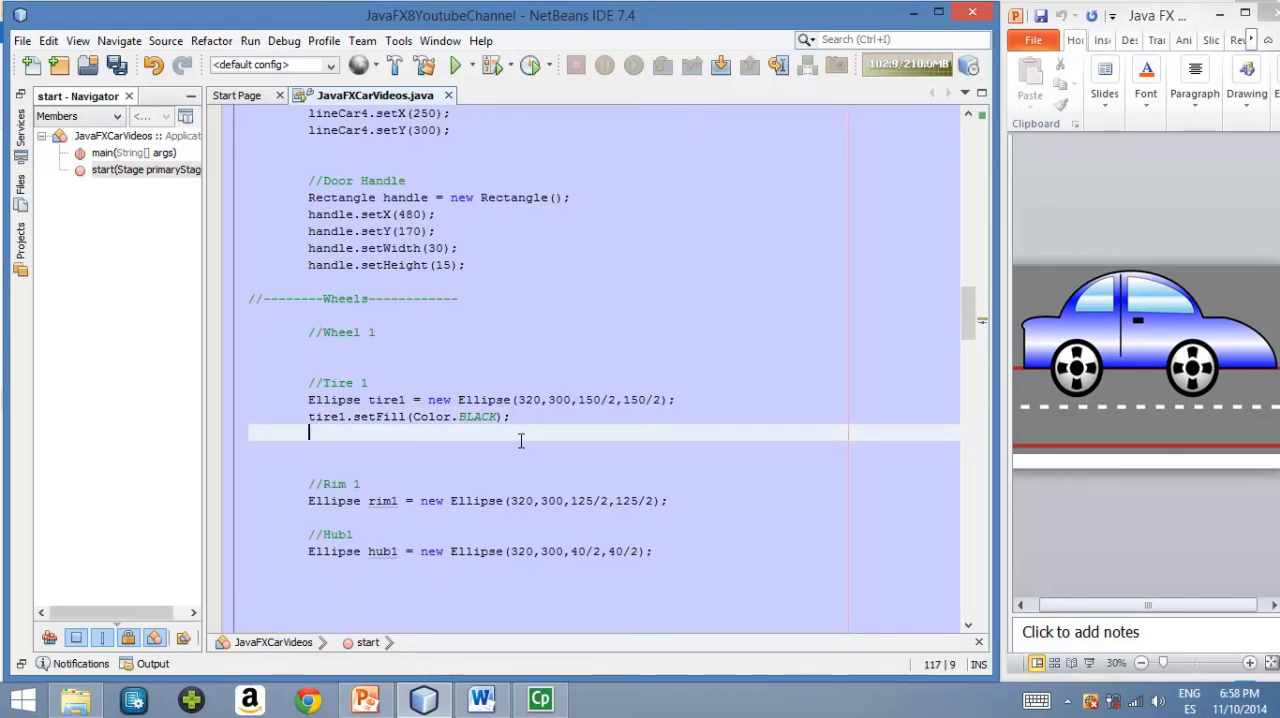
Add tire1.setStrokeWidth(10); to thicken the tire outline
type("t")
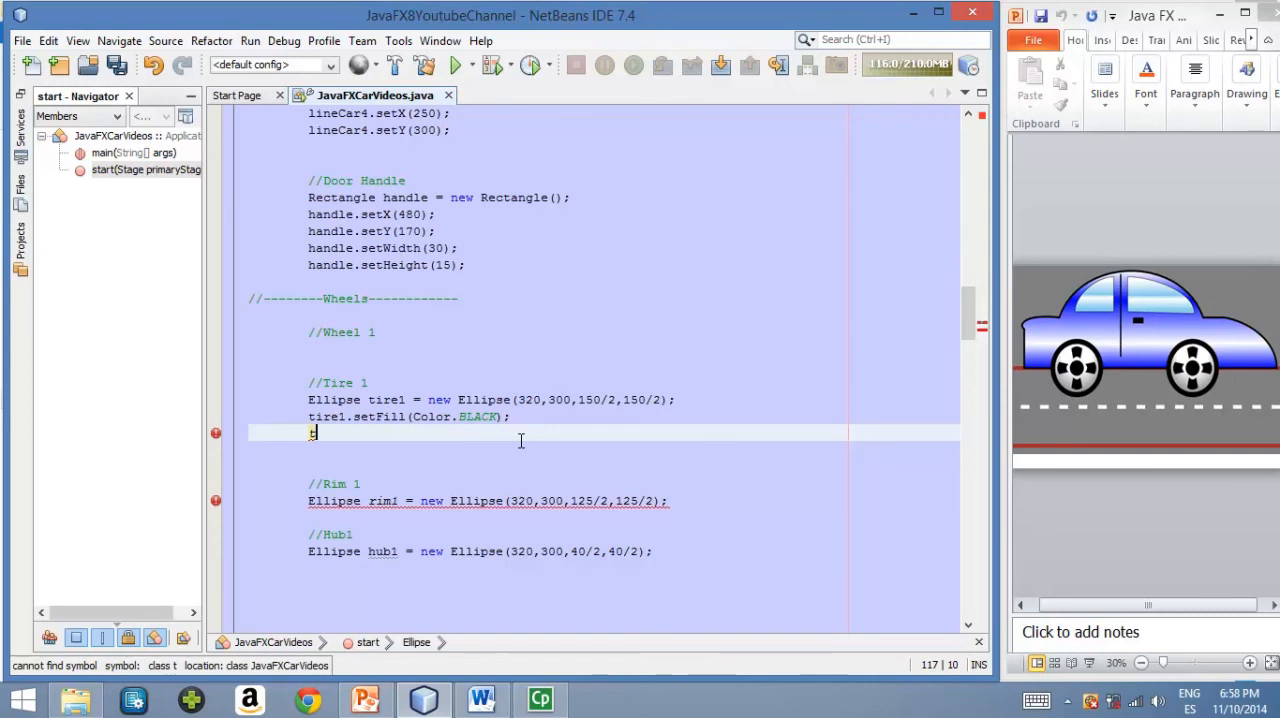
type("ire1")
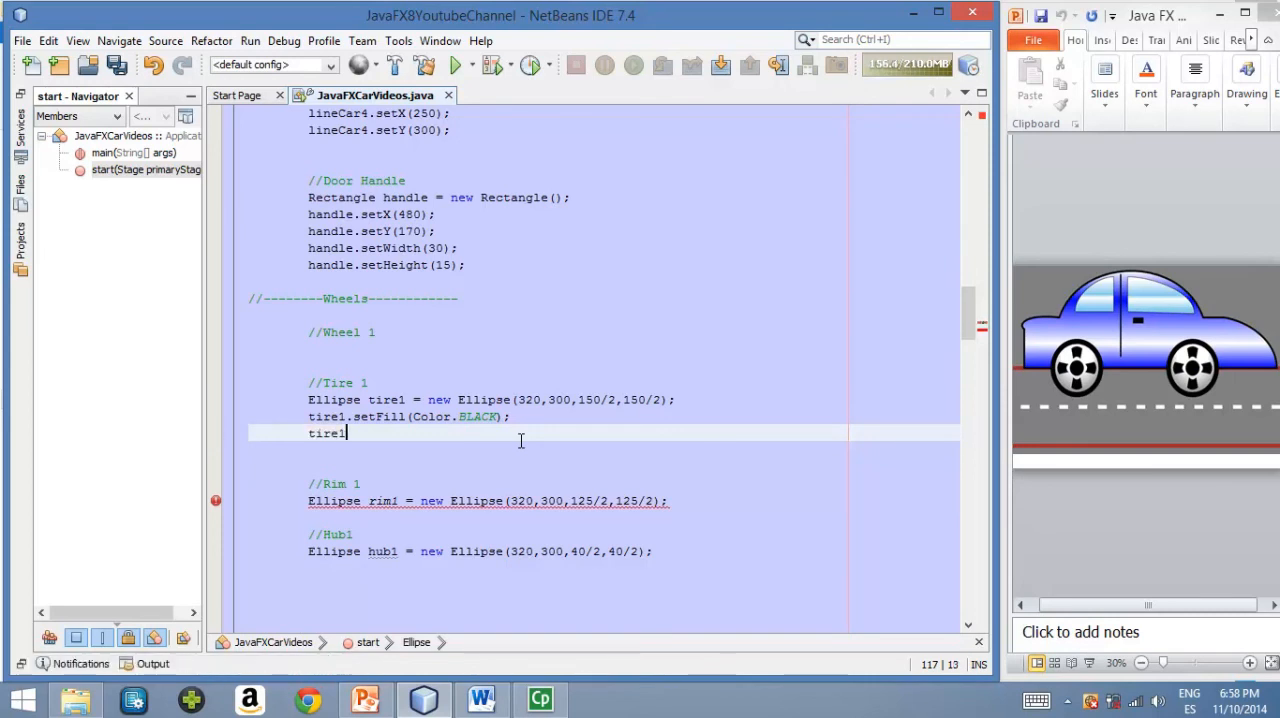
type(".setS")
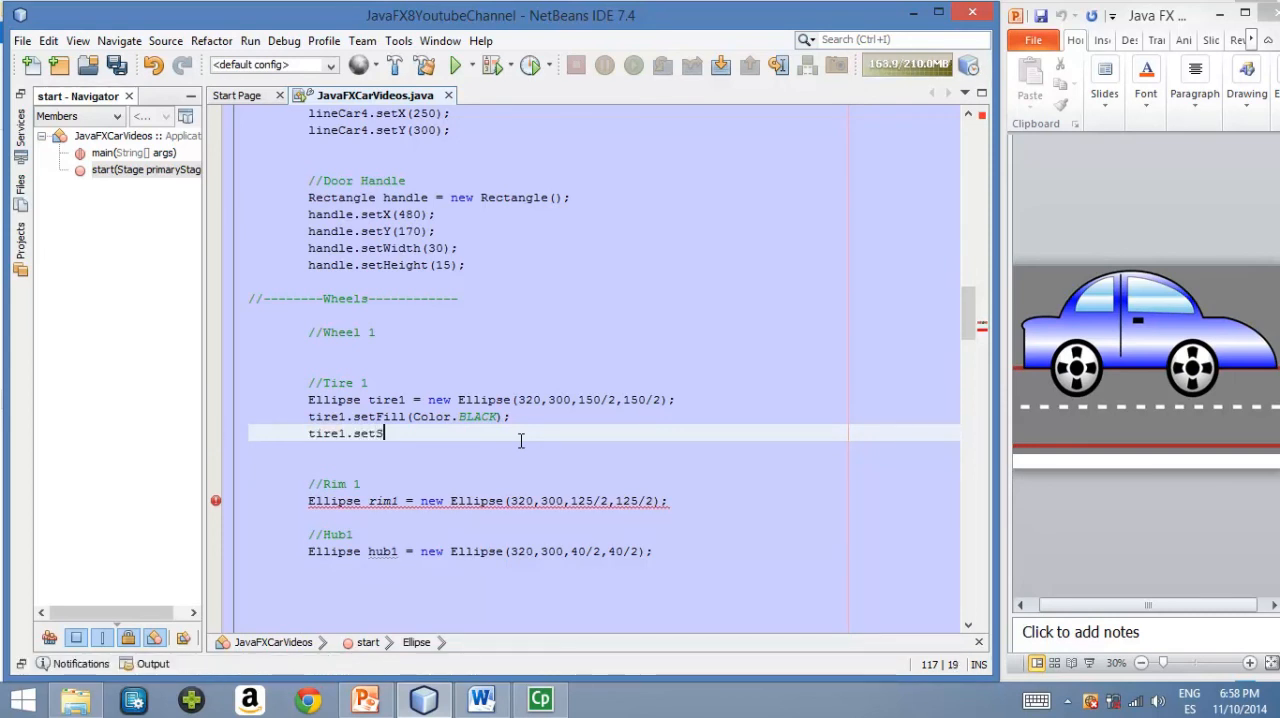
type("troke")
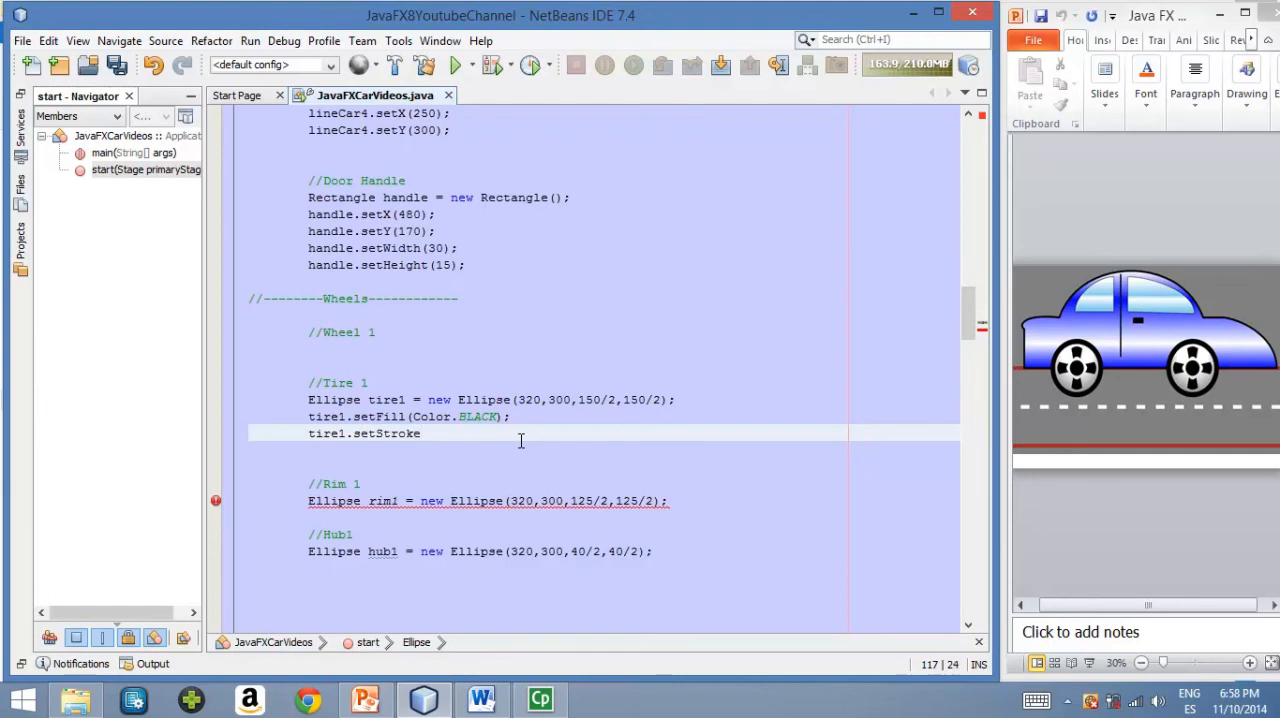
type("Width")
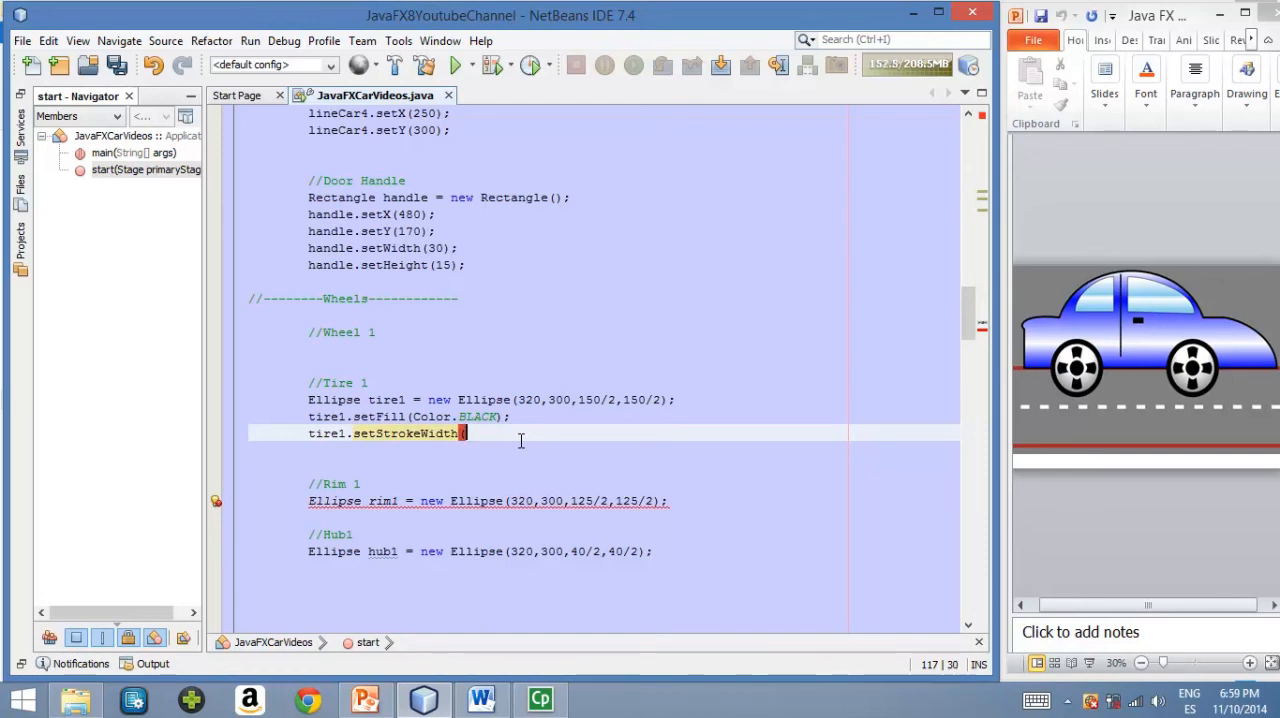
type("(10);")
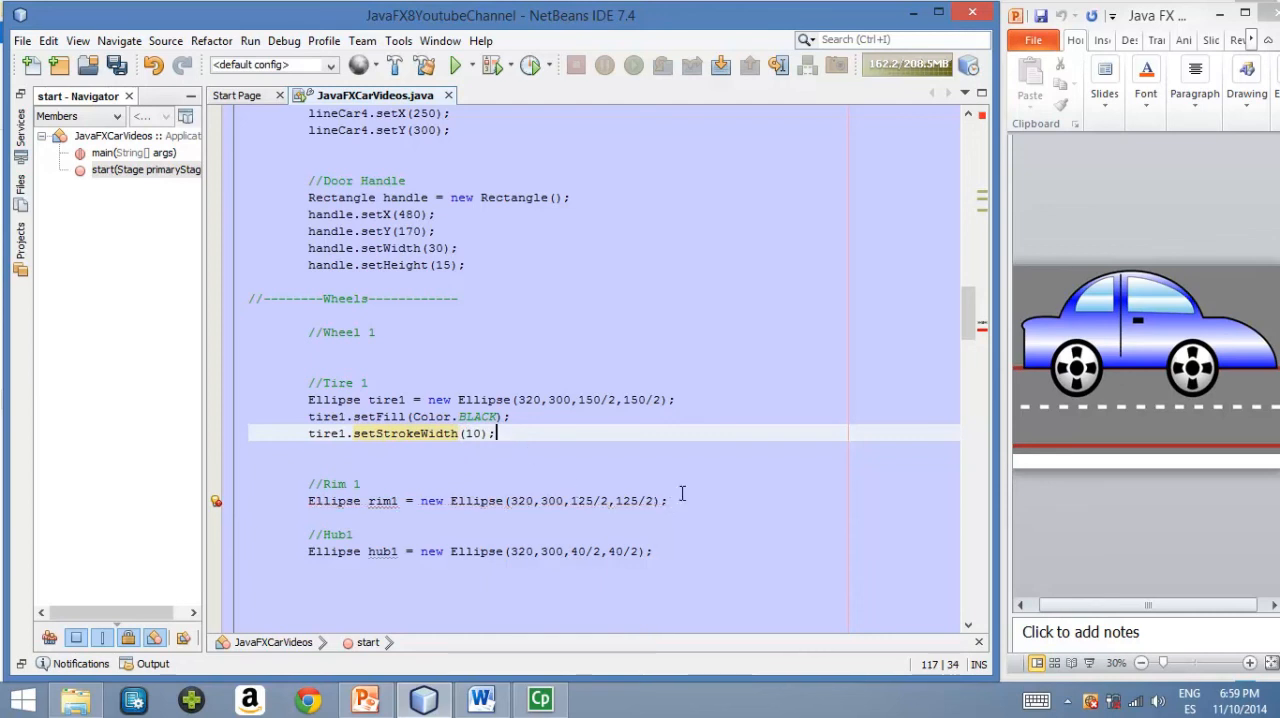
mouse_move(680, 496)
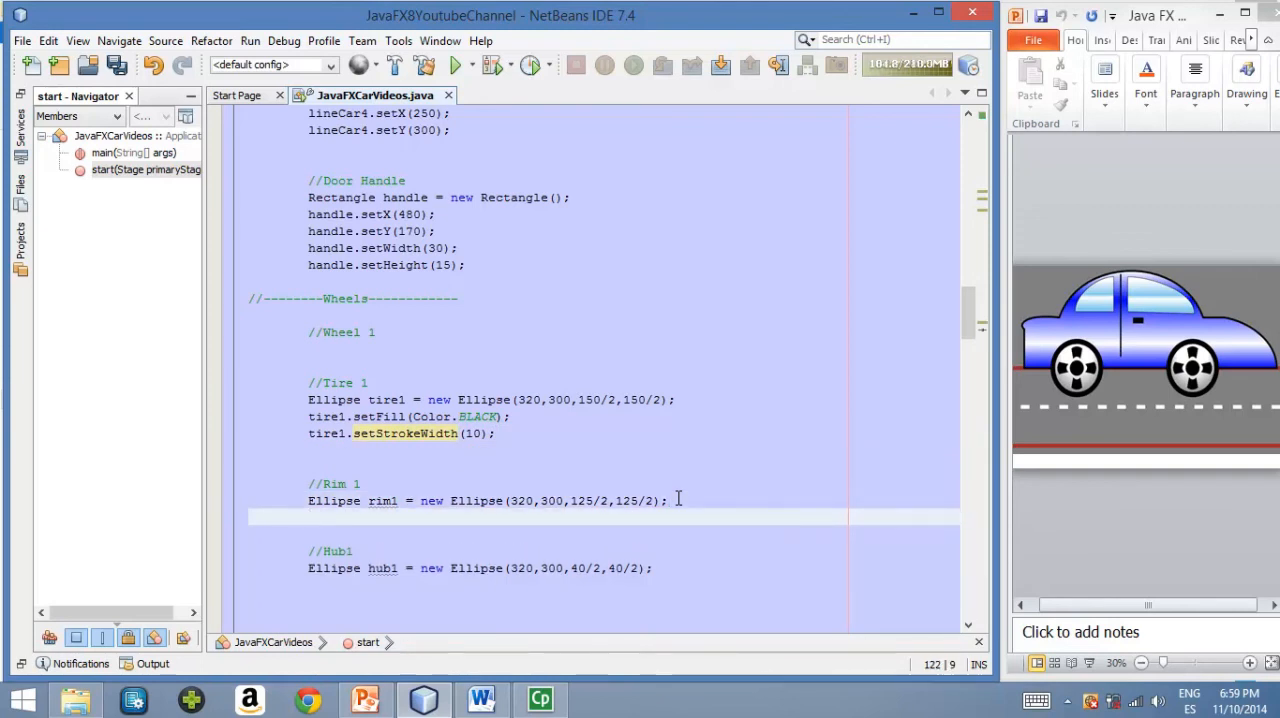
Add rim1.setFill(Color.SILVER); below the rim1 declaration
type("RIM1.")
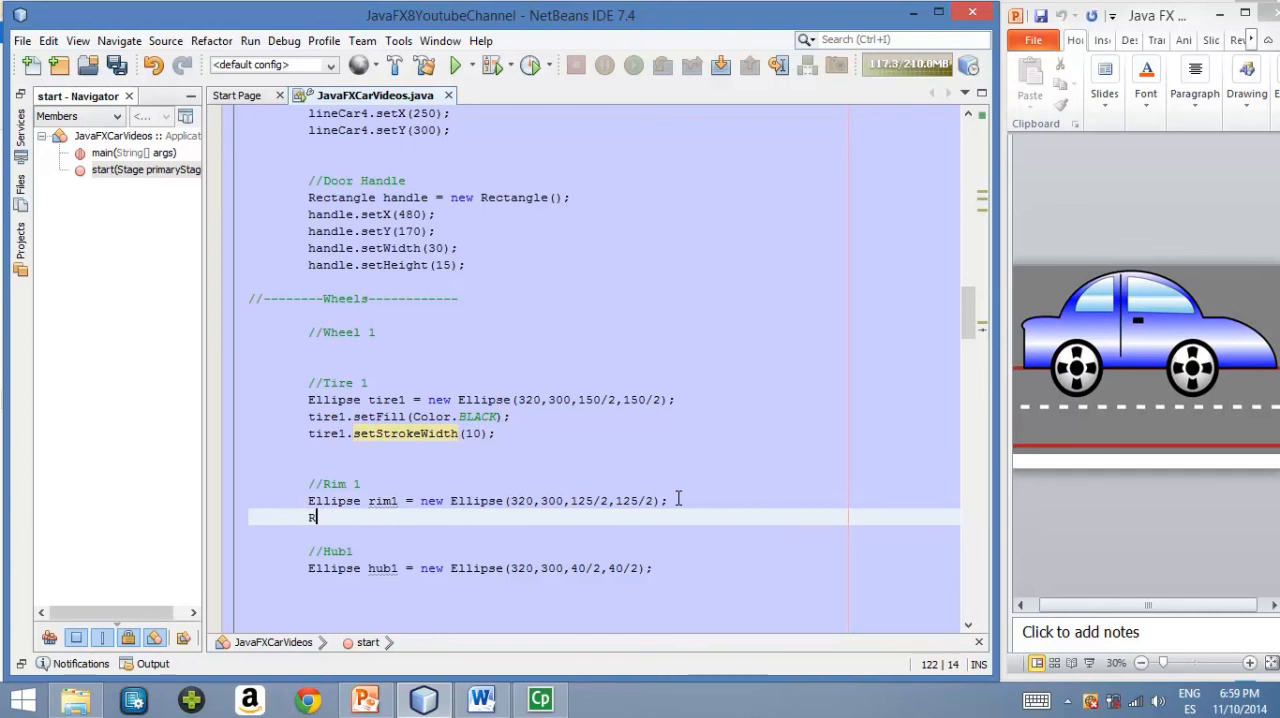
type("im1.s")
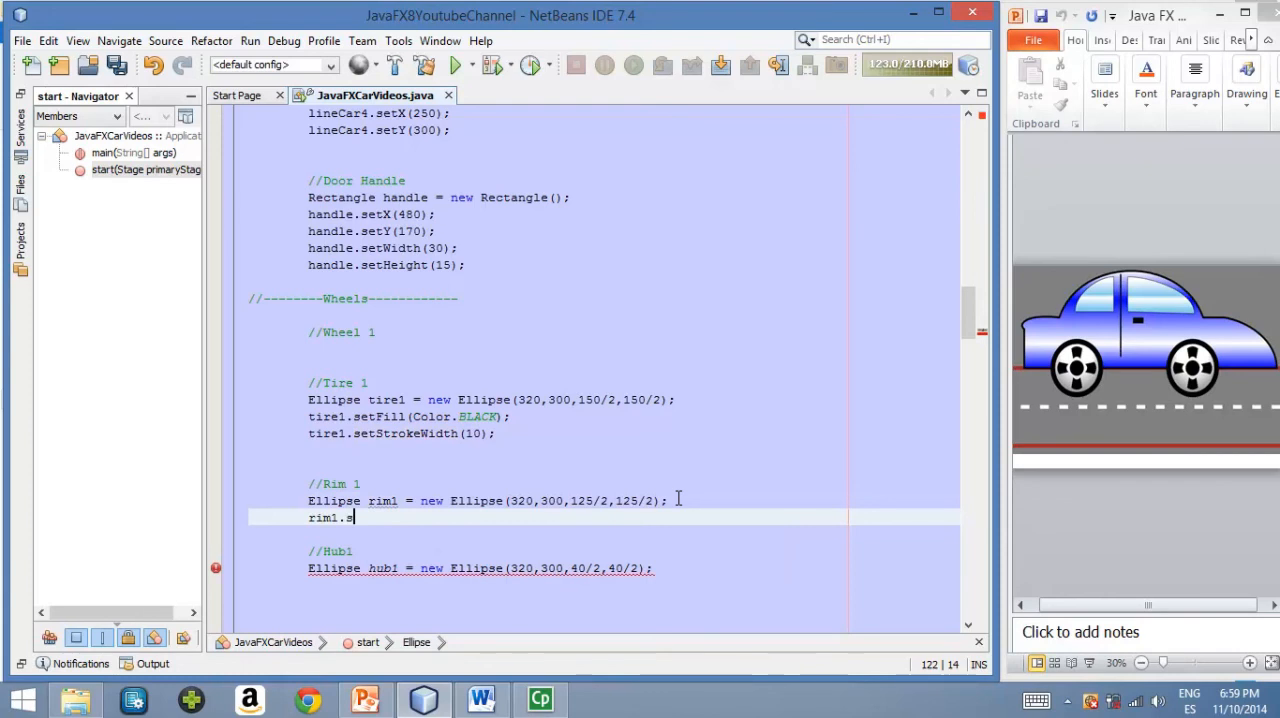
type("etFill(Color.SIL")
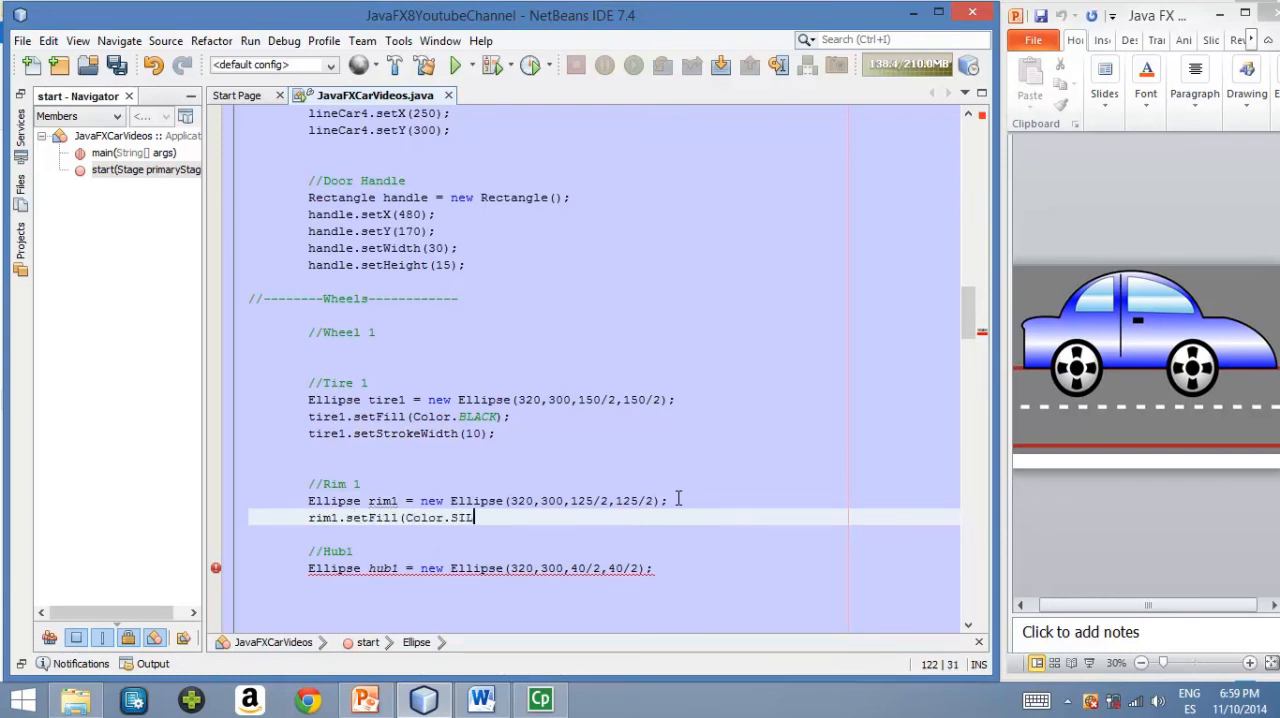
type("LVER")
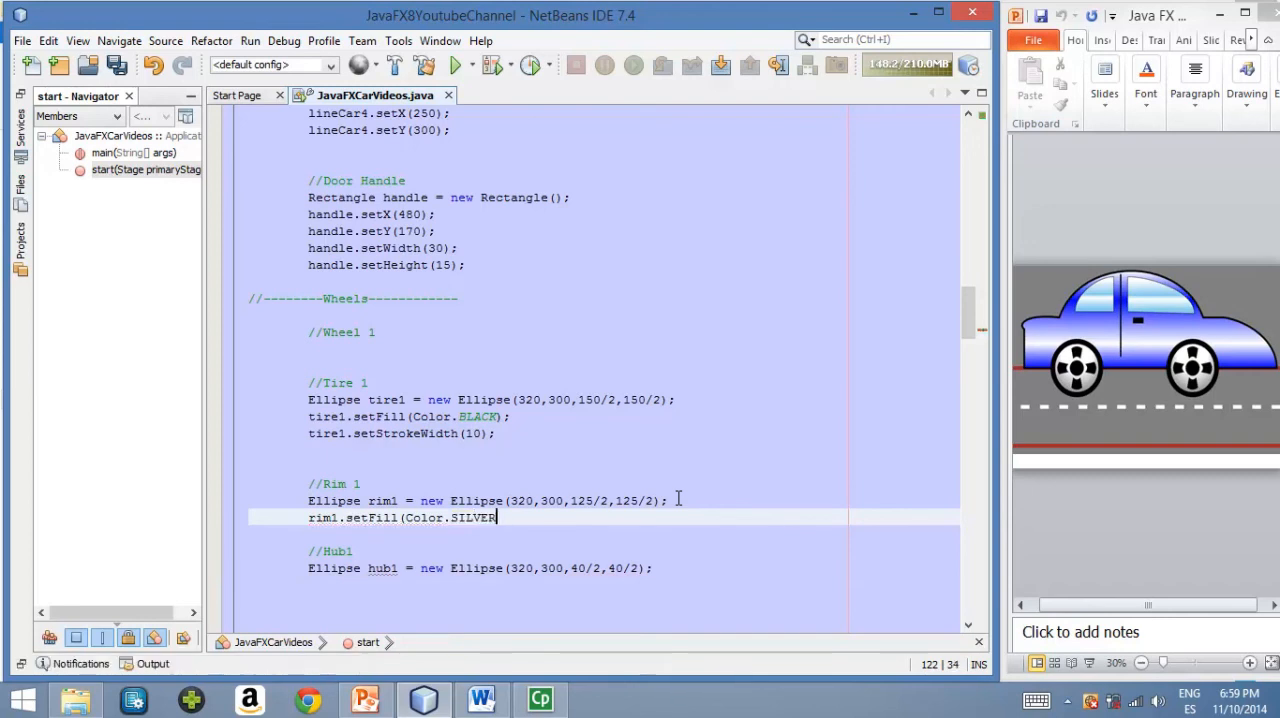
type(");")
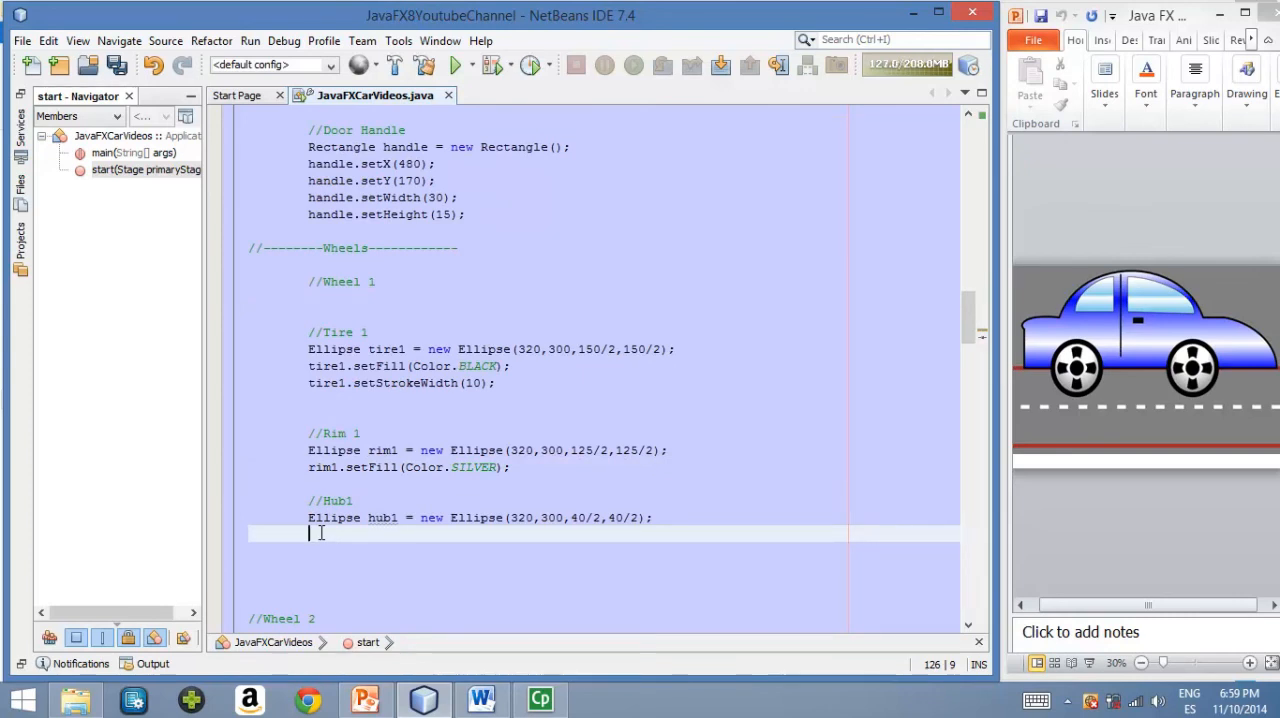
Add hub1.setFill(Color.BLACK); below the hub1 declaration
type("HUB")
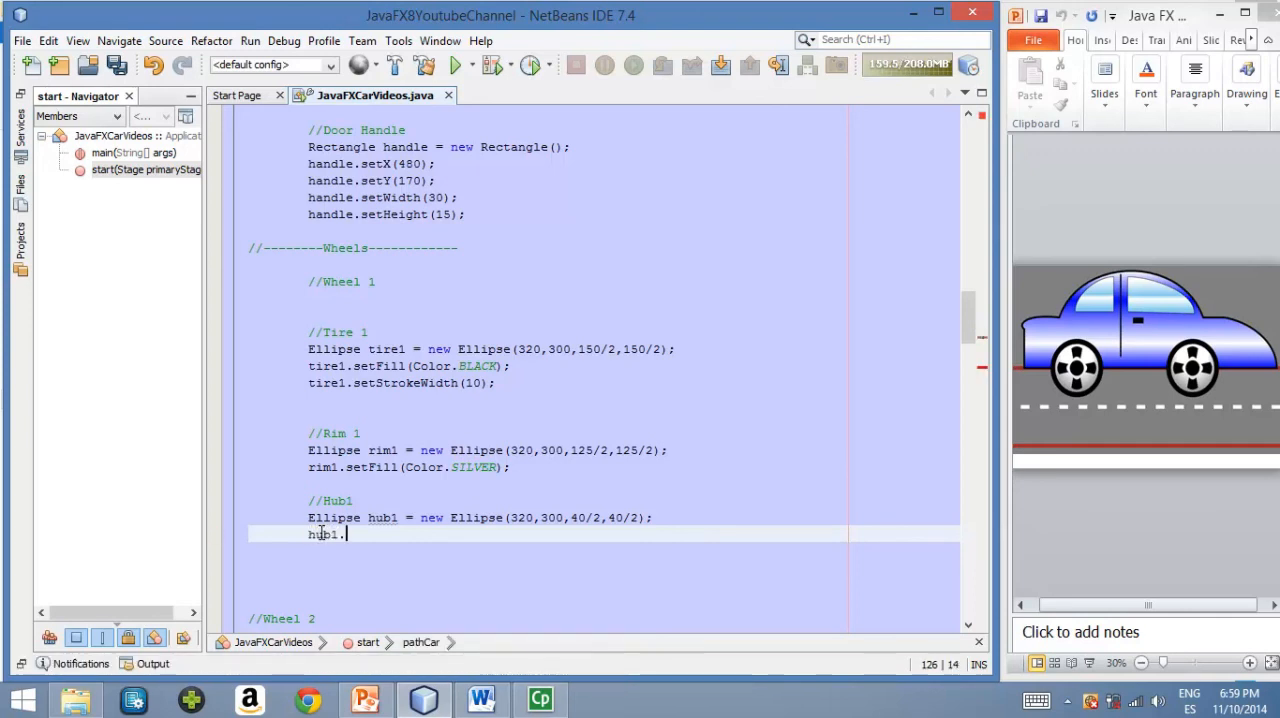
type("setFill")
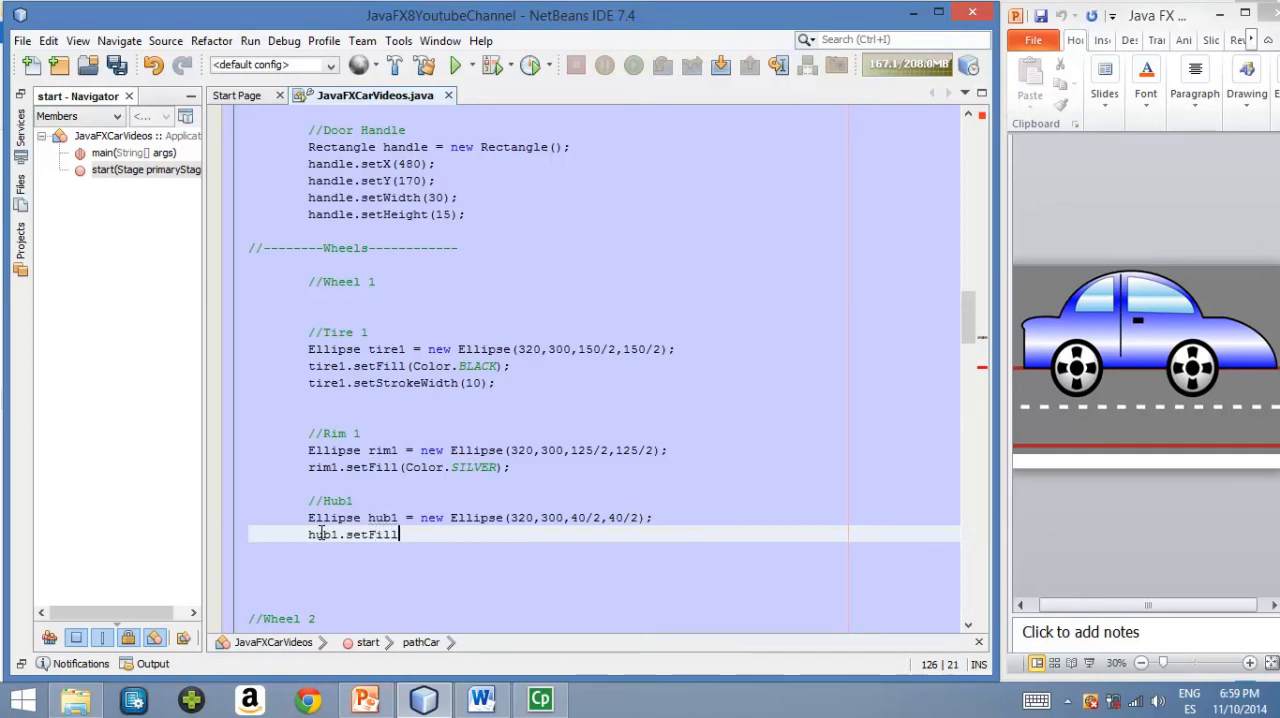
type("(C")
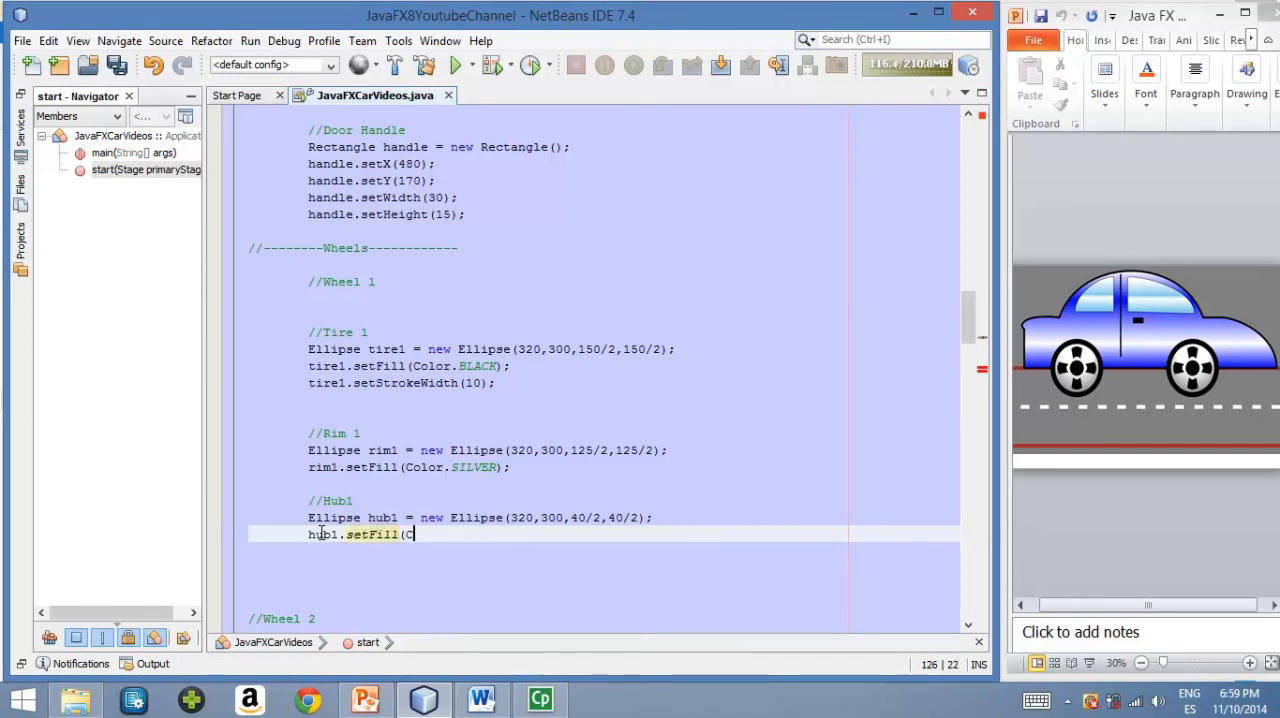
type("olor.BLACK);")
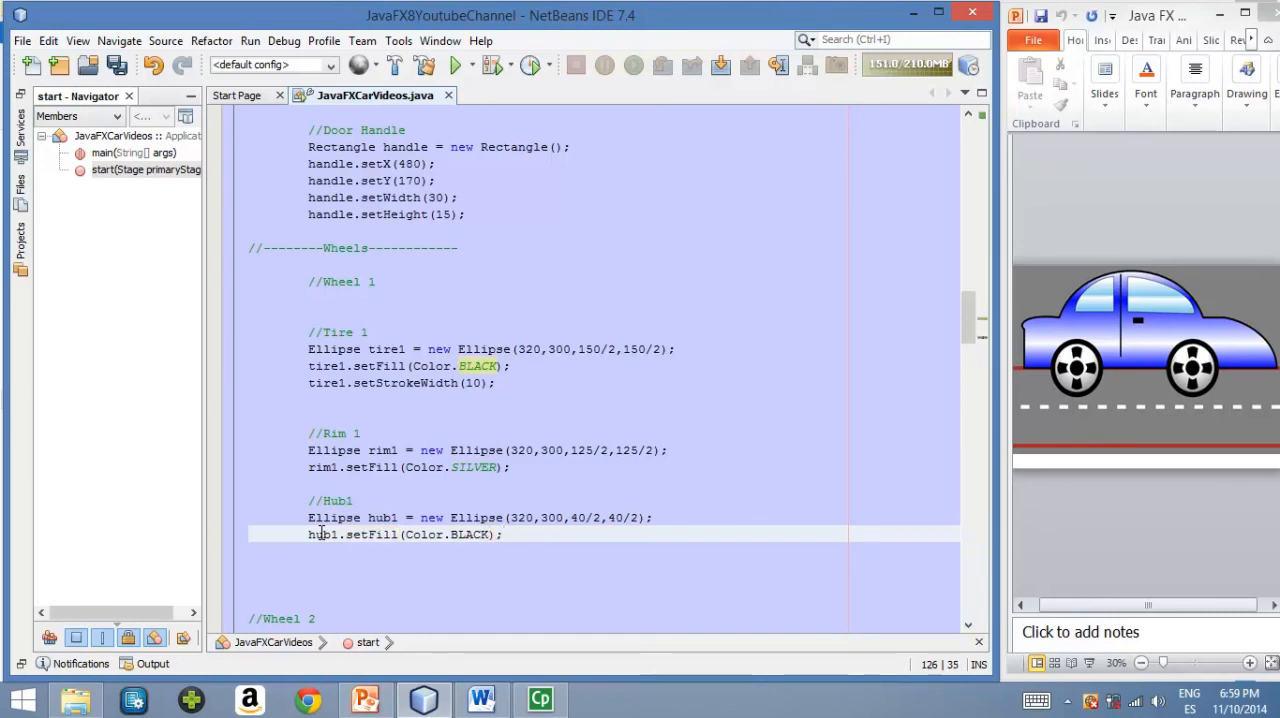
Scroll down to the Wheel 2 section with tire2, rim2 and hub2 code
scroll("down", 3)
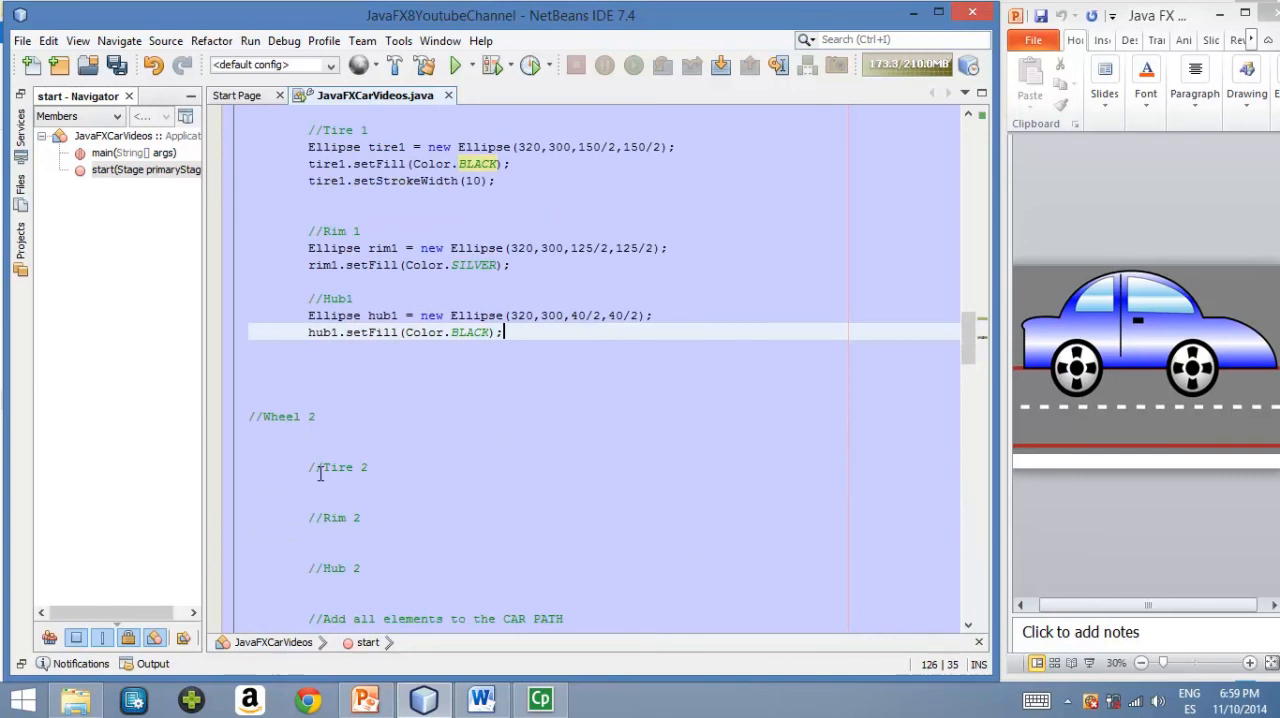
mouse_move(308, 466)
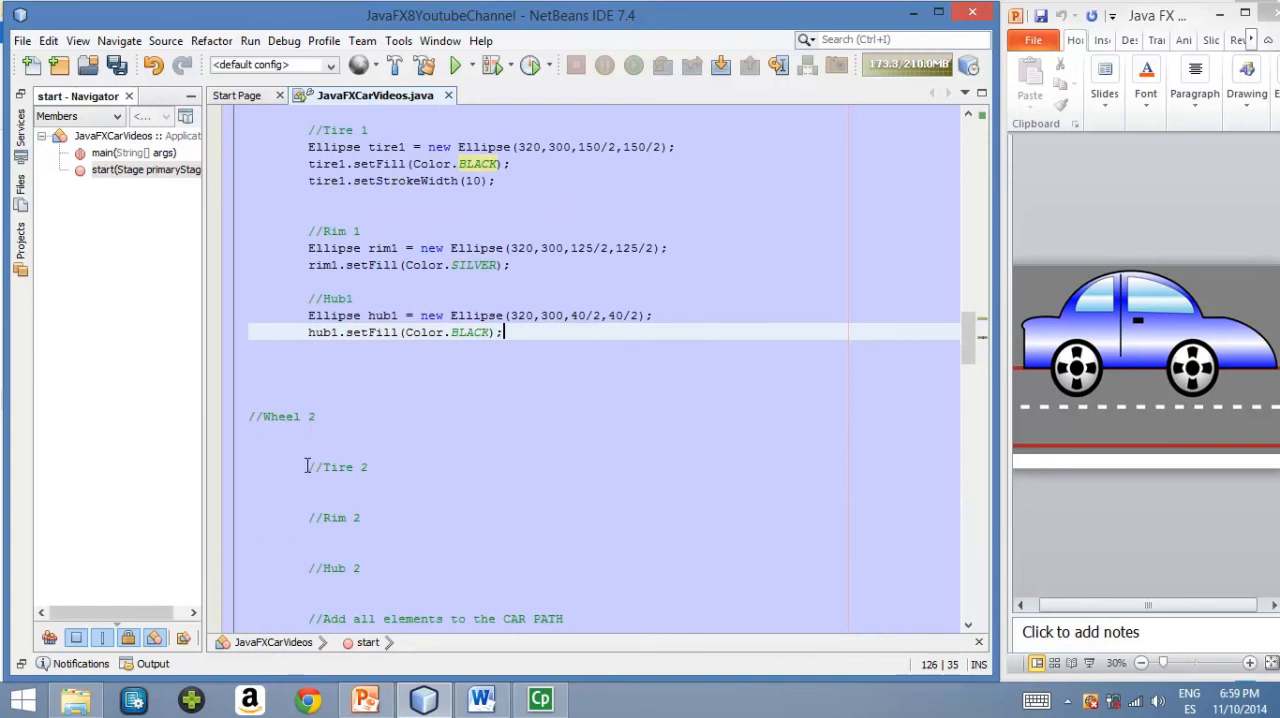
scroll("down", 3)
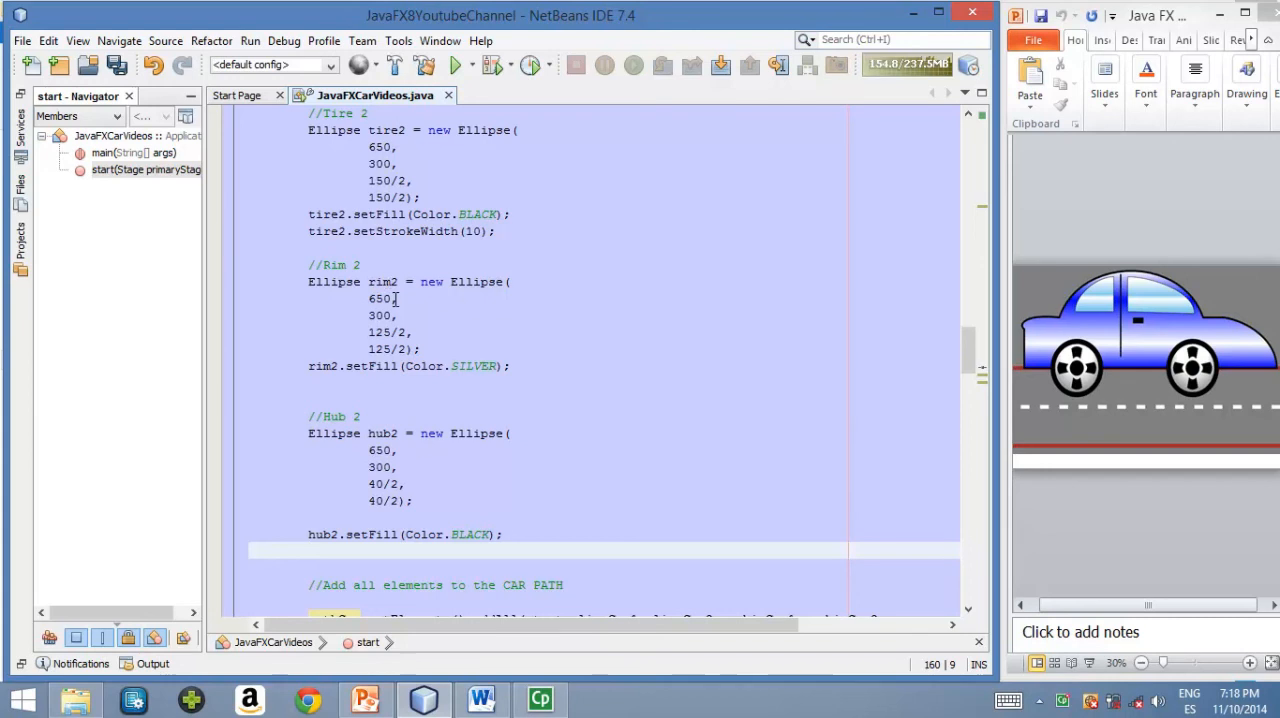
mouse_move(530, 496)
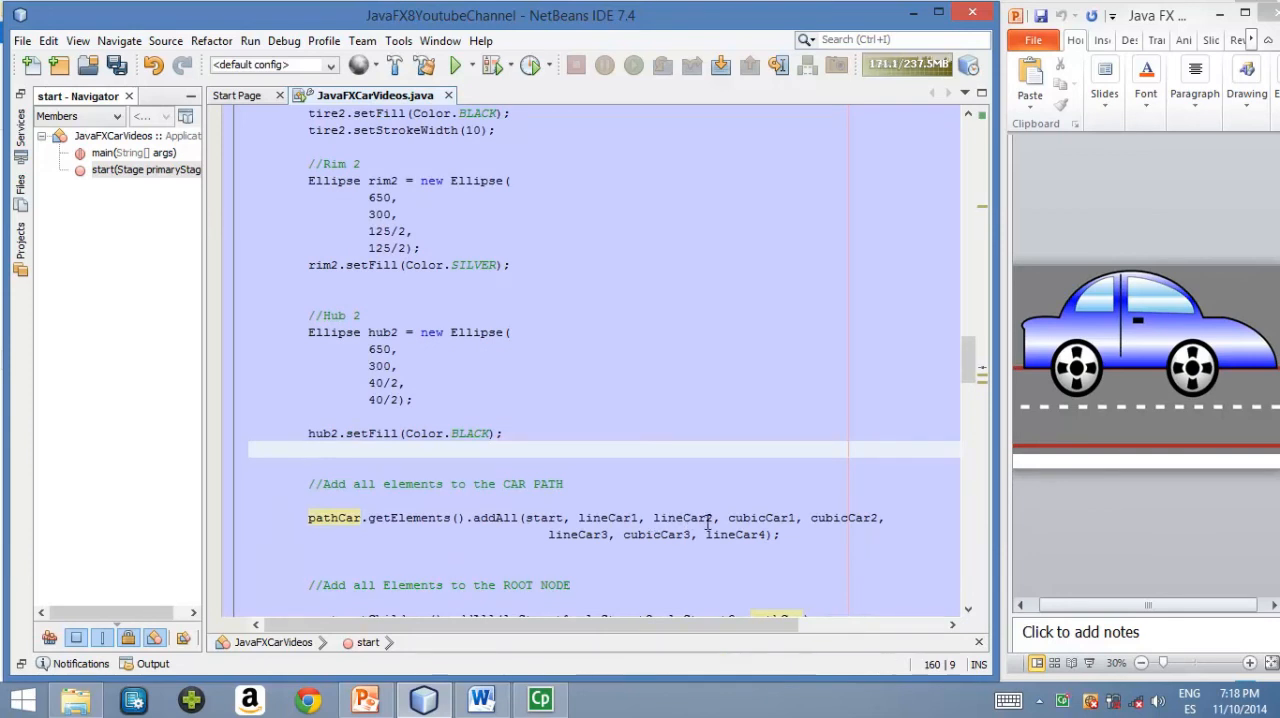
Extend root.getChildren().addAll with tire1, rim1, hub1, tire2, rim2, hub2
scroll("down", 3)
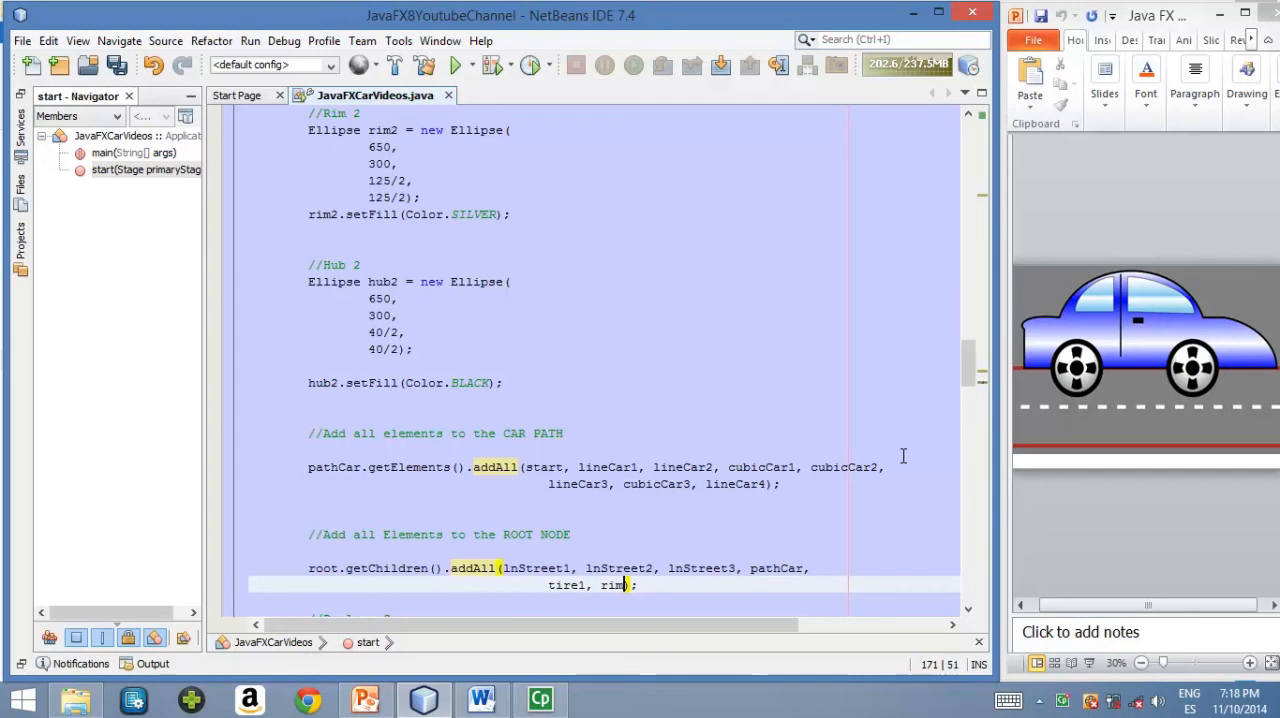
type("1, hub1,")
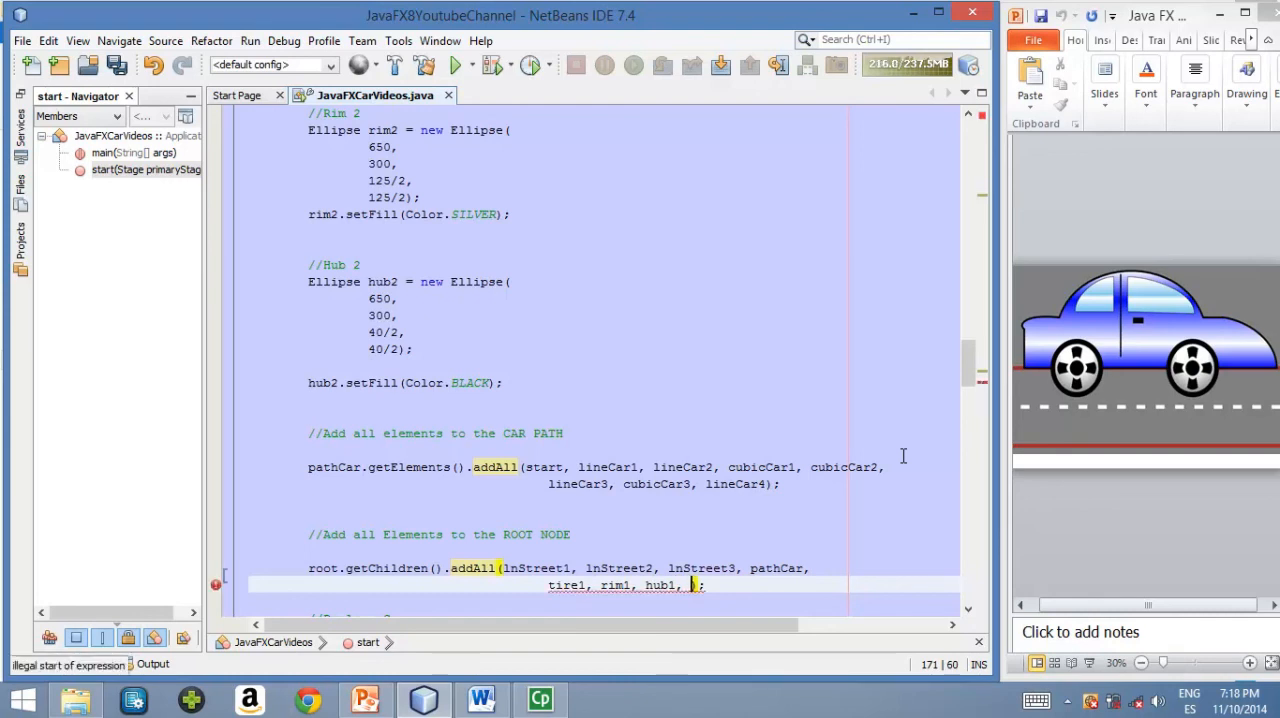
type("tire2, rim2, hub2")
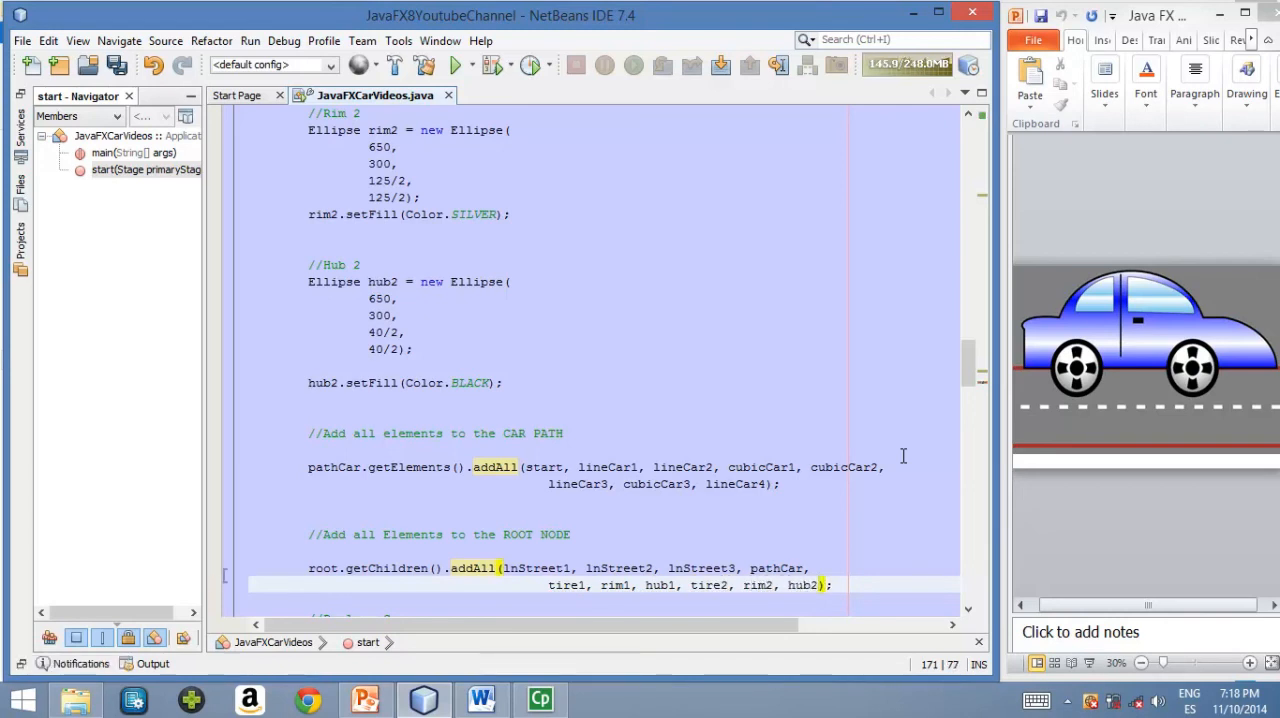
Run the project to show the road, car outline and both finished wheels
left_click(804, 584)
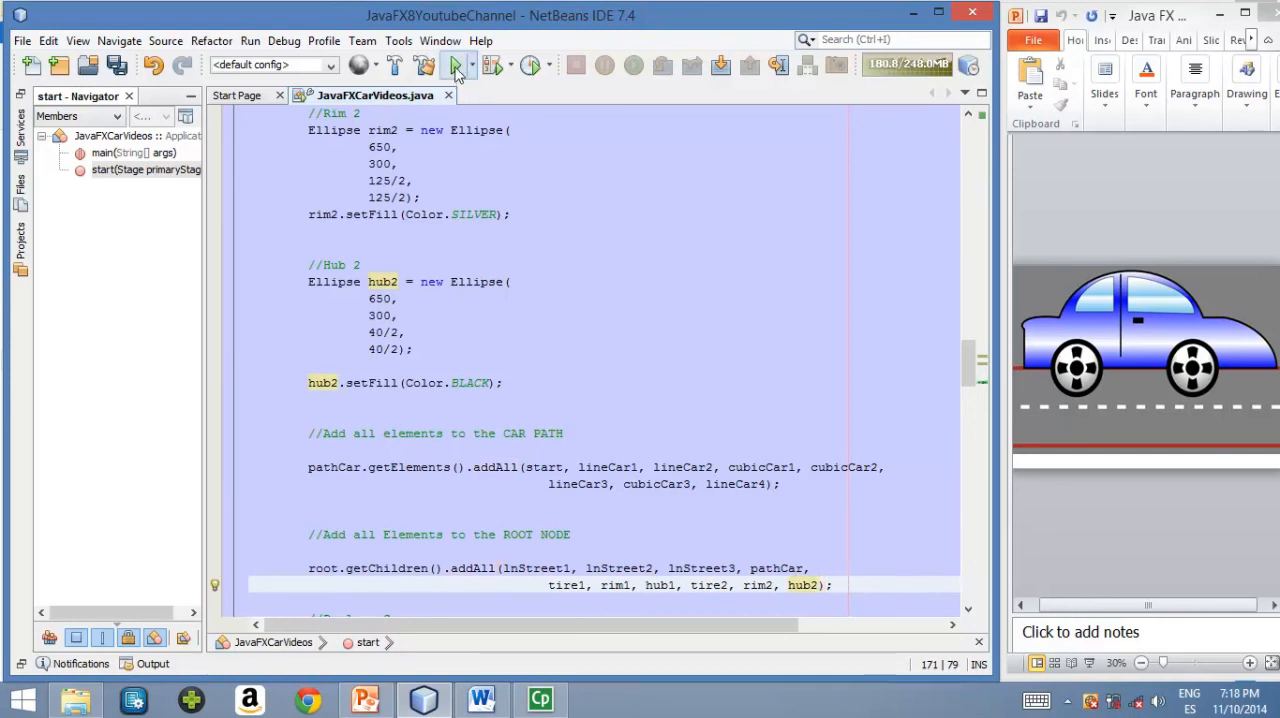
mouse_move(456, 66)
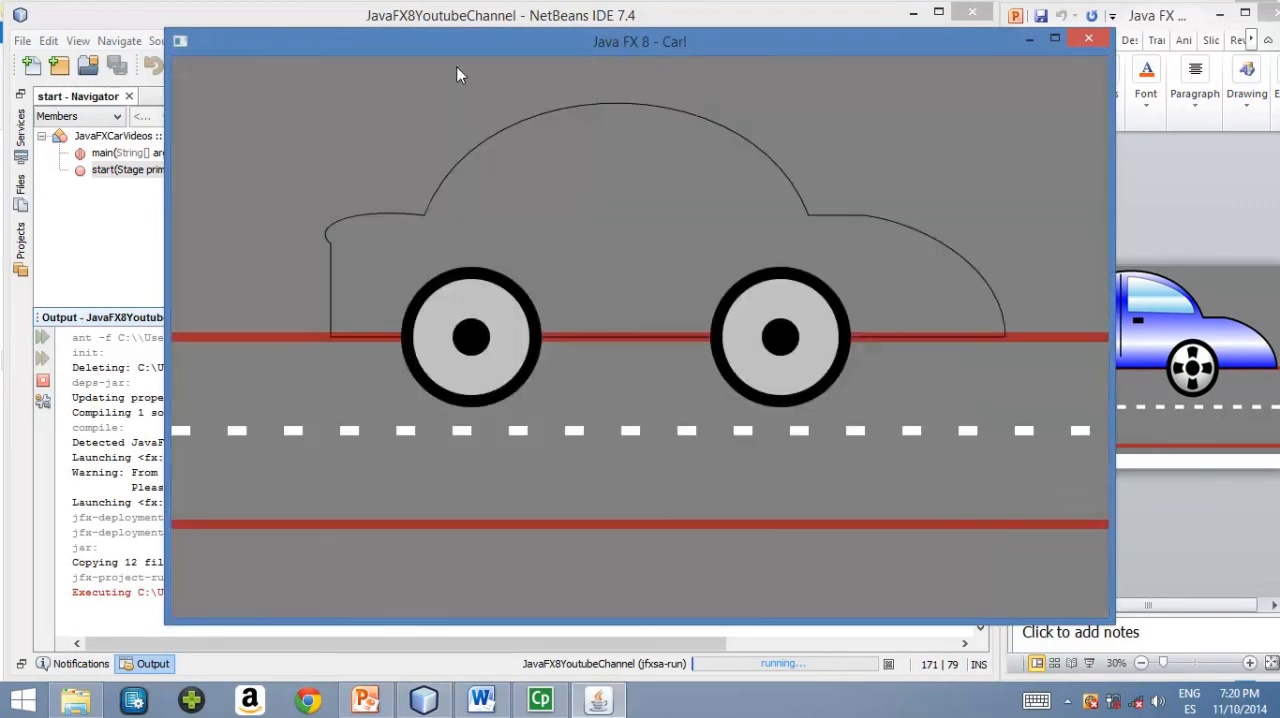
mouse_move(504, 408)
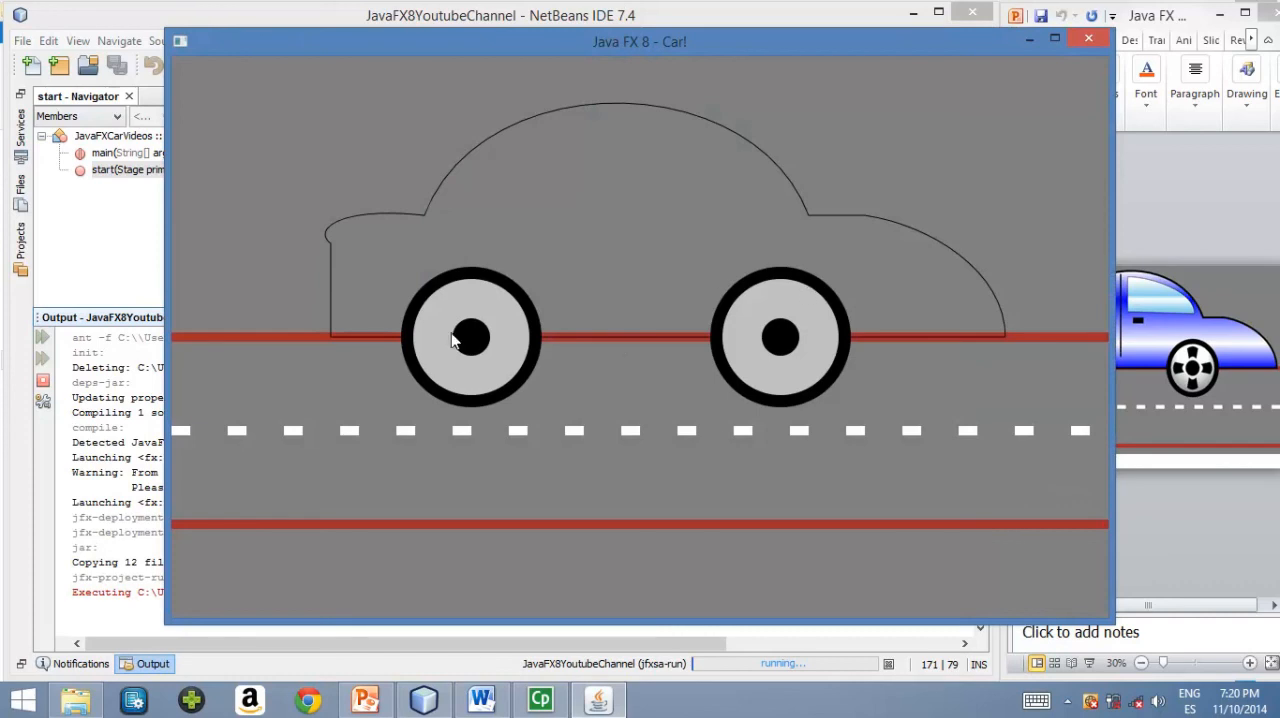
mouse_move(444, 336)
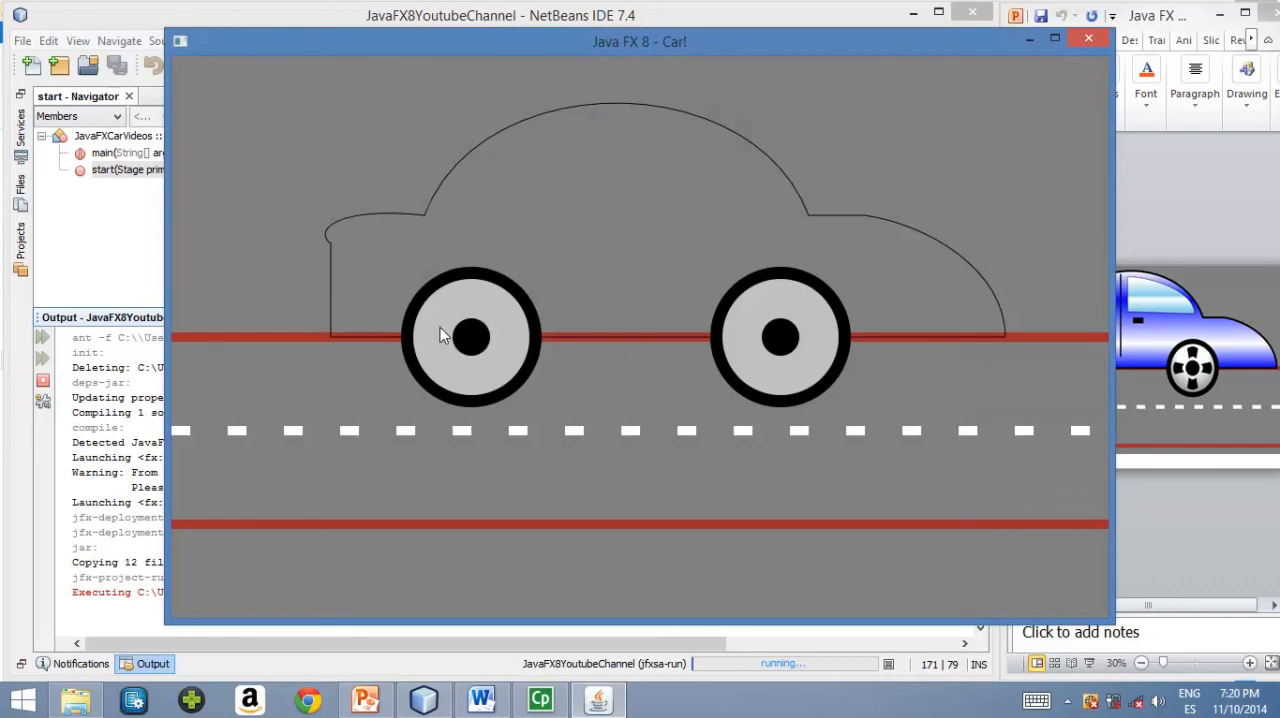
mouse_move(470, 330)
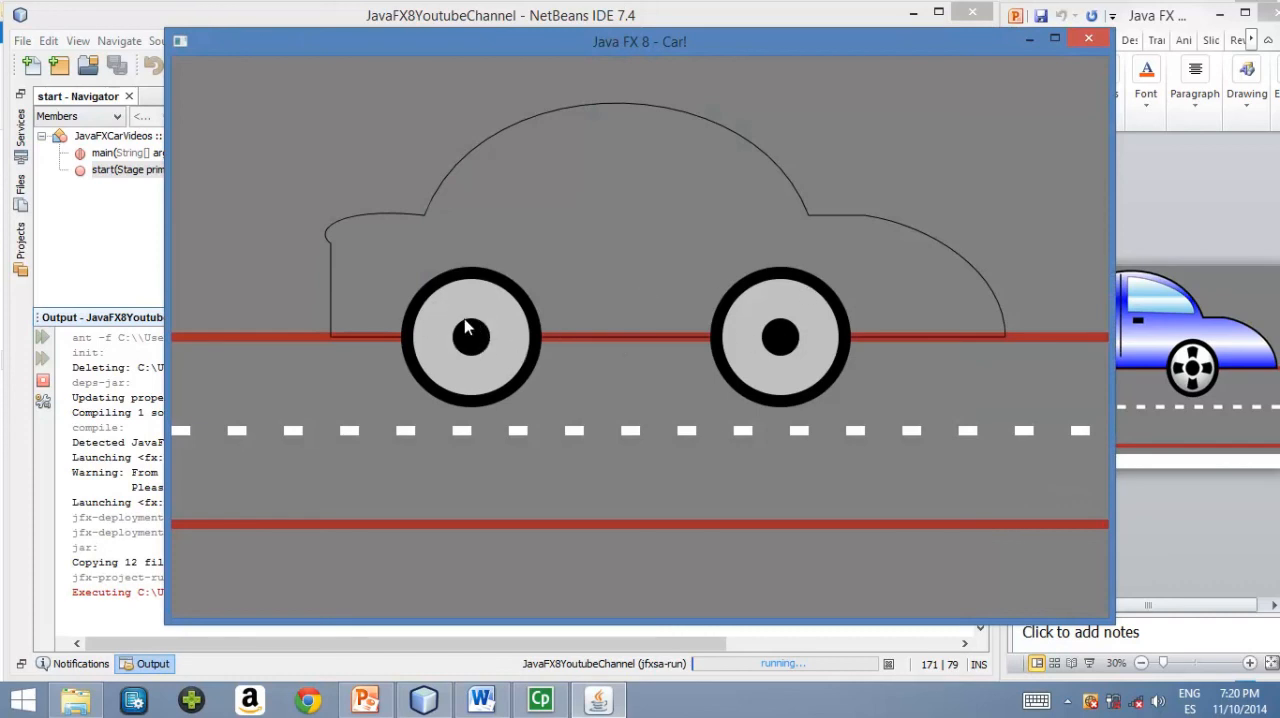
mouse_move(436, 364)
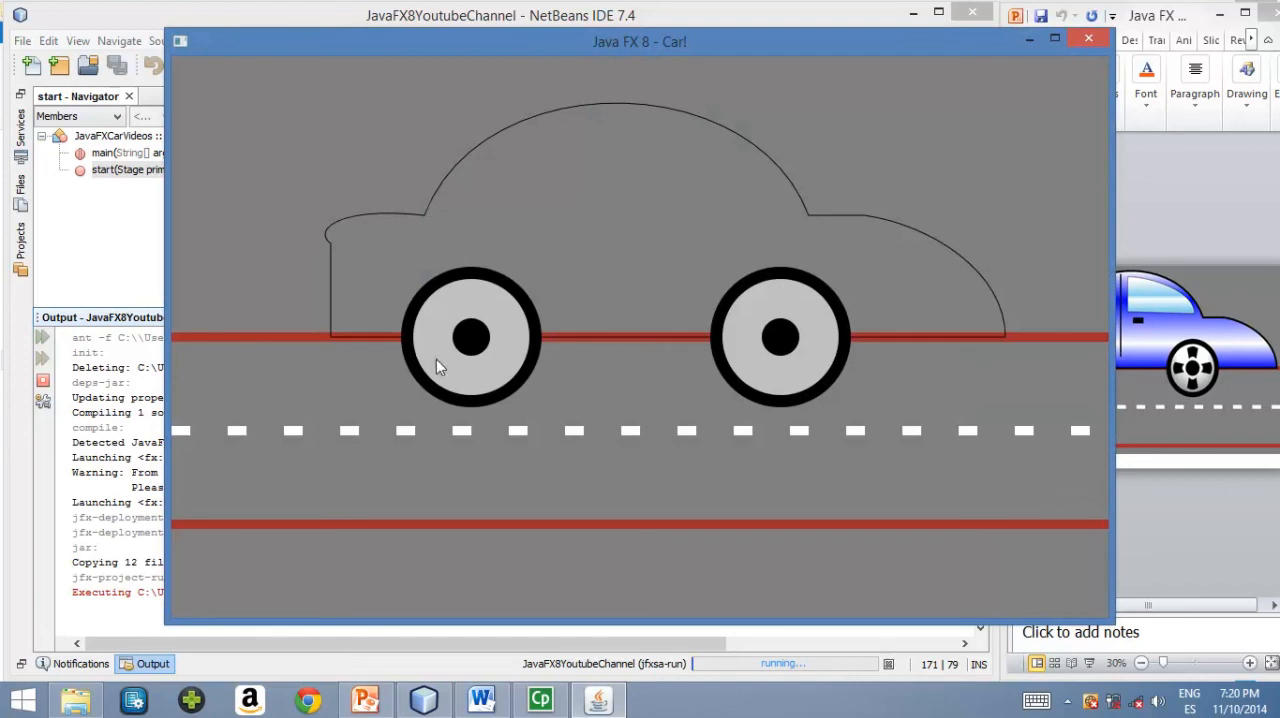
mouse_move(480, 280)
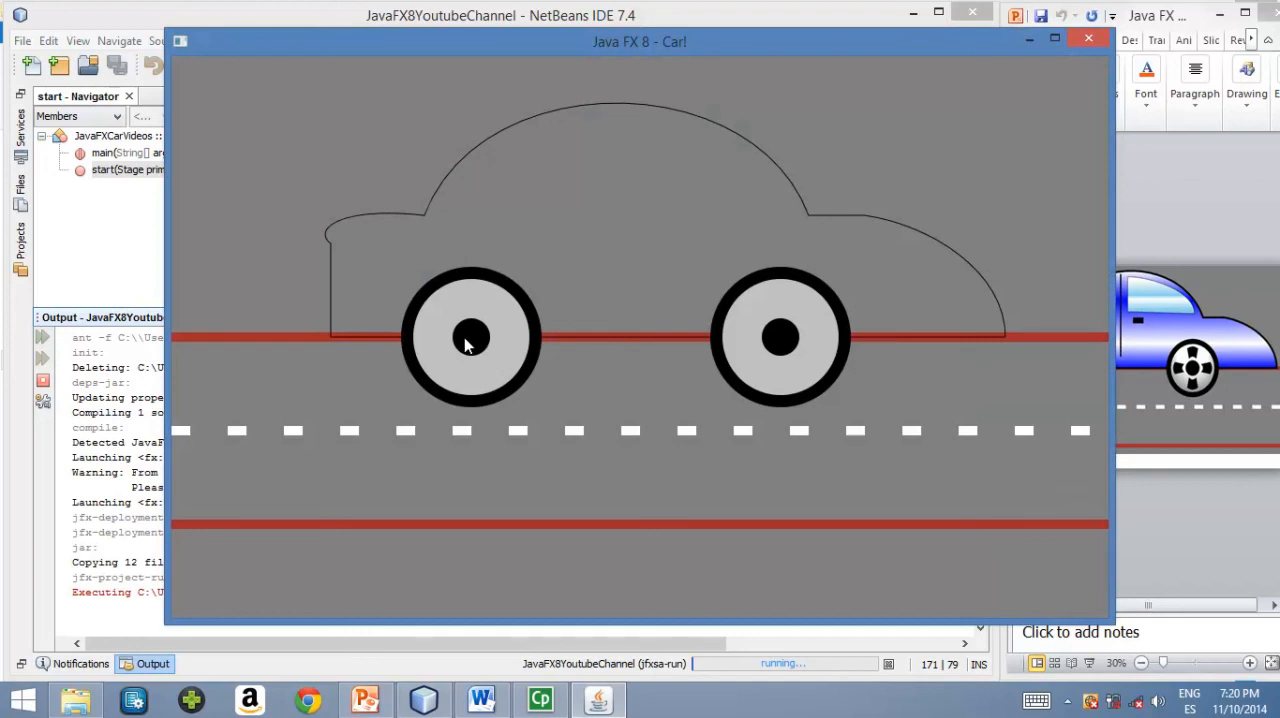
mouse_move(472, 338)
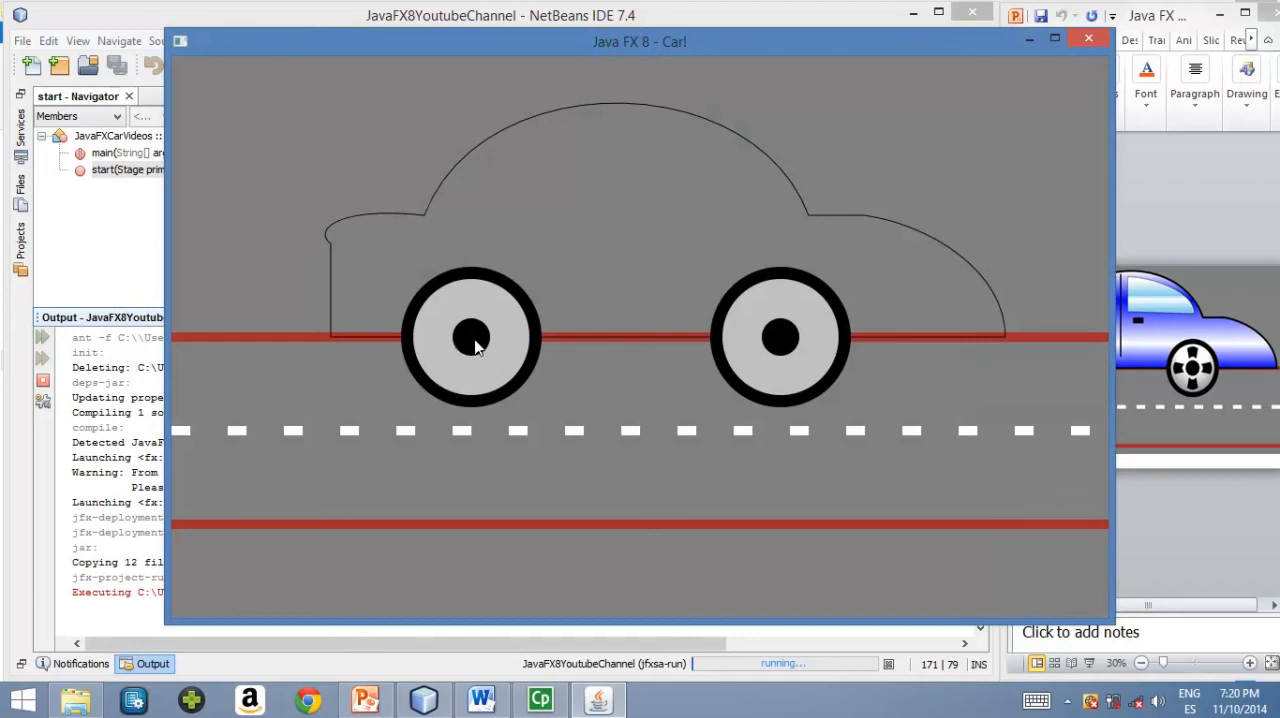
mouse_move(268, 264)
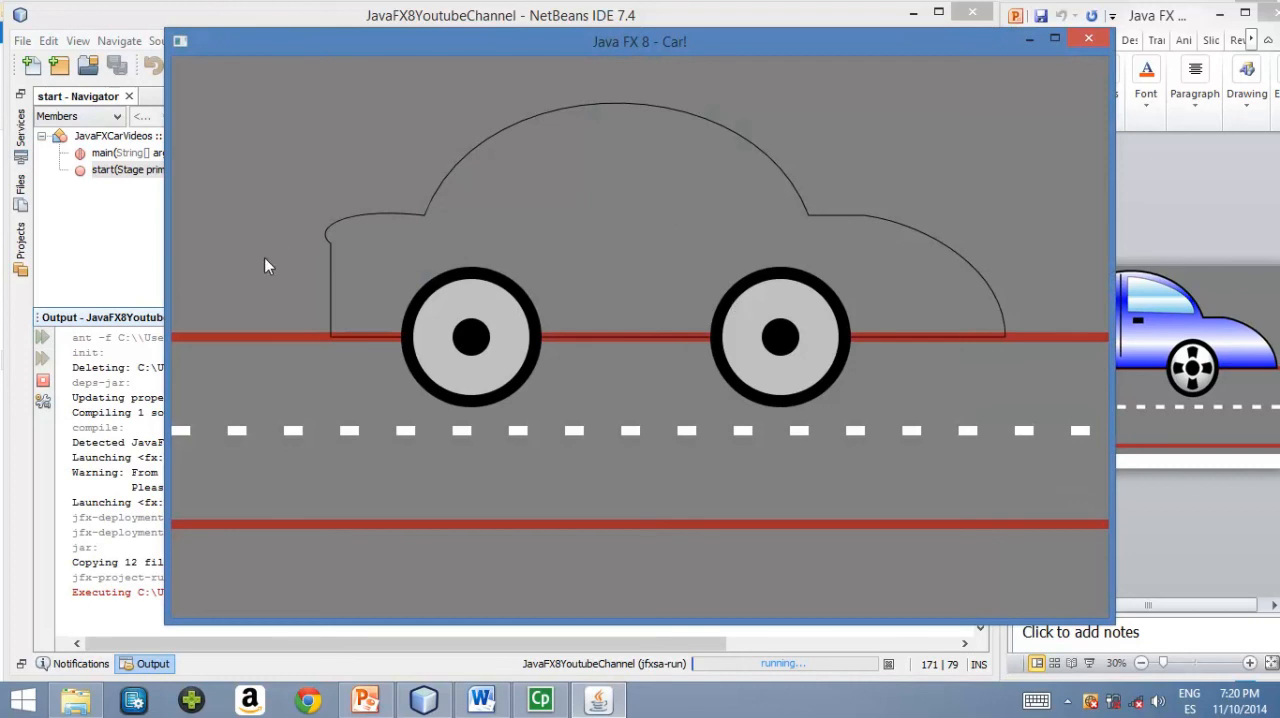
mouse_move(368, 210)
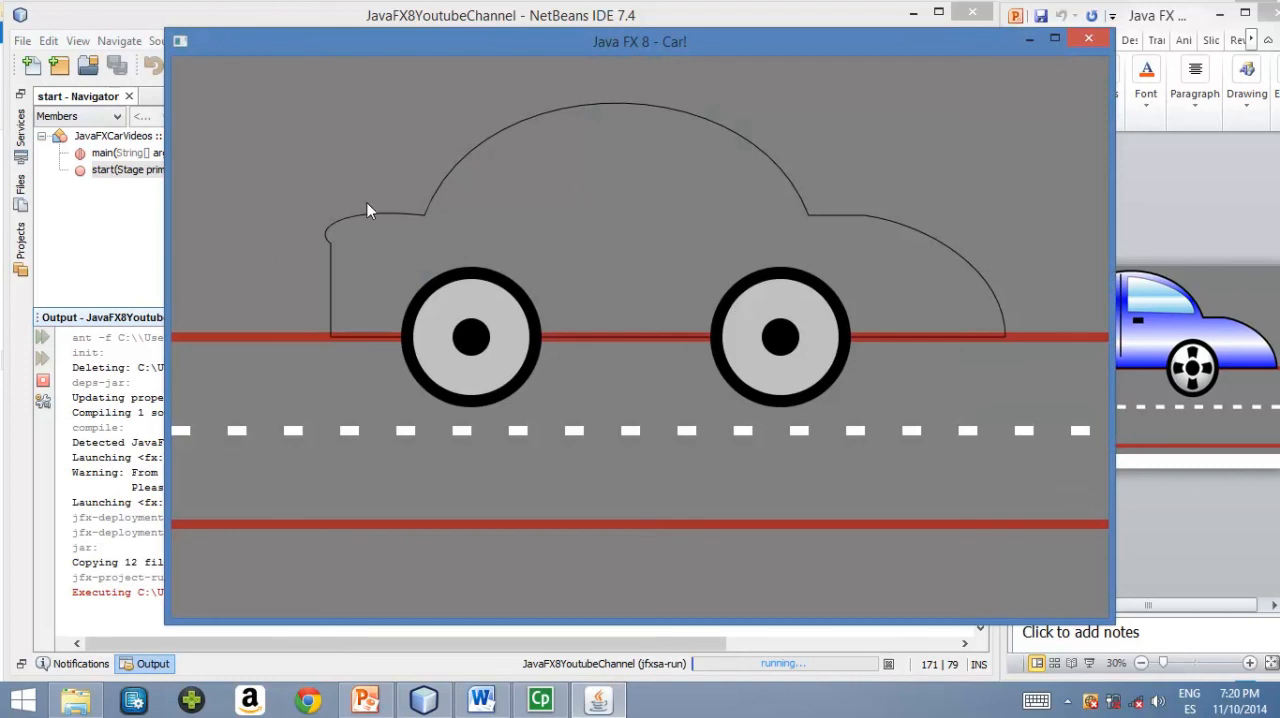
mouse_move(1264, 344)
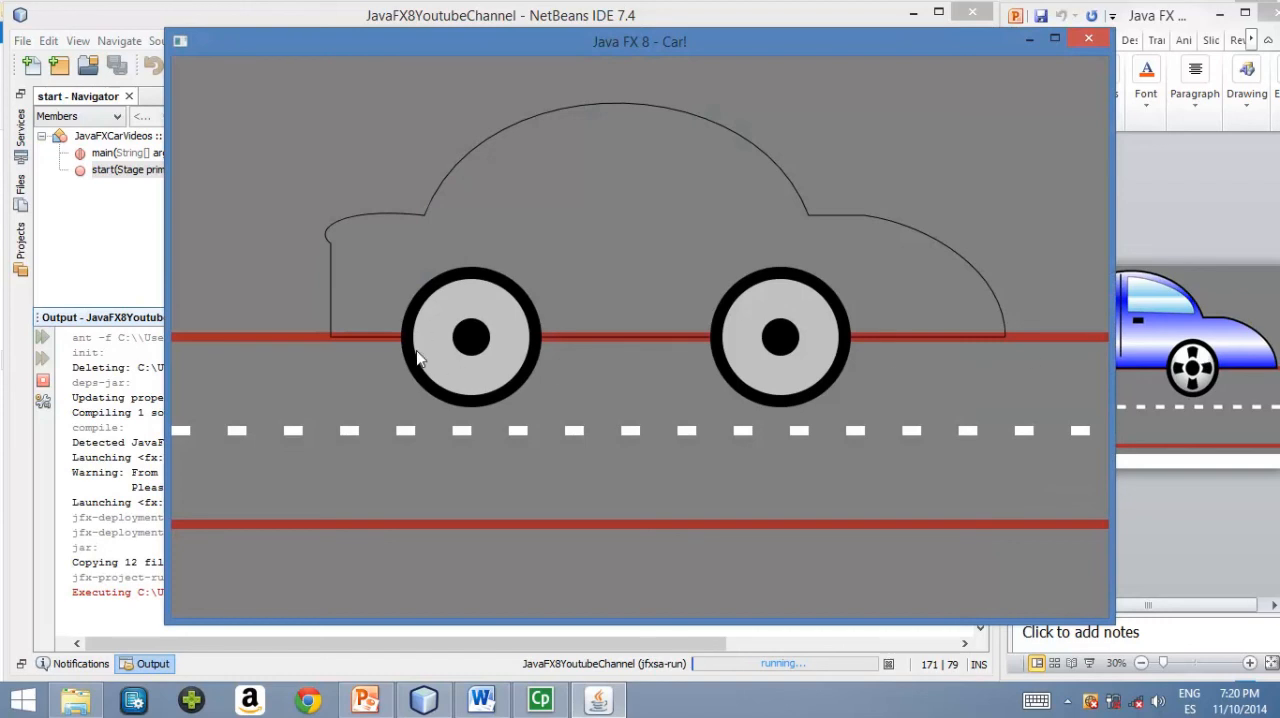
mouse_move(1198, 358)
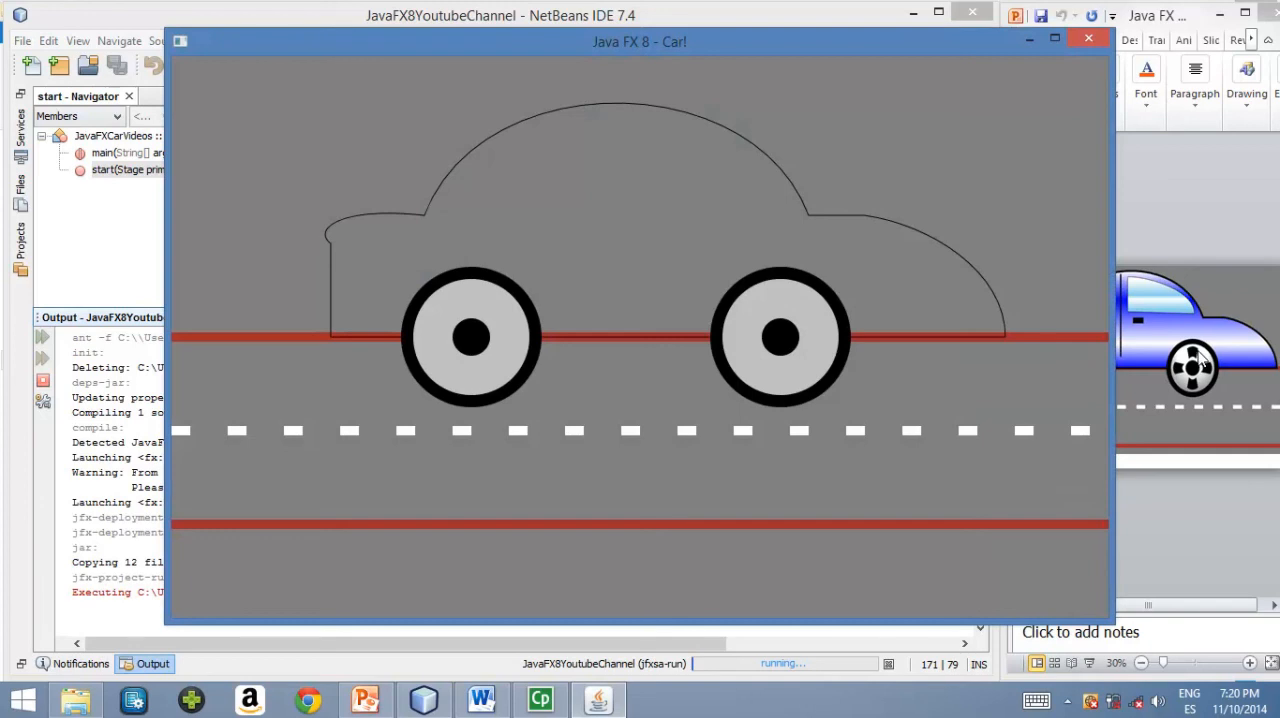
mouse_move(604, 364)
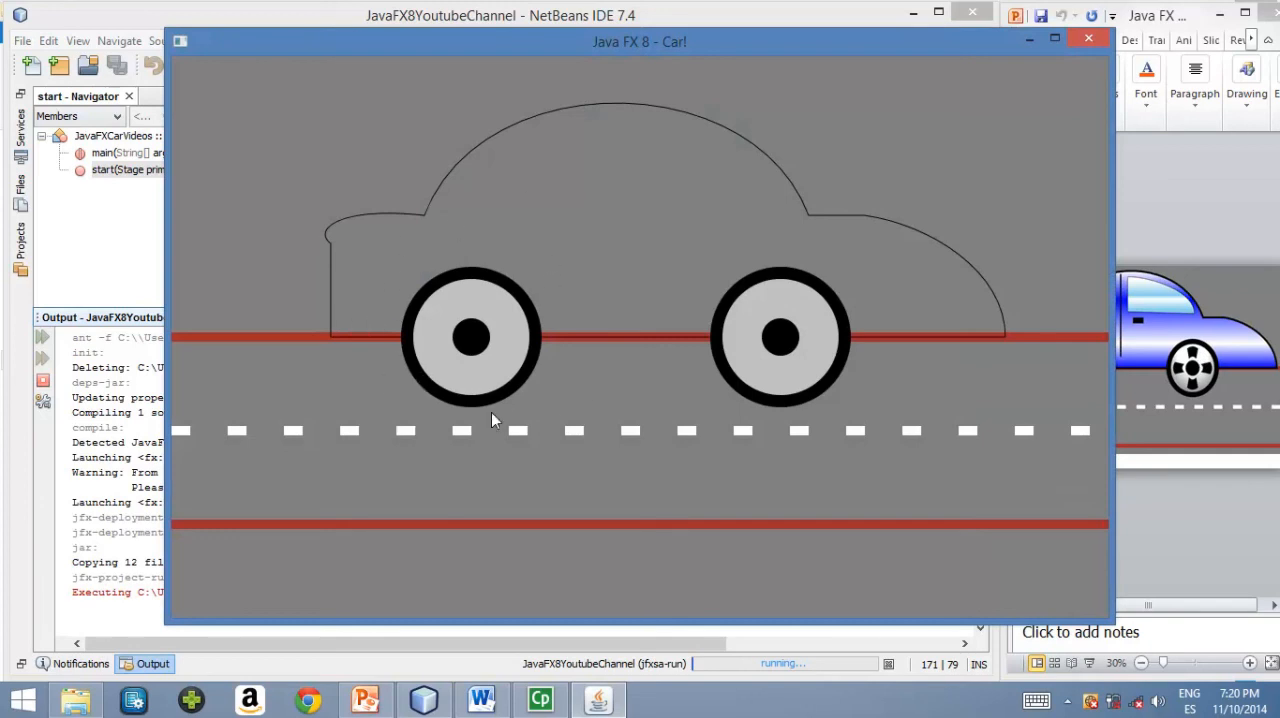
mouse_move(380, 264)
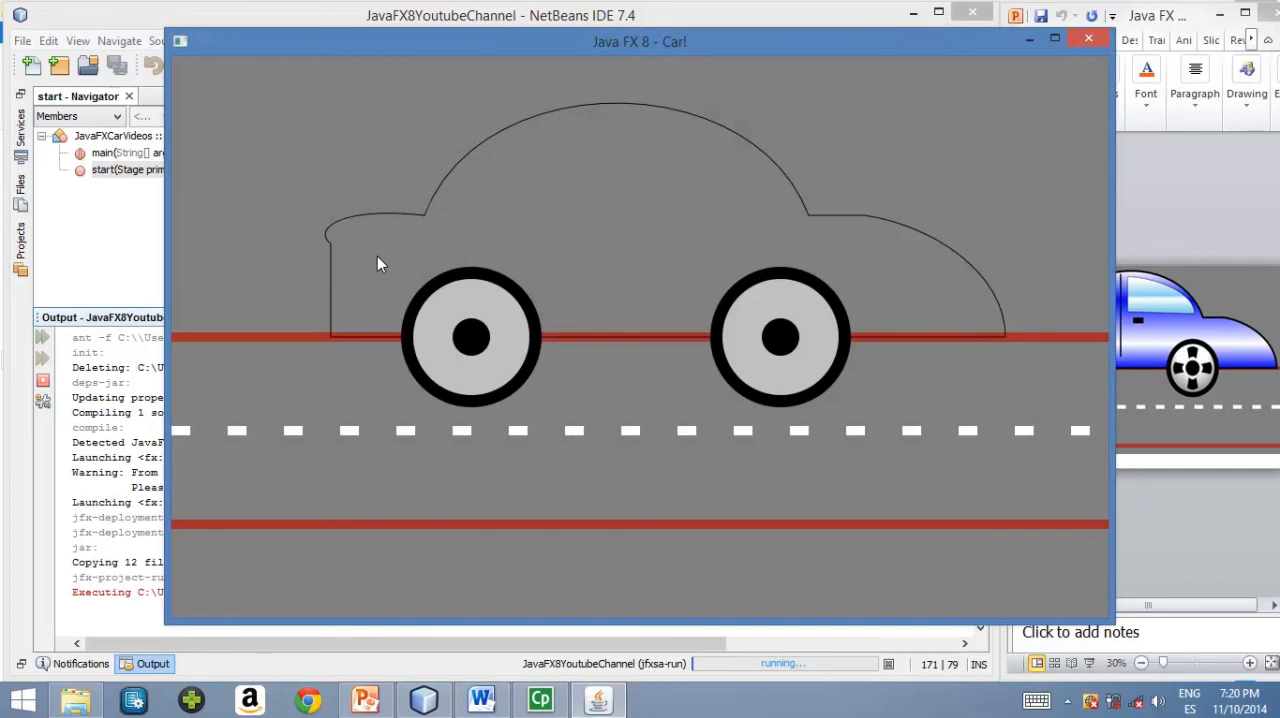